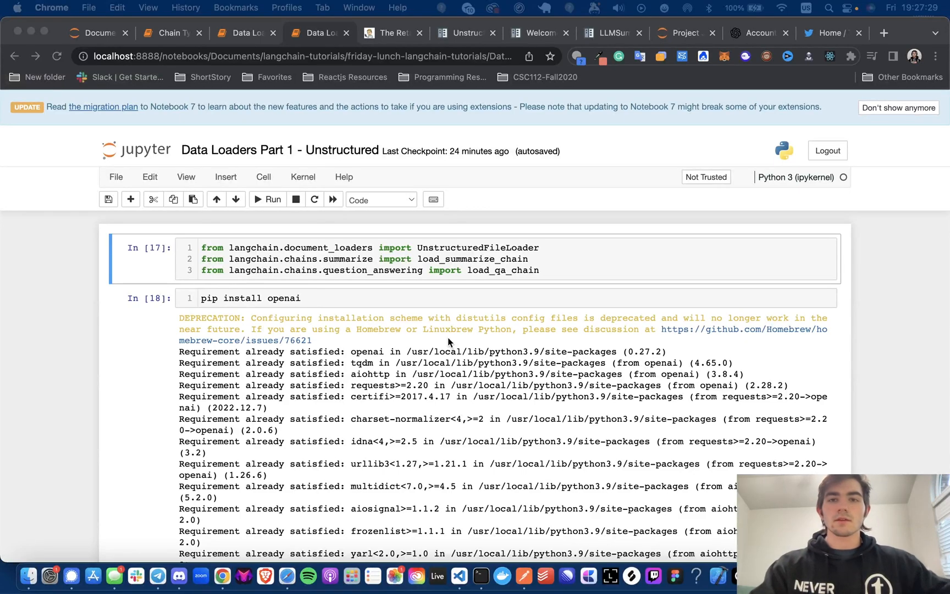
mouse_move(534, 39)
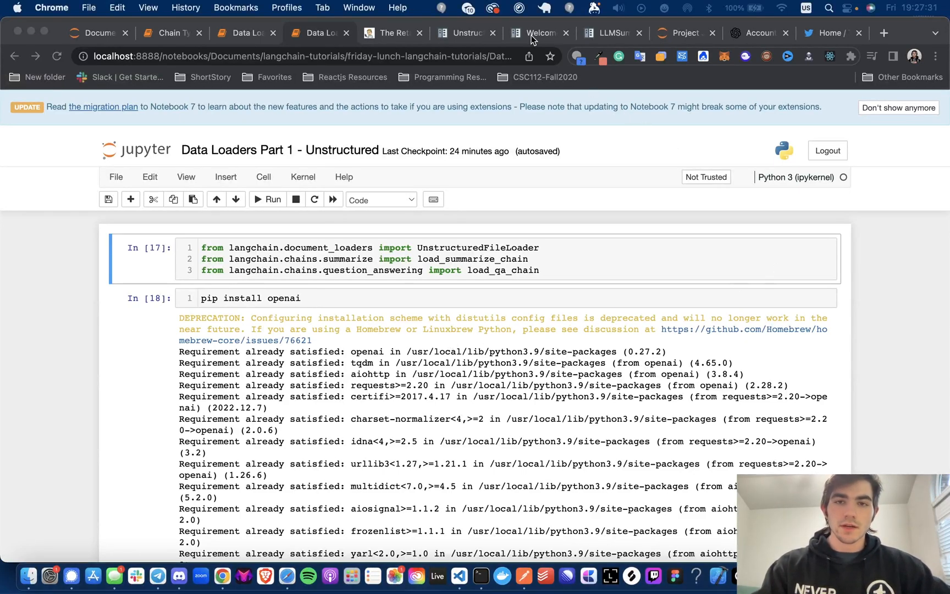
Step: Switch the browser to the Project Jupyter website at jupyter.org
click(538, 33)
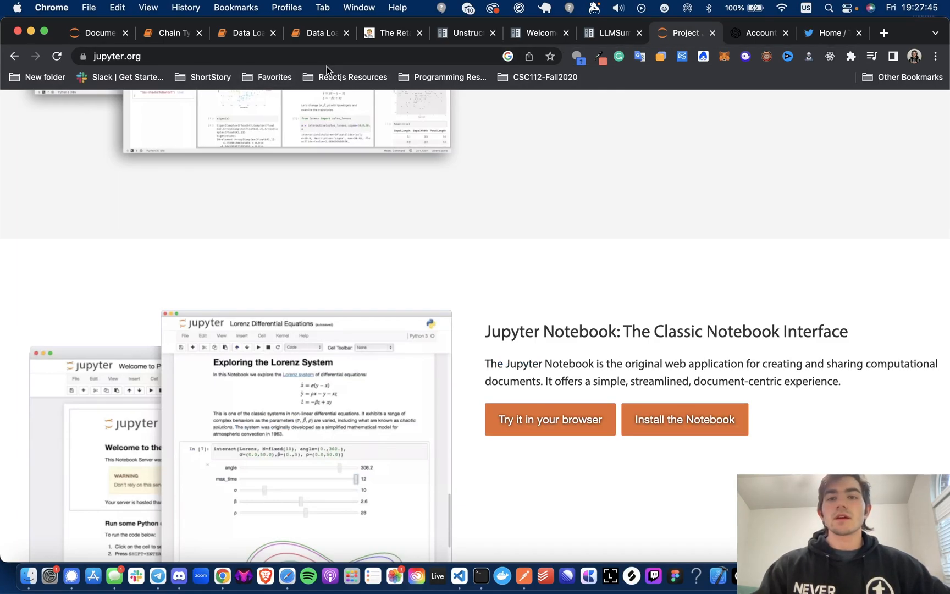
scroll(down, 3)
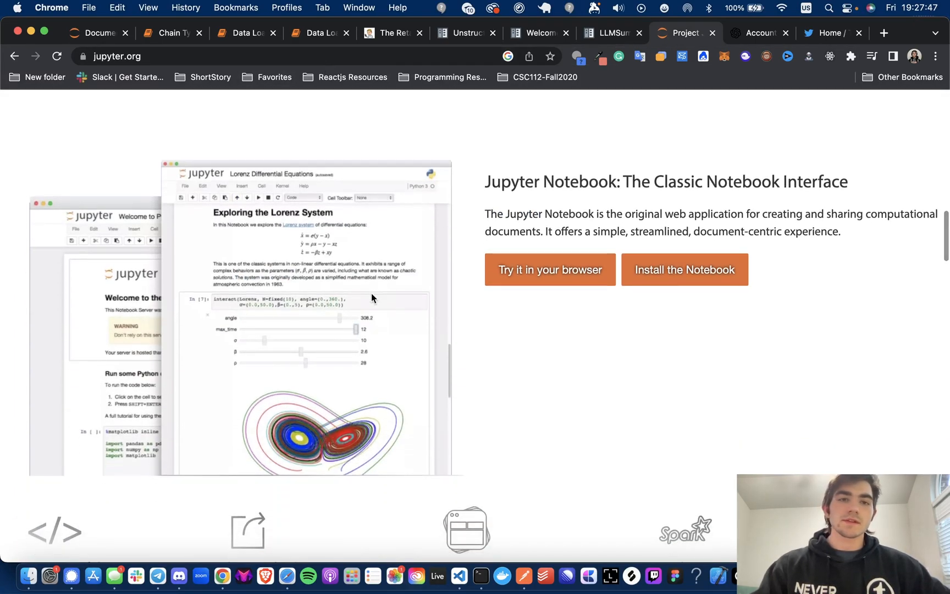
mouse_move(370, 301)
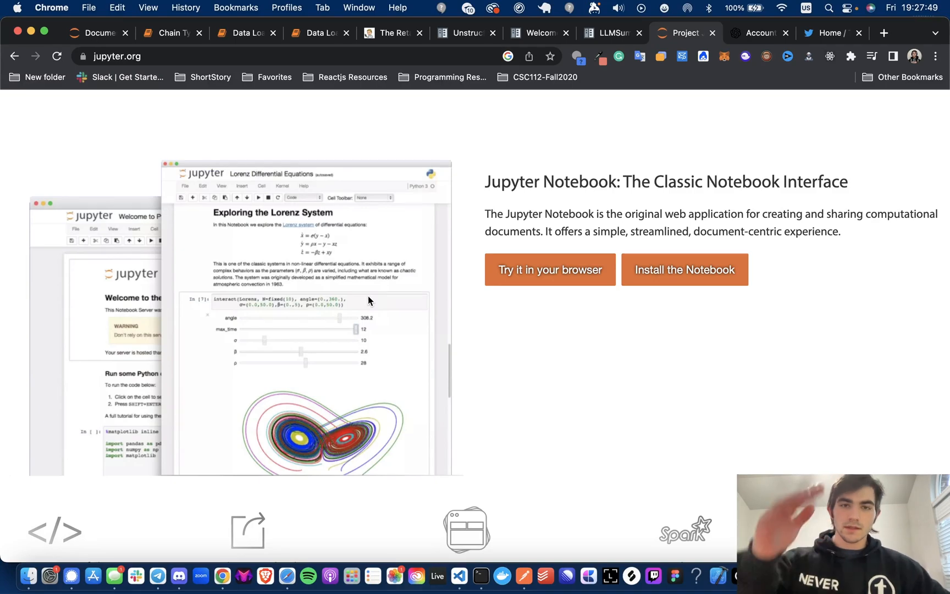
scroll(up, 3)
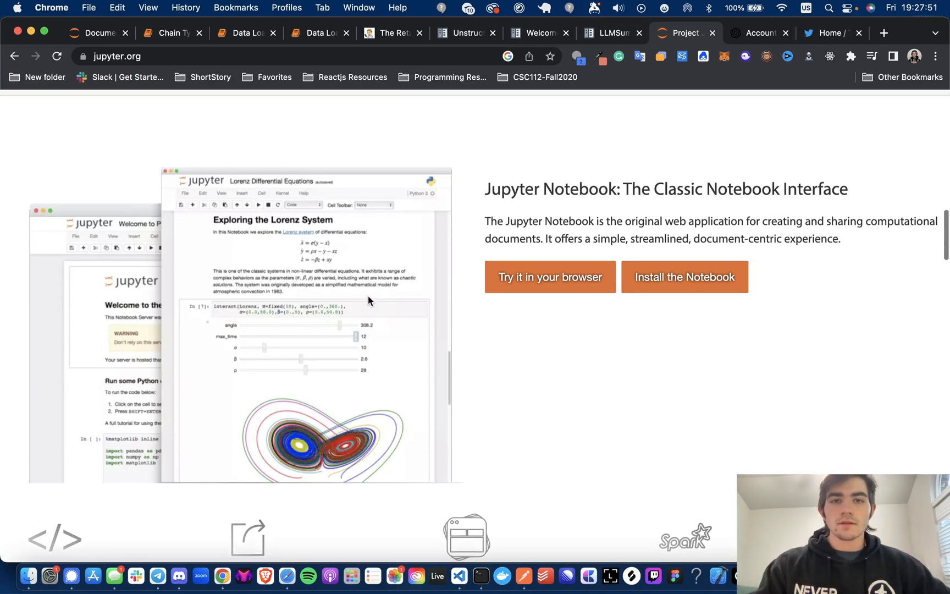
scroll(down, 3)
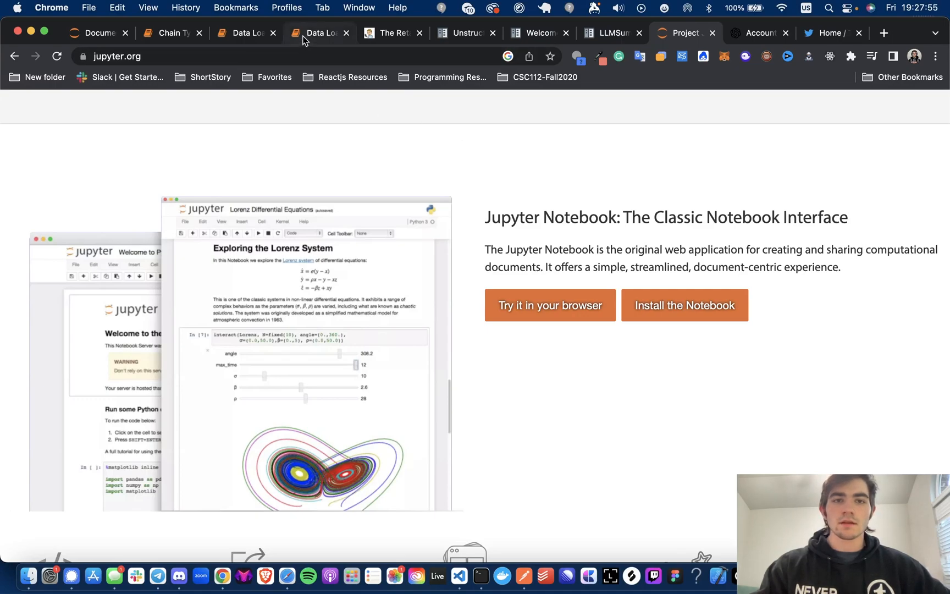
Step: Bring up the Substack article 'The Retail Revolution (Part 1/2)' and skim through it
click(316, 33)
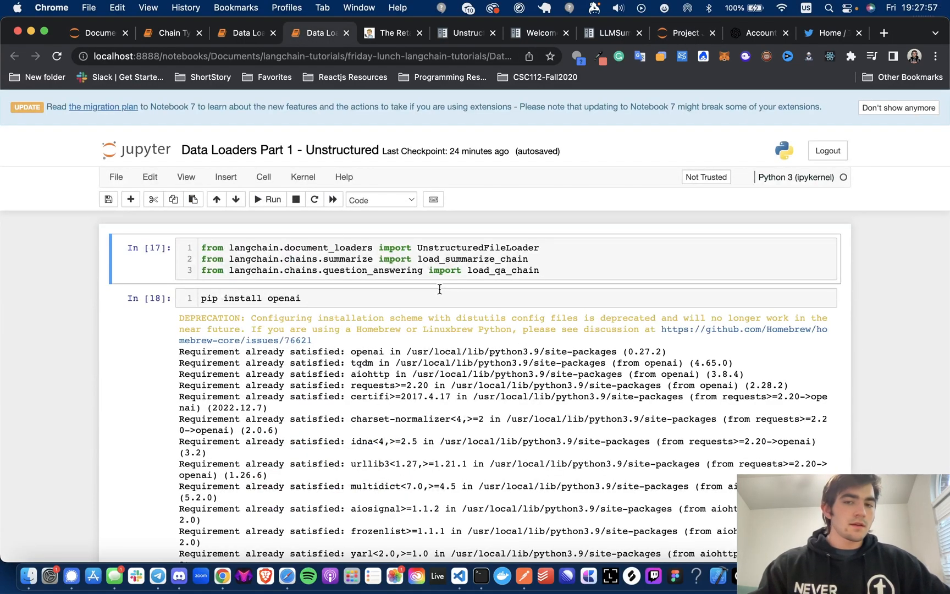
mouse_move(389, 33)
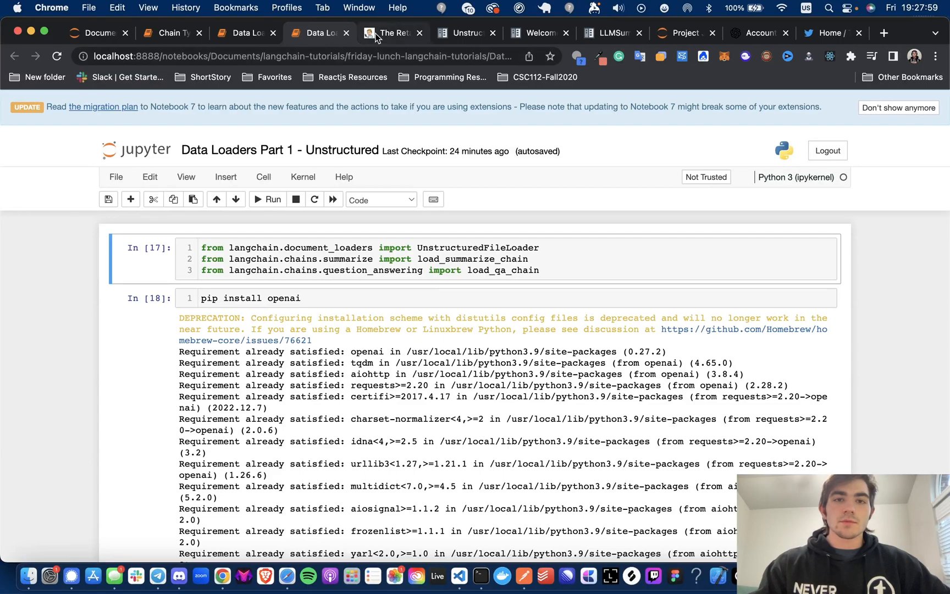
scroll(down, 3)
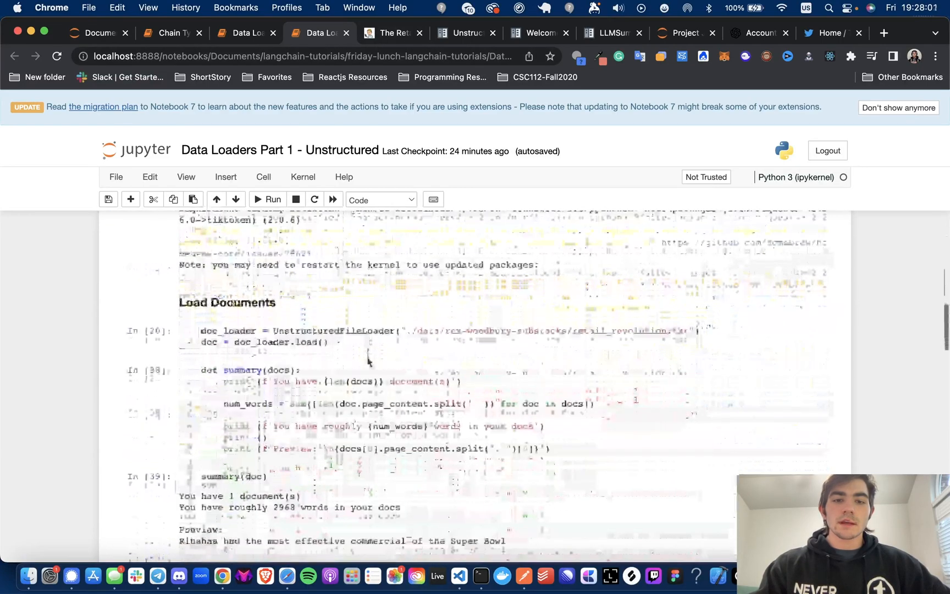
click(390, 33)
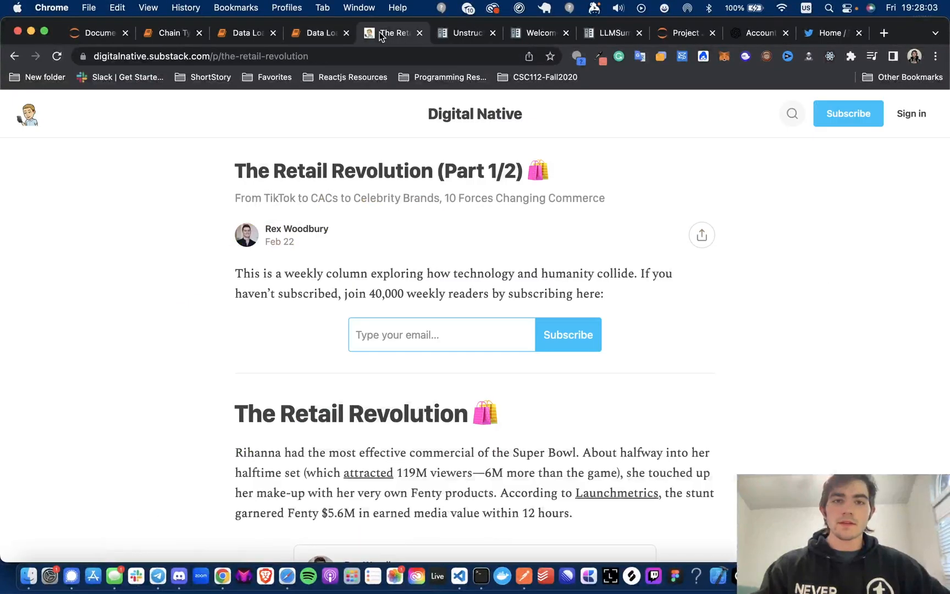
scroll(down, 3)
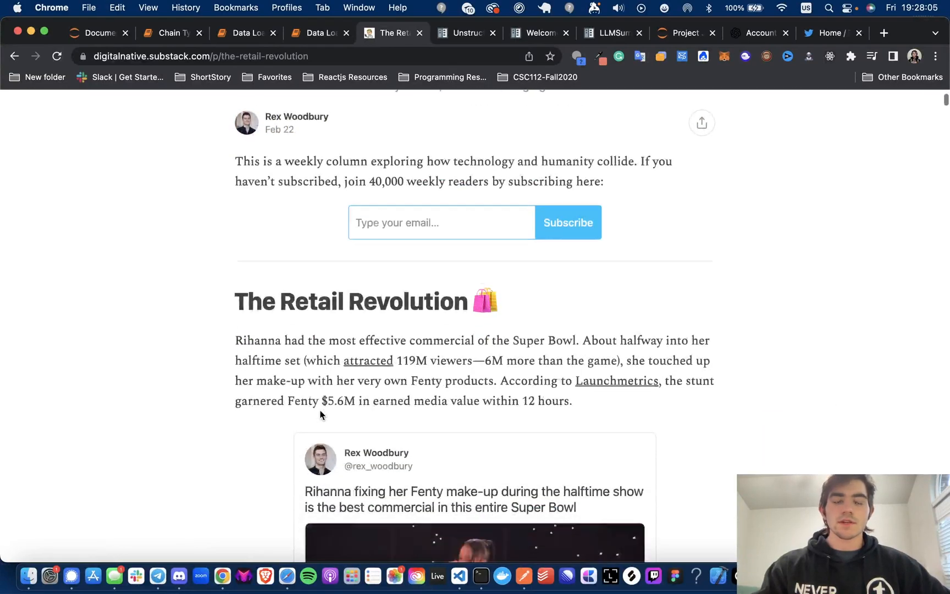
scroll(up, 3)
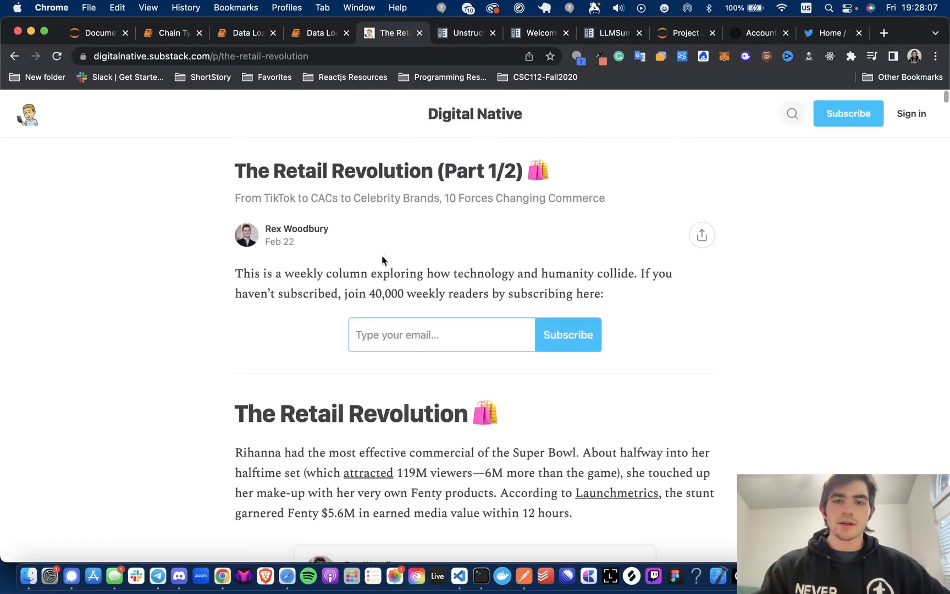
scroll(down, 3)
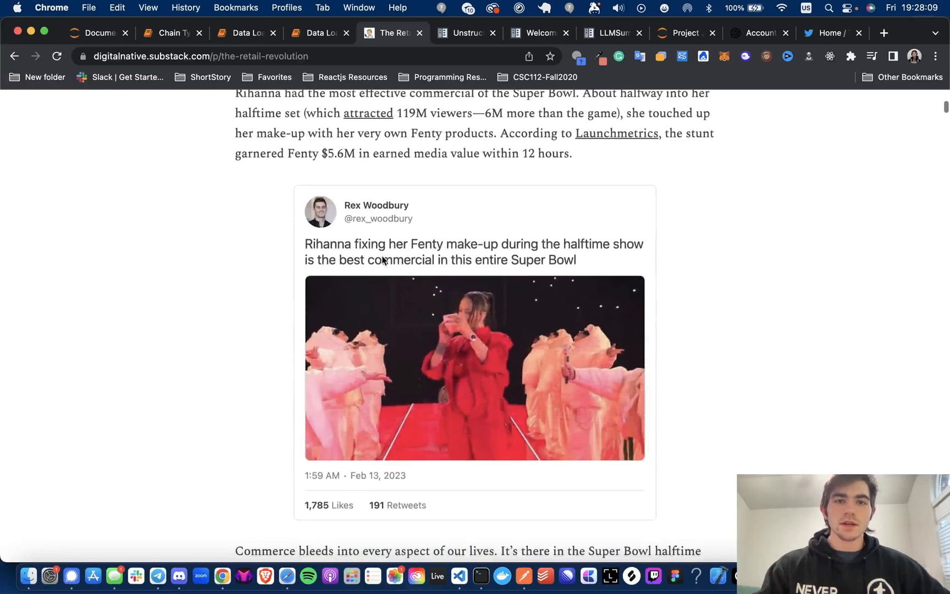
scroll(up, 3)
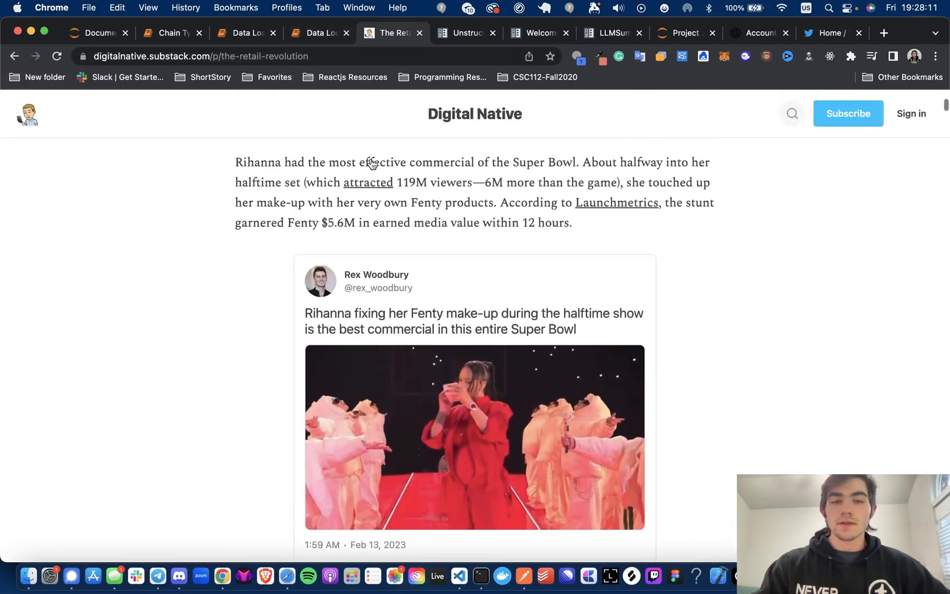
scroll(up, 3)
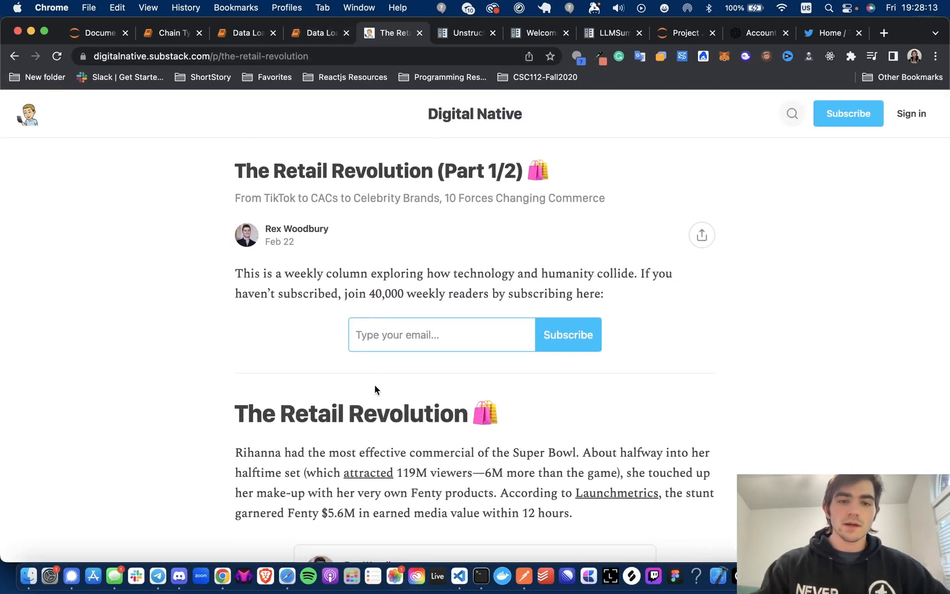
scroll(down, 3)
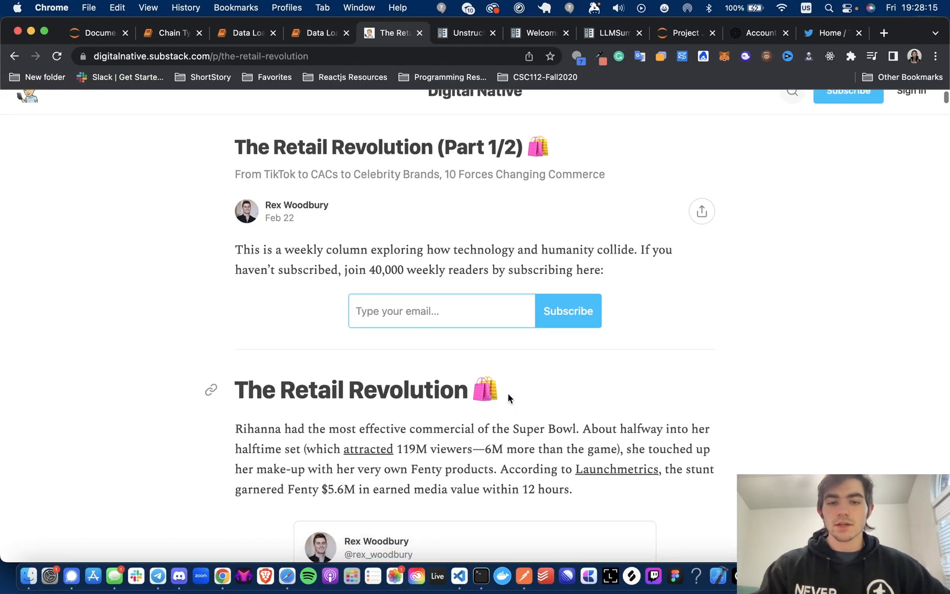
mouse_move(354, 110)
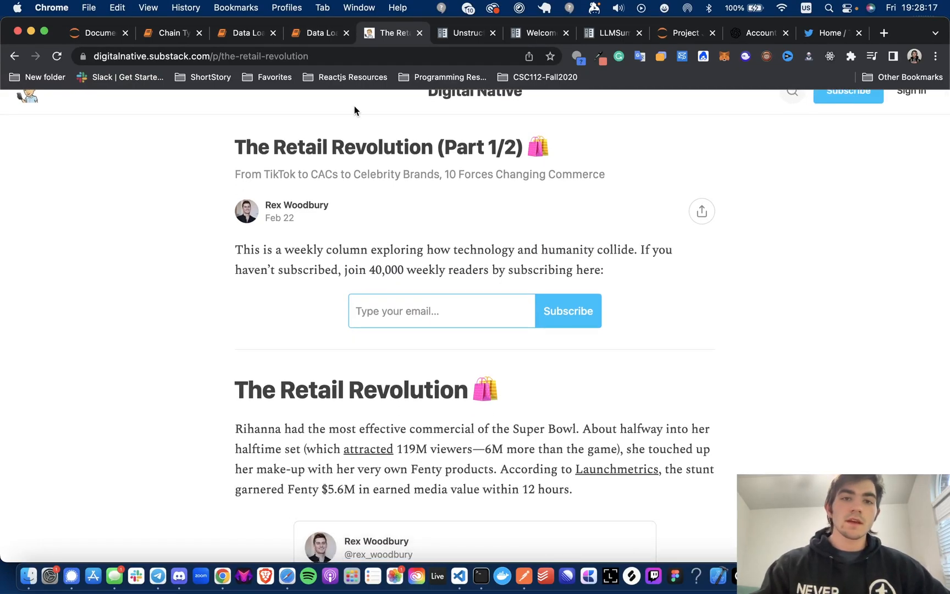
Step: Return to the Data Loaders Part 1 notebook and scroll to its langchain import cell
click(315, 33)
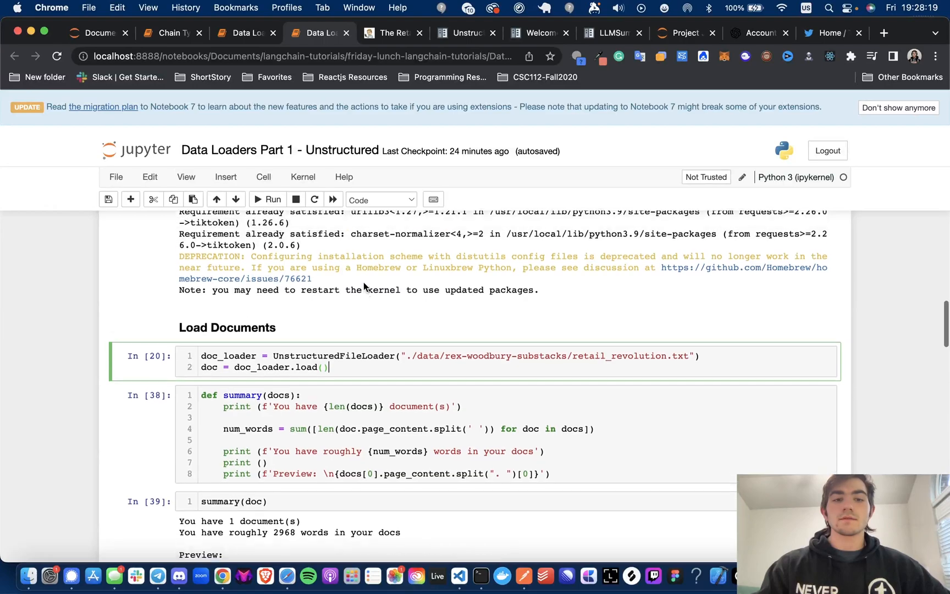
scroll(up, 3)
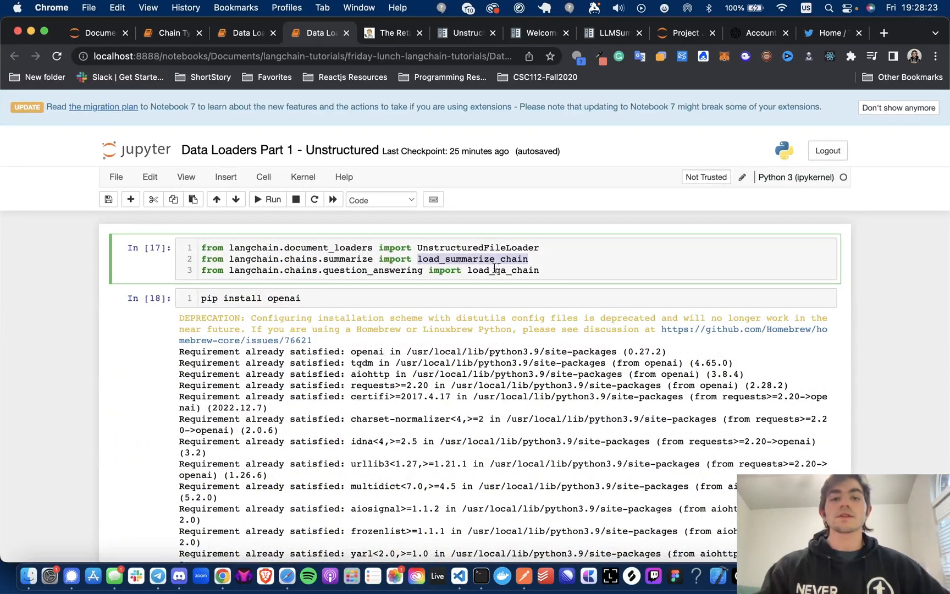
scroll(down, 3)
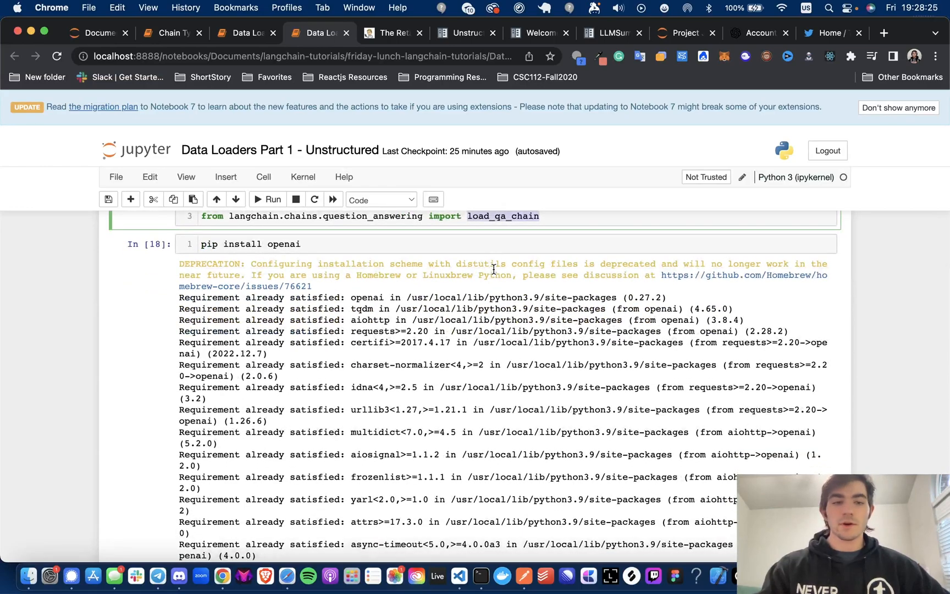
scroll(up, 3)
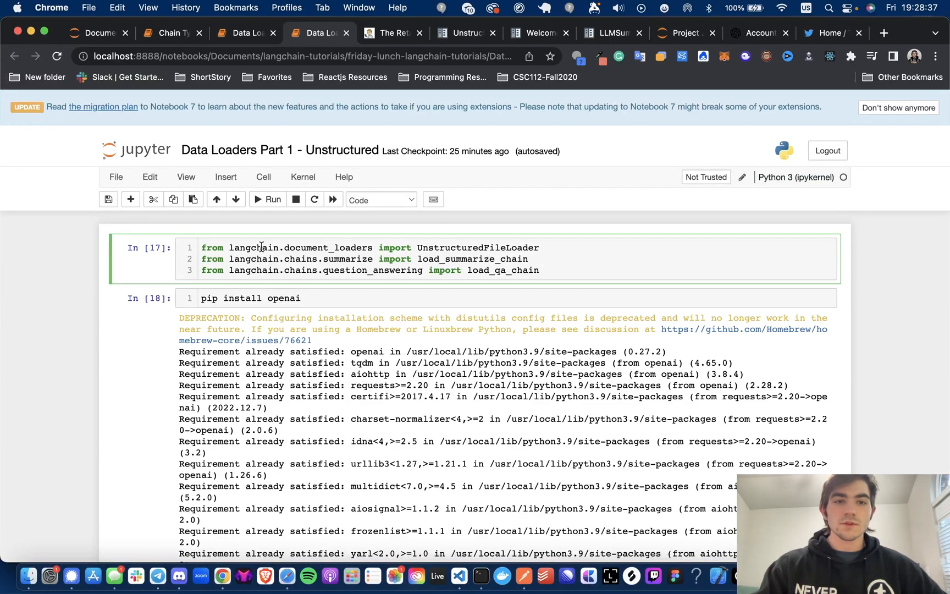
mouse_move(262, 234)
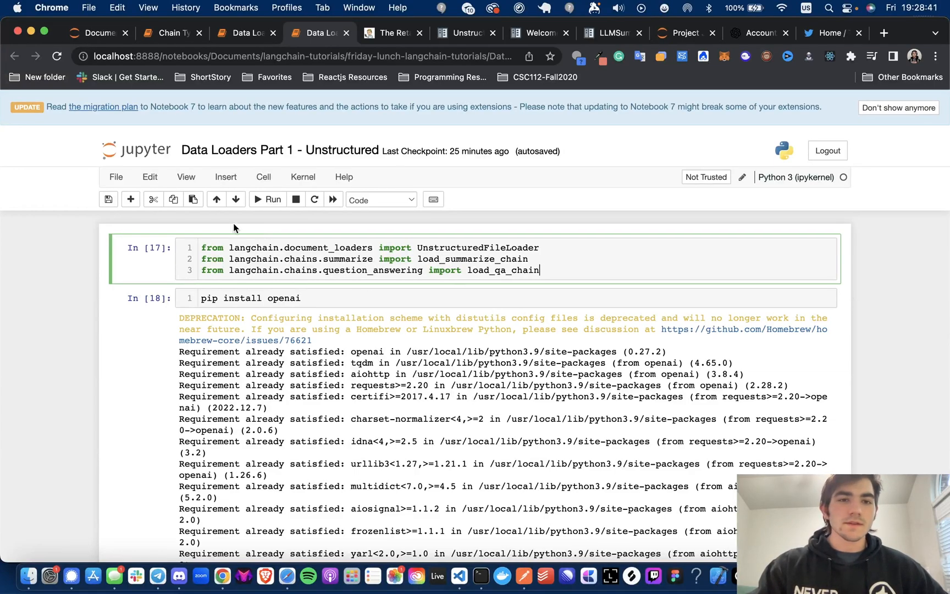
mouse_move(267, 199)
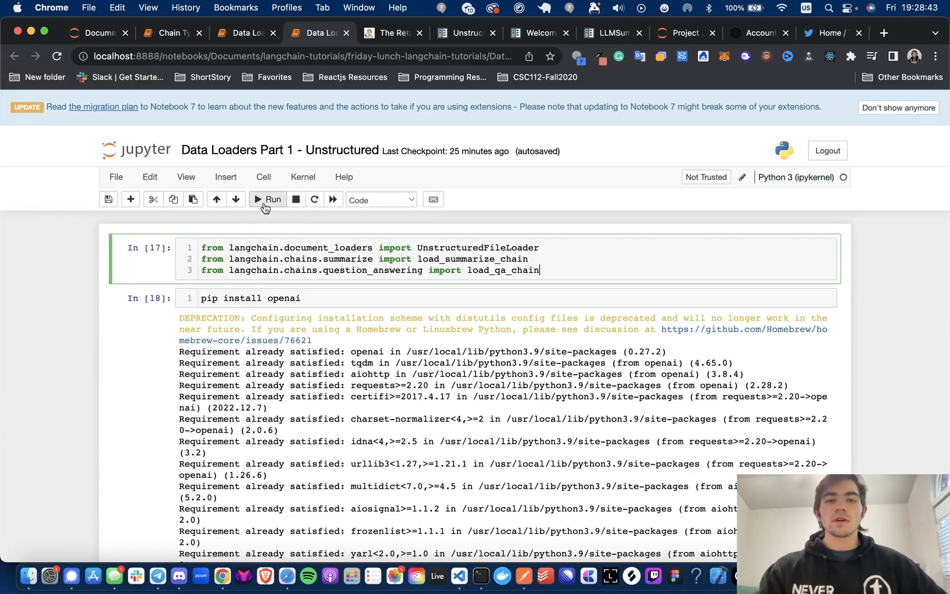
mouse_move(266, 199)
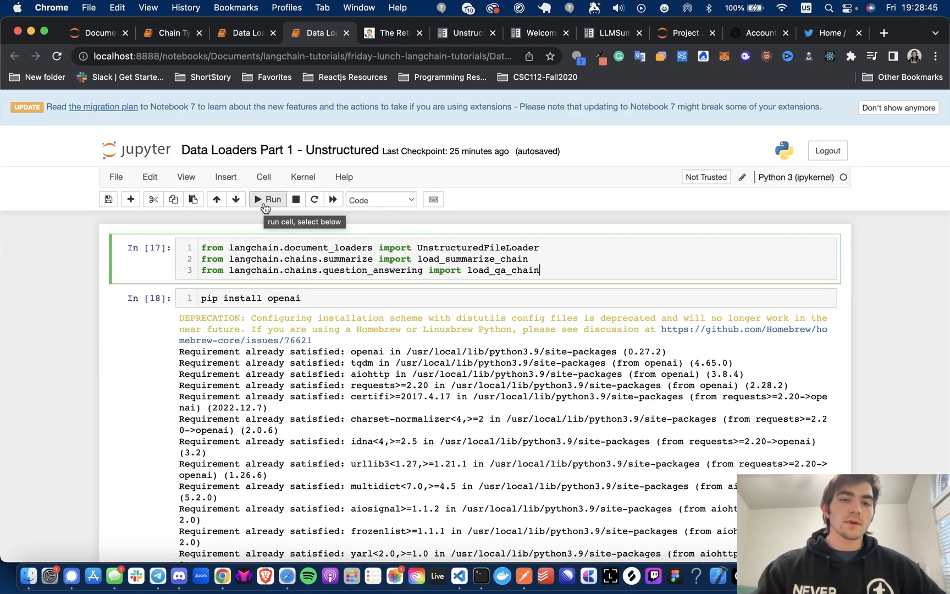
Step: Run the loader/chains import cells and move down to the Load Documents section
click(266, 199)
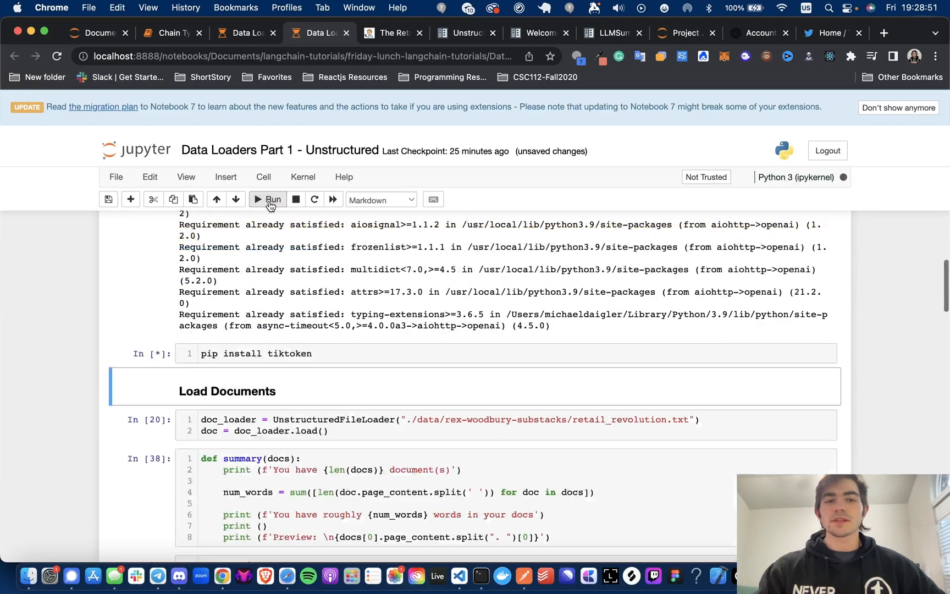
click(268, 199)
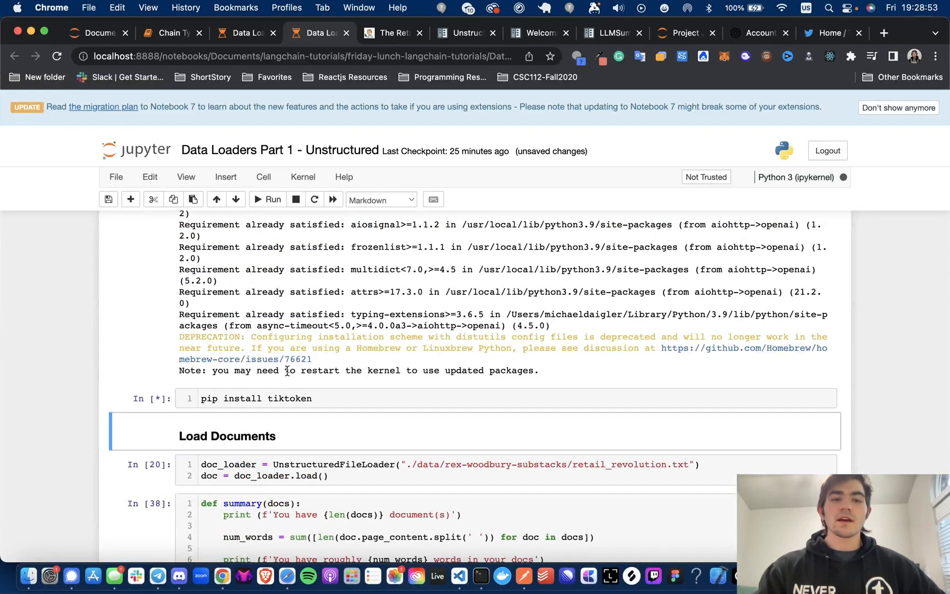
scroll(down, 3)
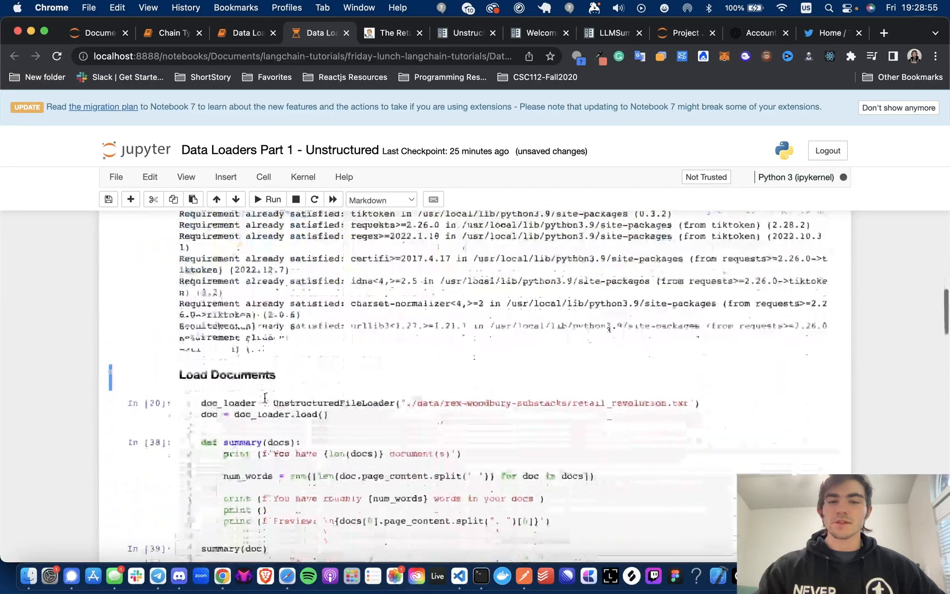
scroll(down, 3)
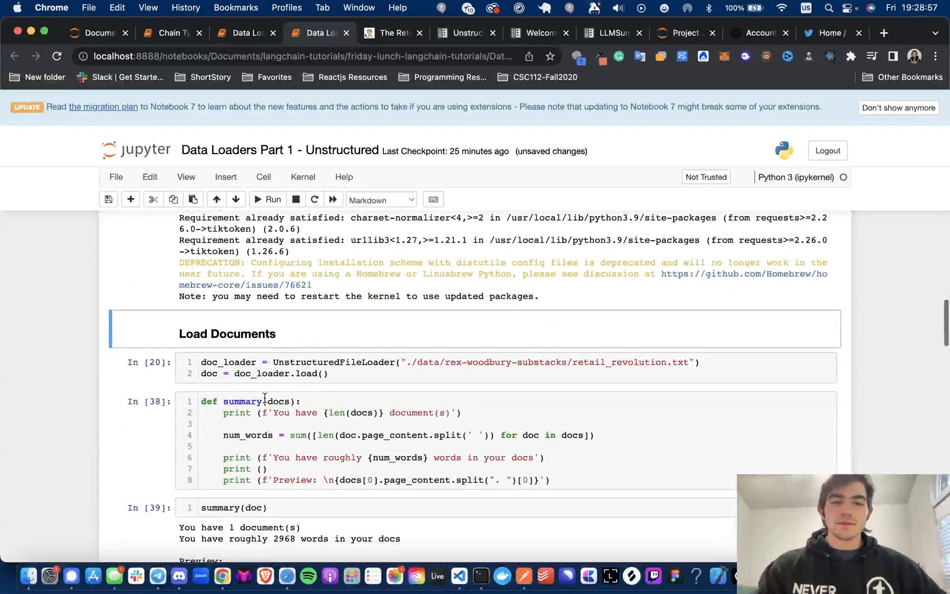
scroll(down, 3)
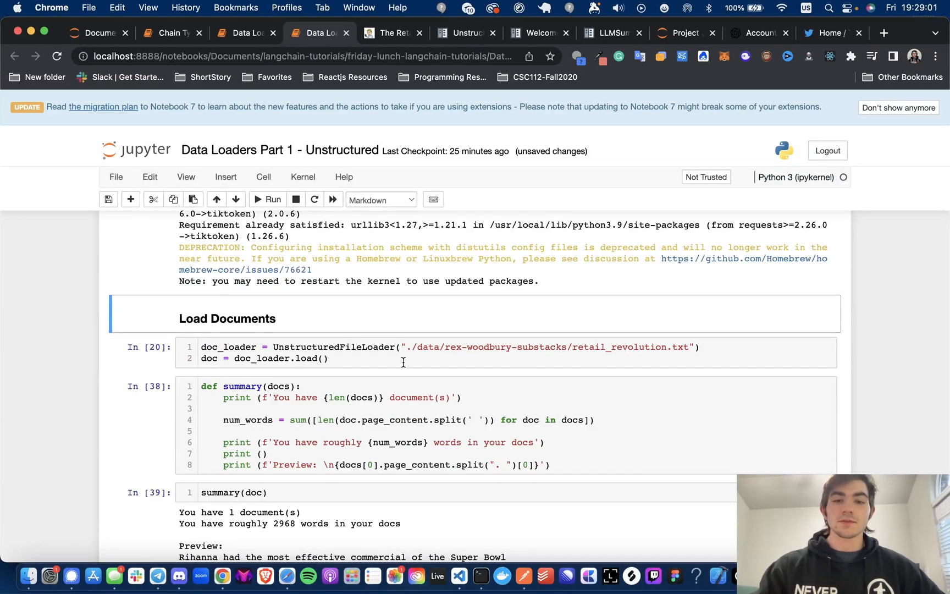
mouse_move(376, 357)
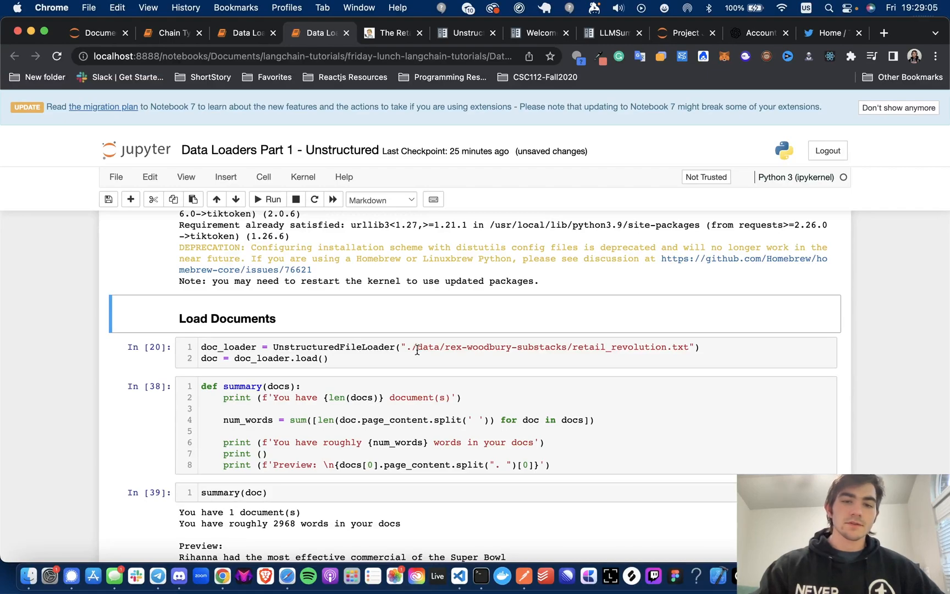
mouse_move(668, 378)
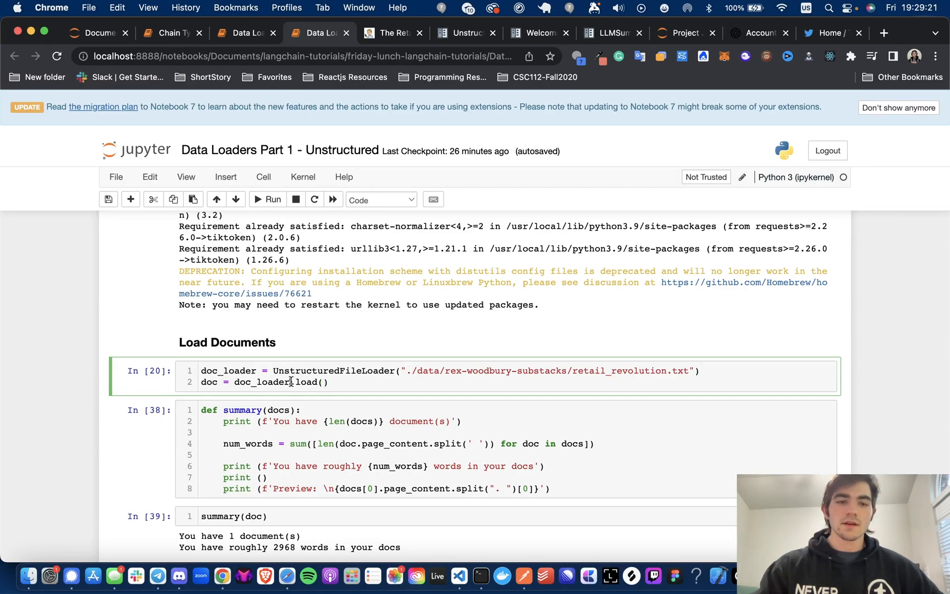
Step: Scroll through the loader and summary(doc) cells reporting 1 document of ~2968 words
scroll(down, 3)
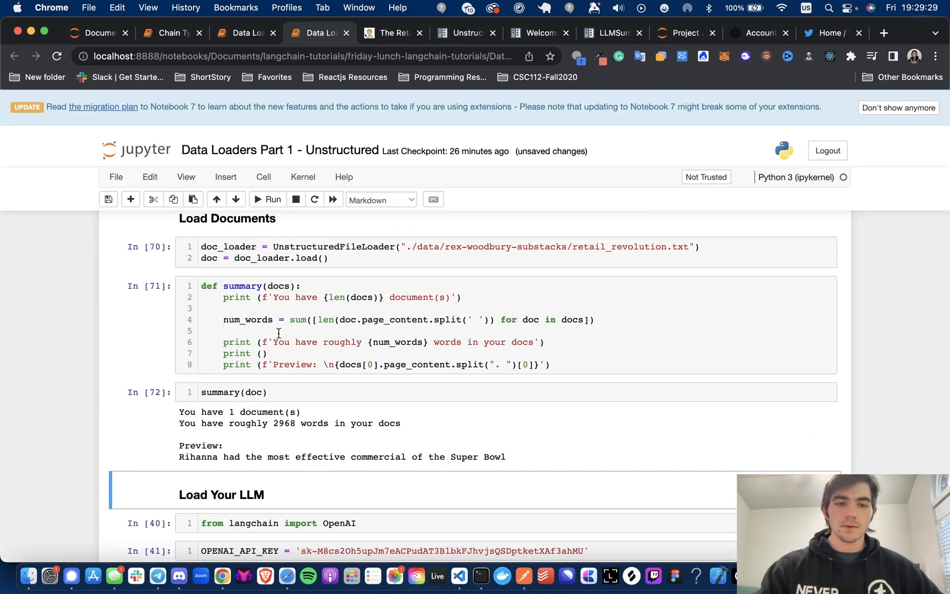
scroll(down, 3)
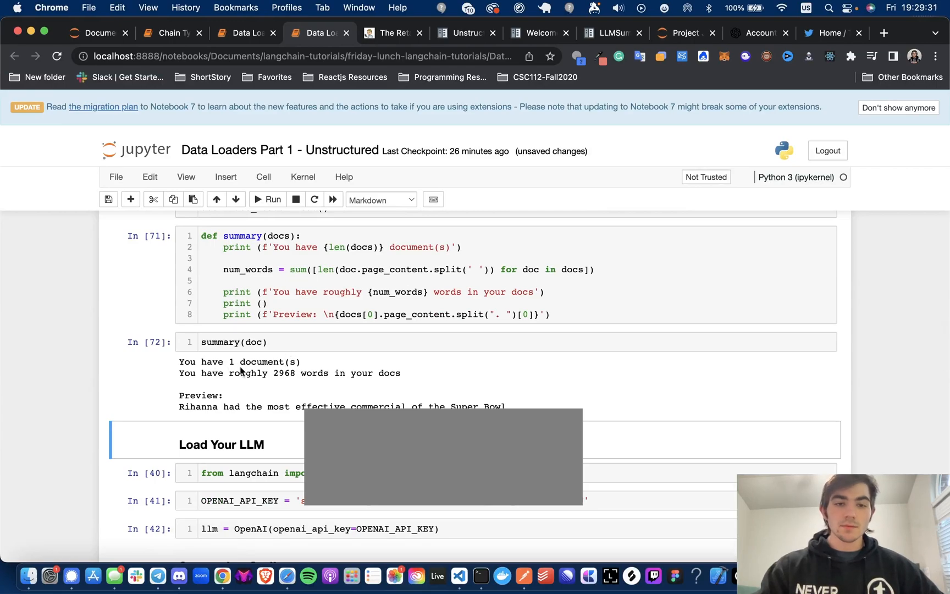
mouse_move(349, 389)
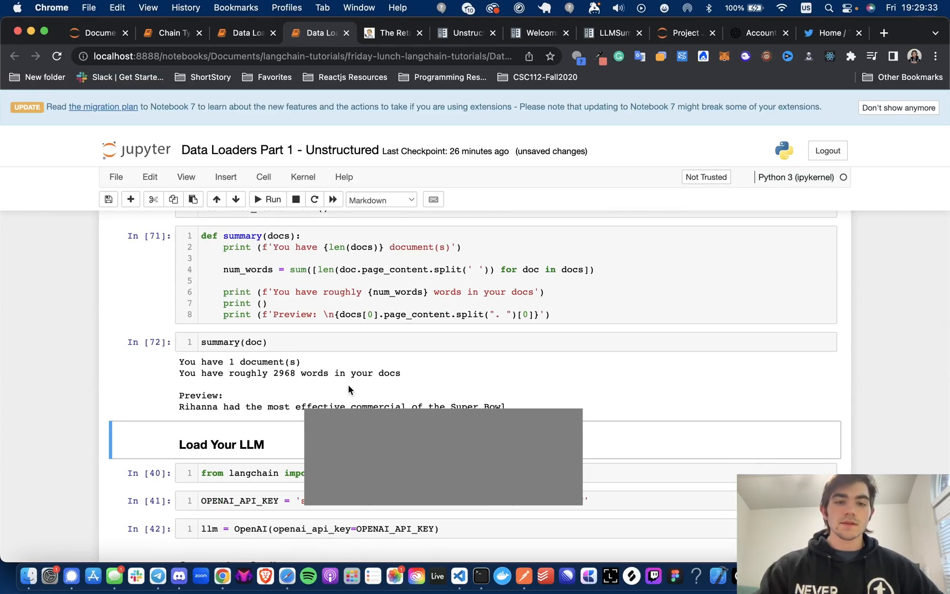
scroll(down, 3)
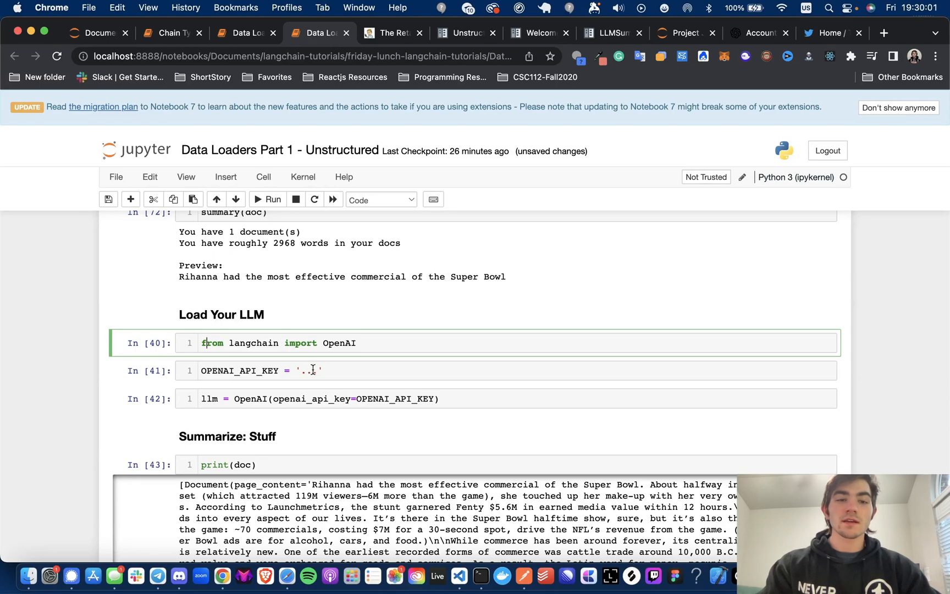
Step: Visit the OpenAI Platform API keys page, then return to the notebook
click(757, 33)
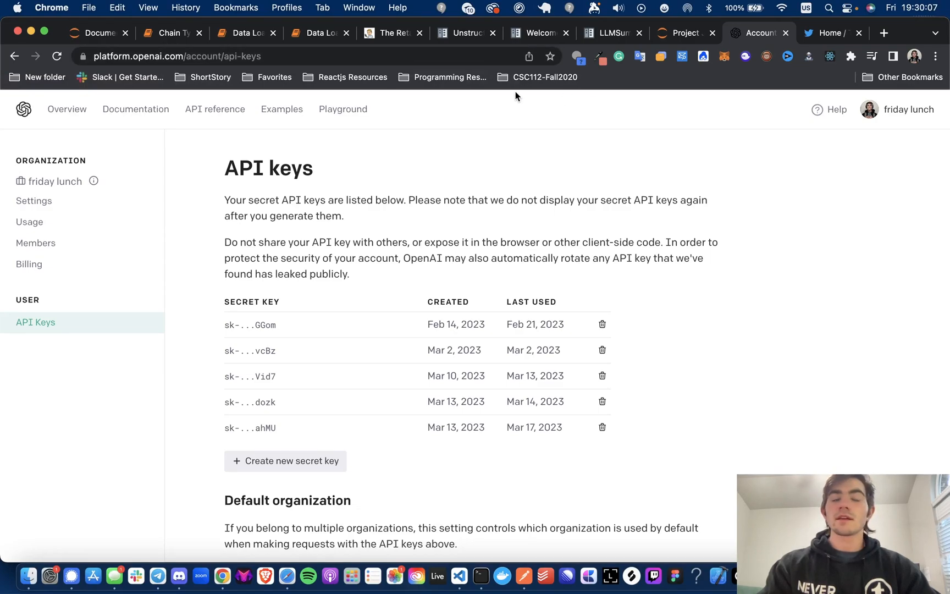
mouse_move(171, 129)
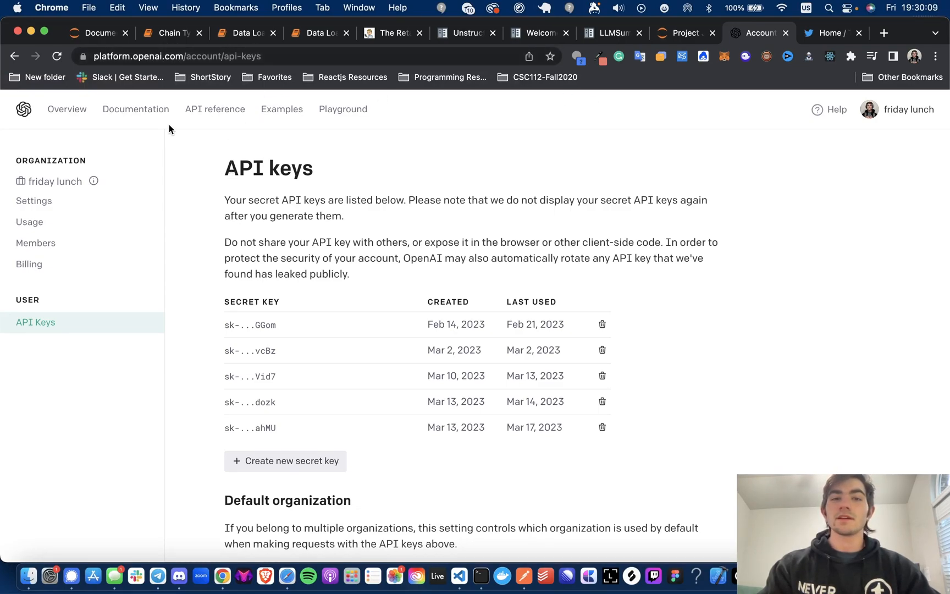
mouse_move(457, 115)
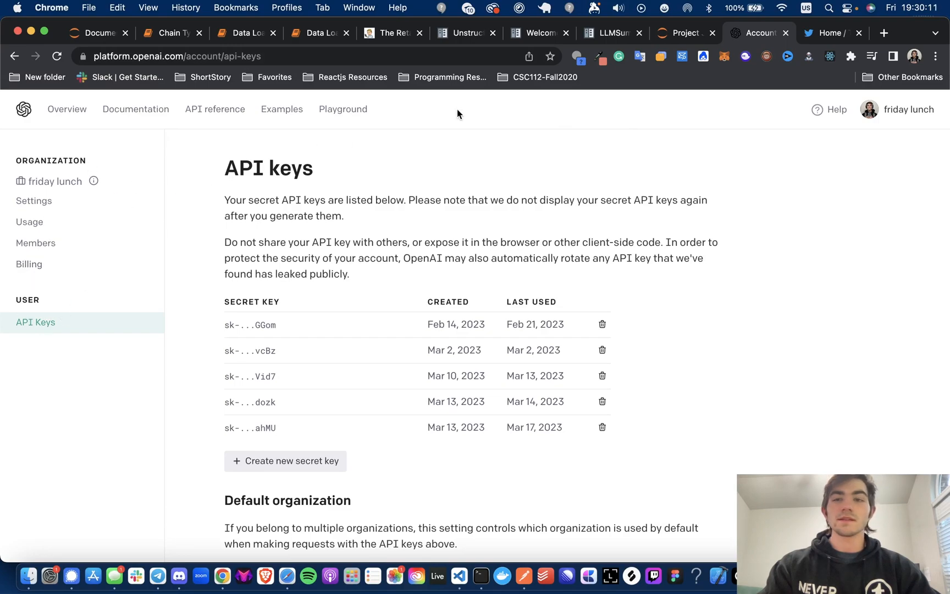
mouse_move(241, 75)
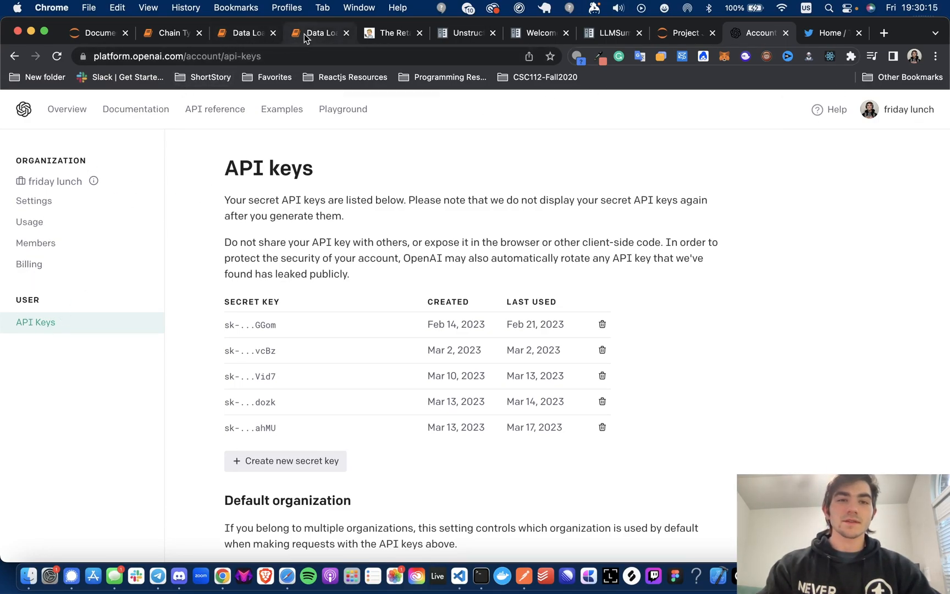
mouse_move(319, 33)
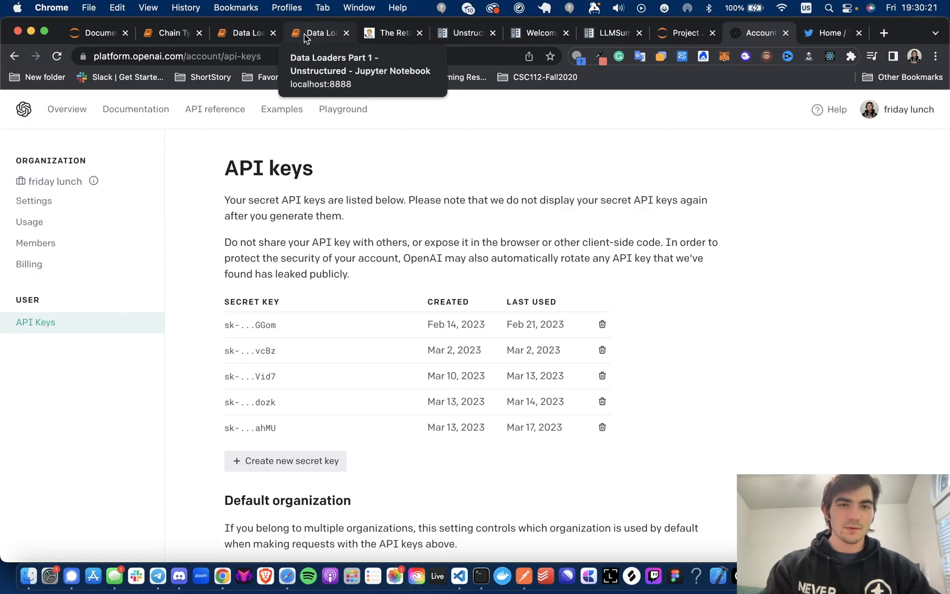
click(318, 33)
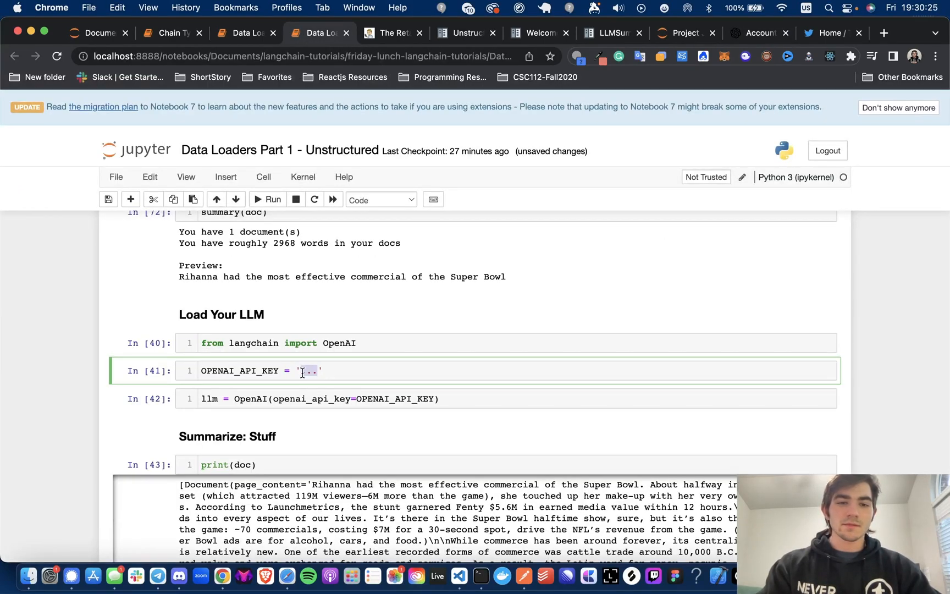
Step: Execute the OpenAI import, OPENAI_API_KEY and llm = OpenAI(...) cells, rerunning the llm cell
click(277, 343)
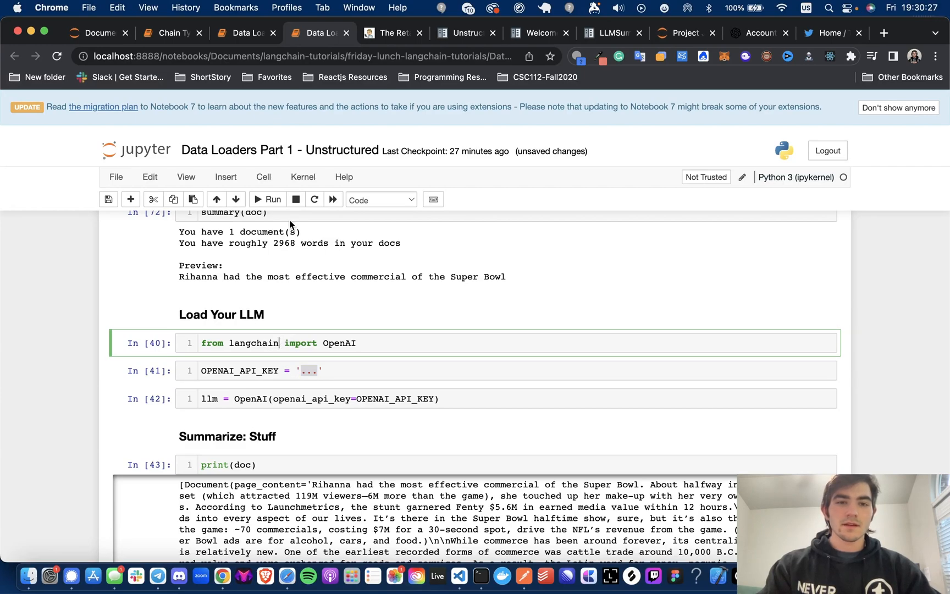
click(267, 199)
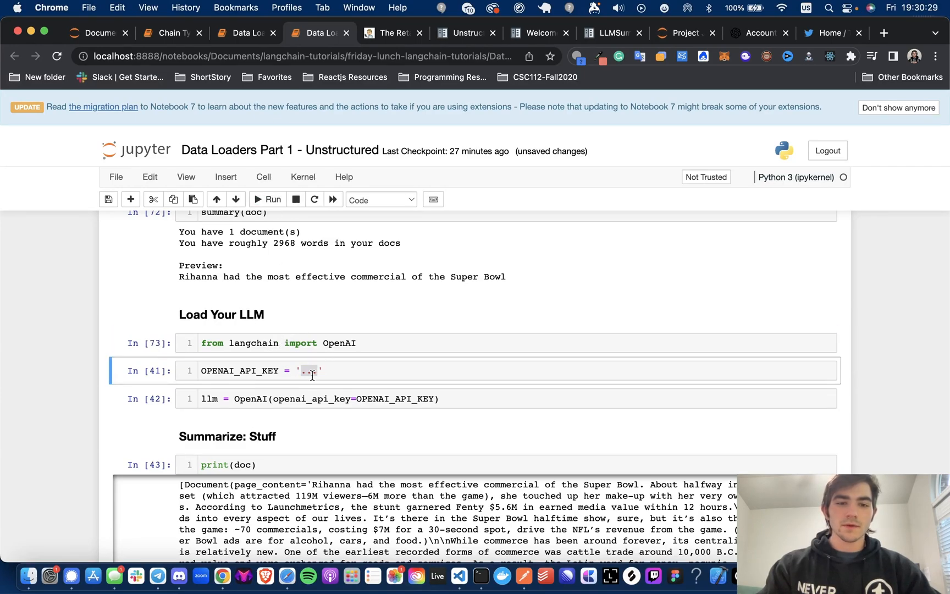
click(266, 199)
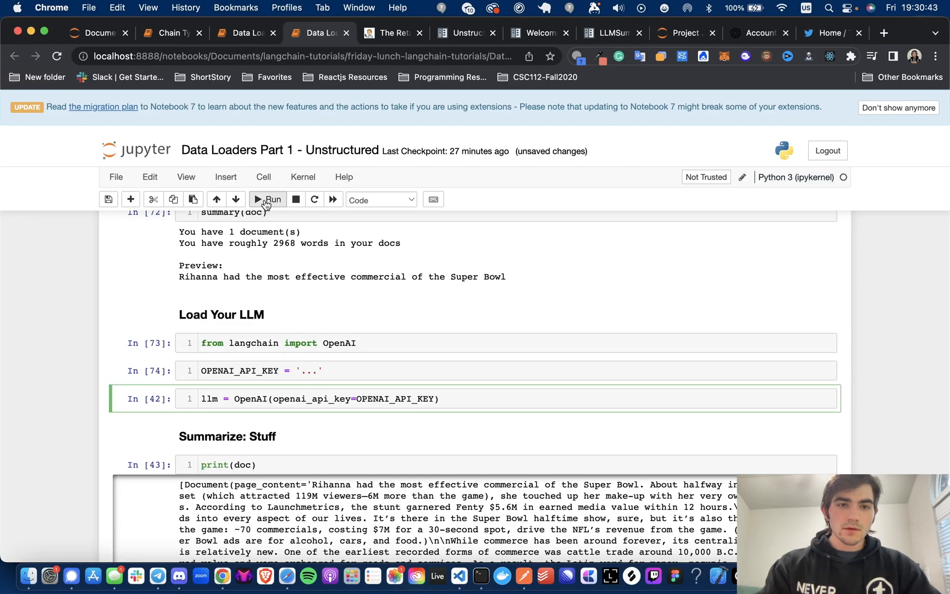
click(266, 199)
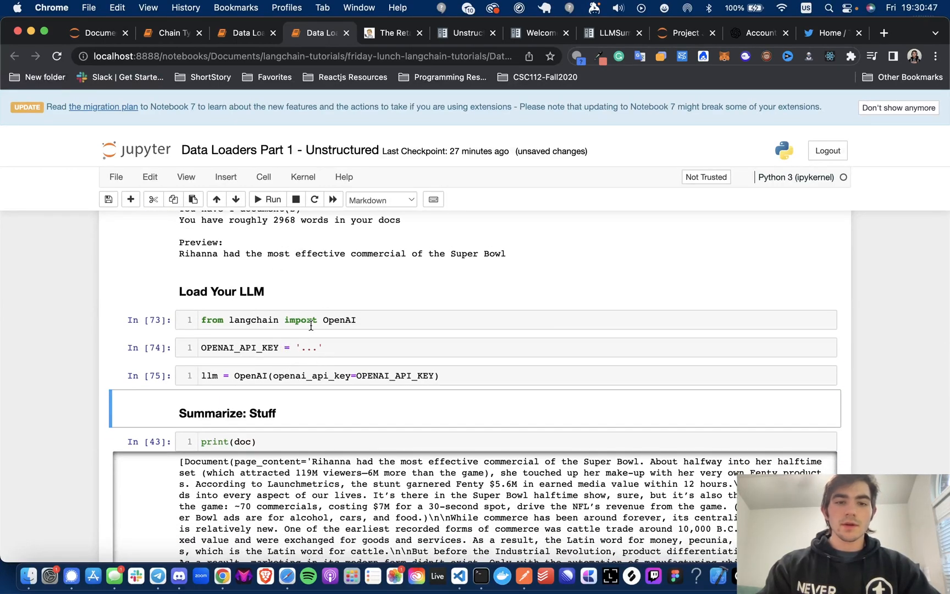
click(321, 375)
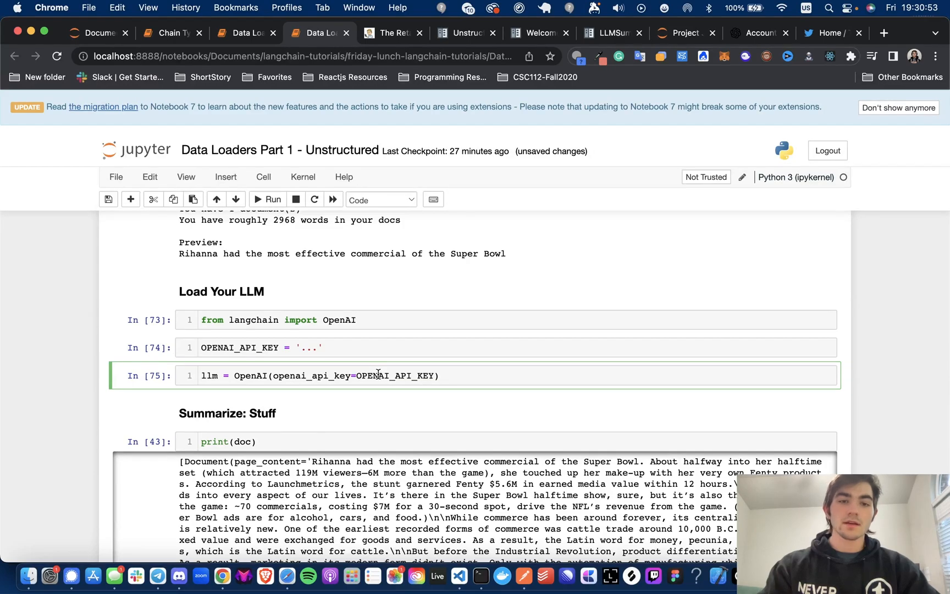
click(267, 200)
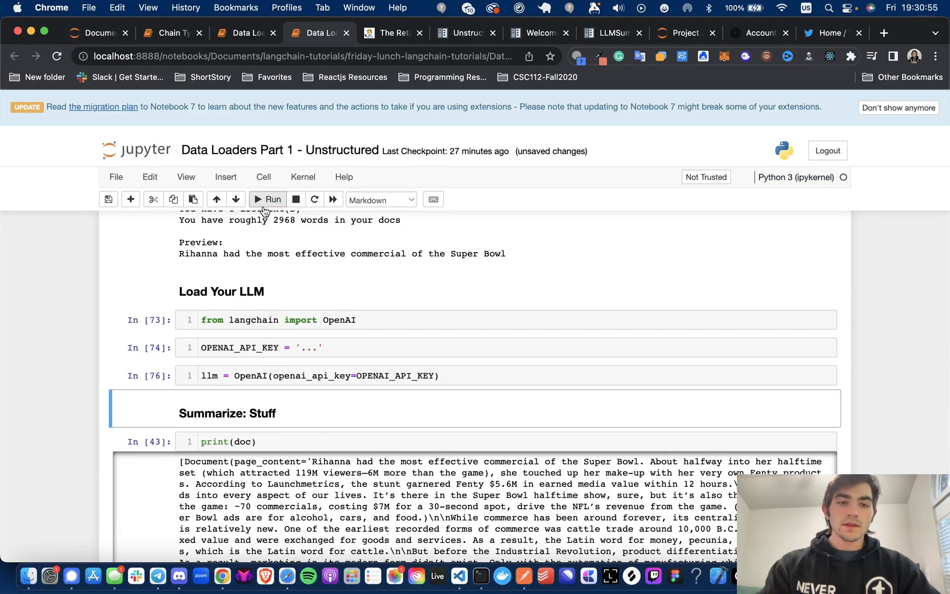
Step: Run the print(doc) cell under Summarize: Stuff to print the full article document
scroll(down, 3)
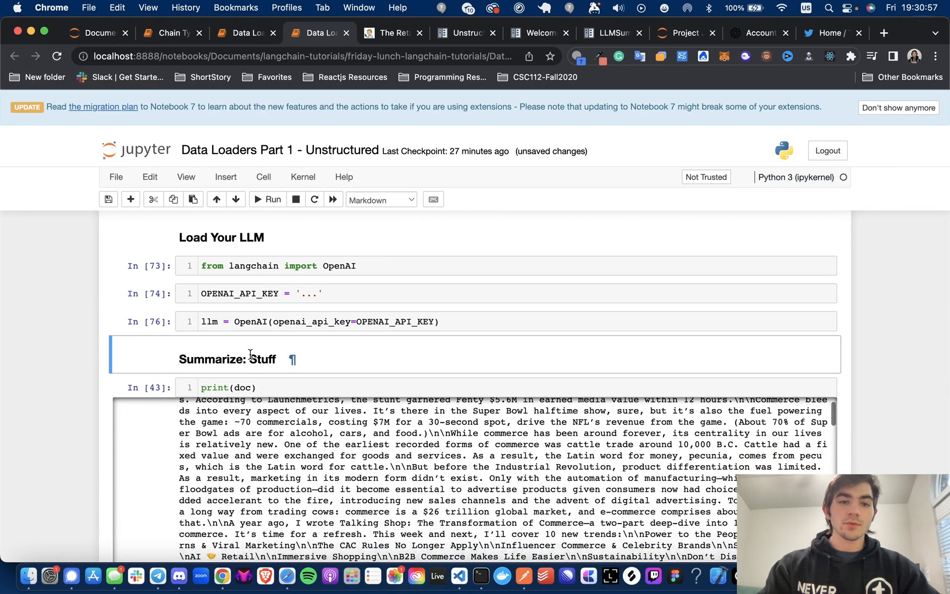
scroll(up, 3)
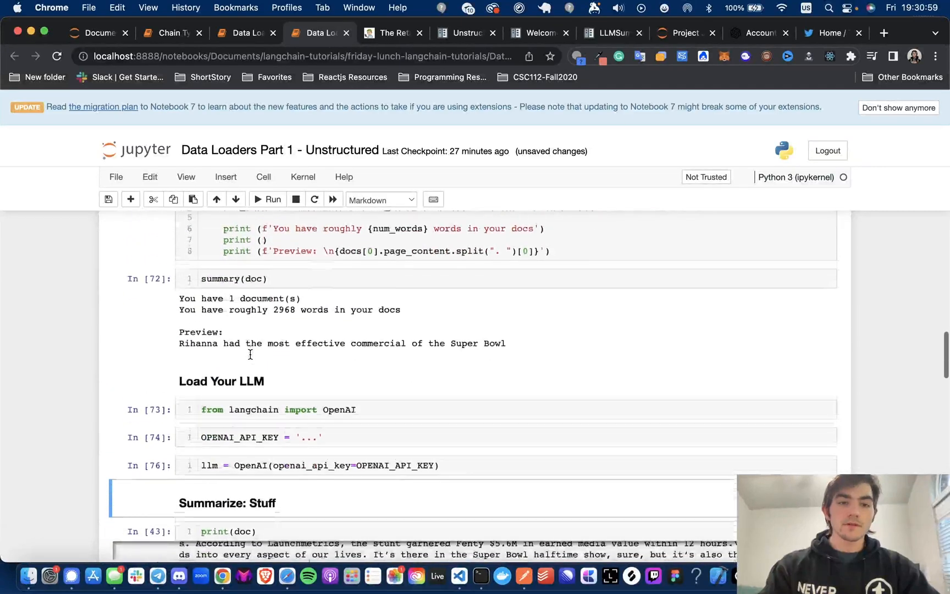
scroll(down, 3)
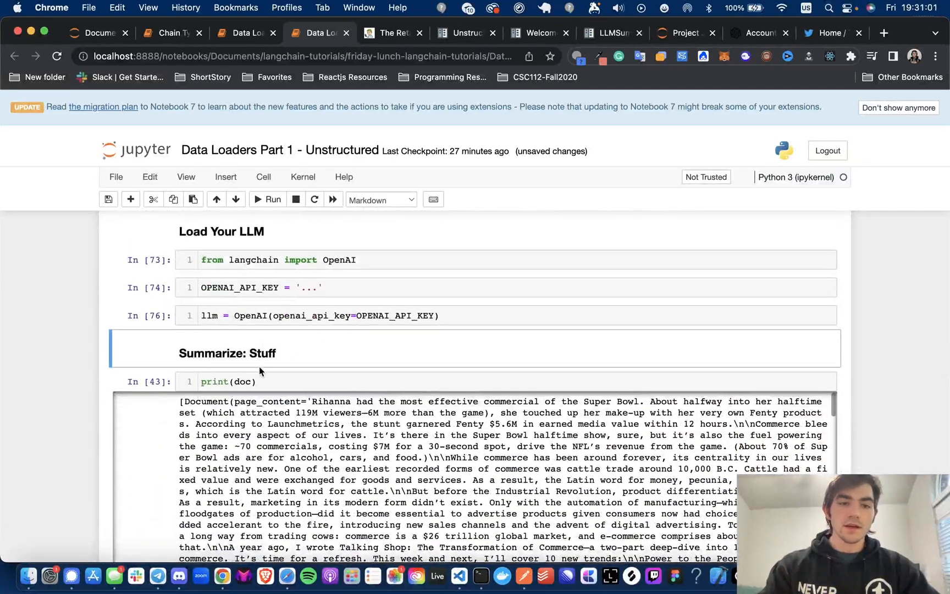
scroll(down, 3)
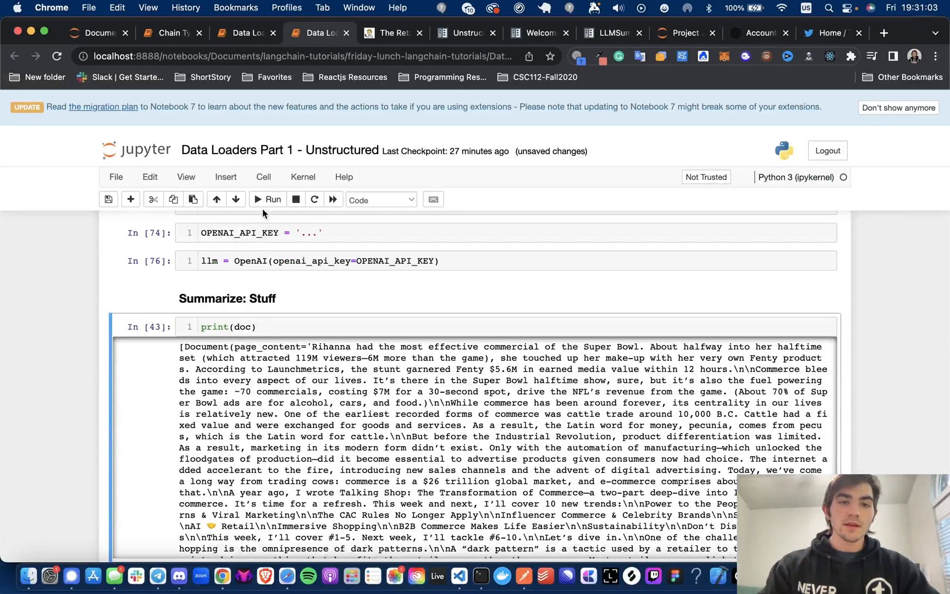
click(266, 199)
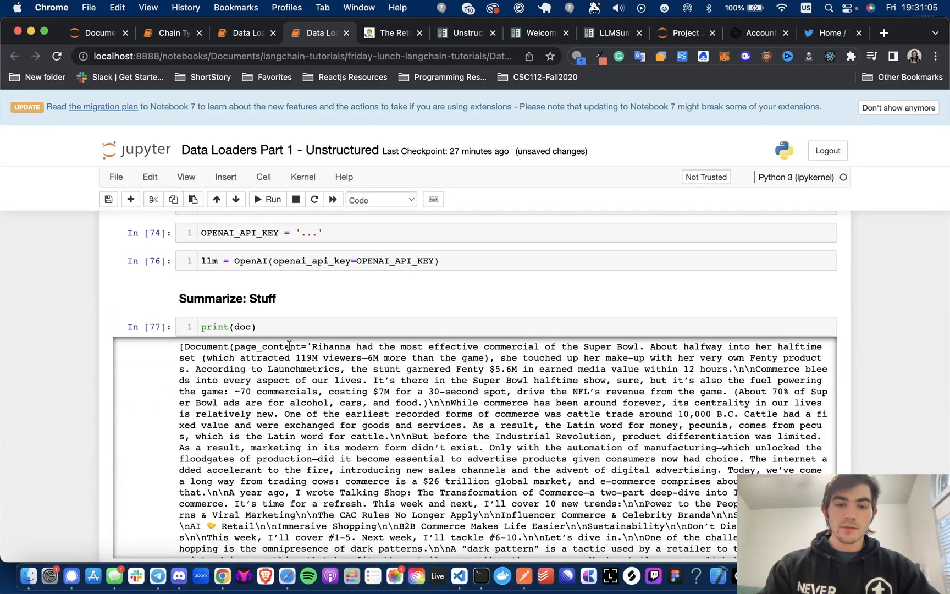
scroll(down, 3)
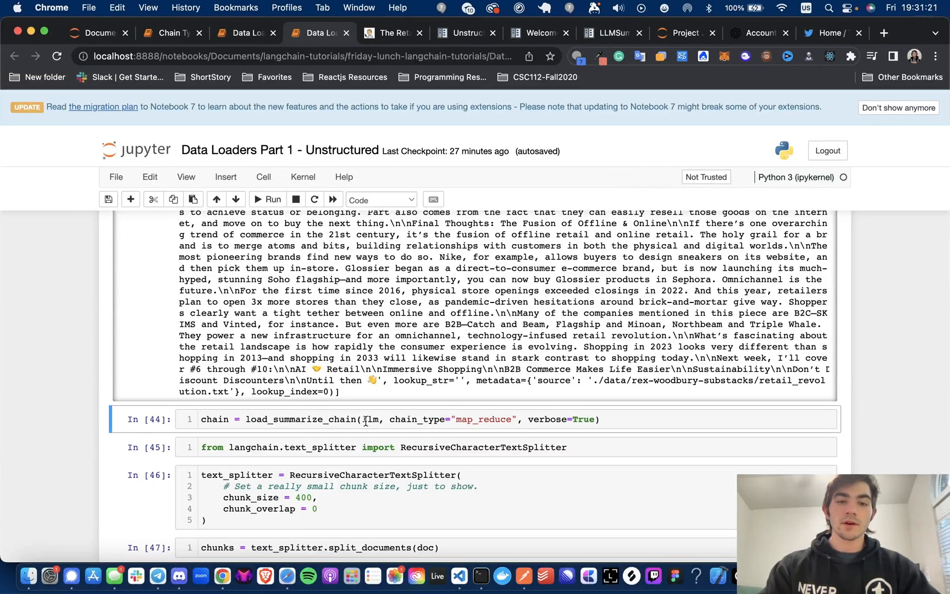
Step: Change load_summarize_chain to chain_type="stuff" and rerun the cell
scroll(up, 3)
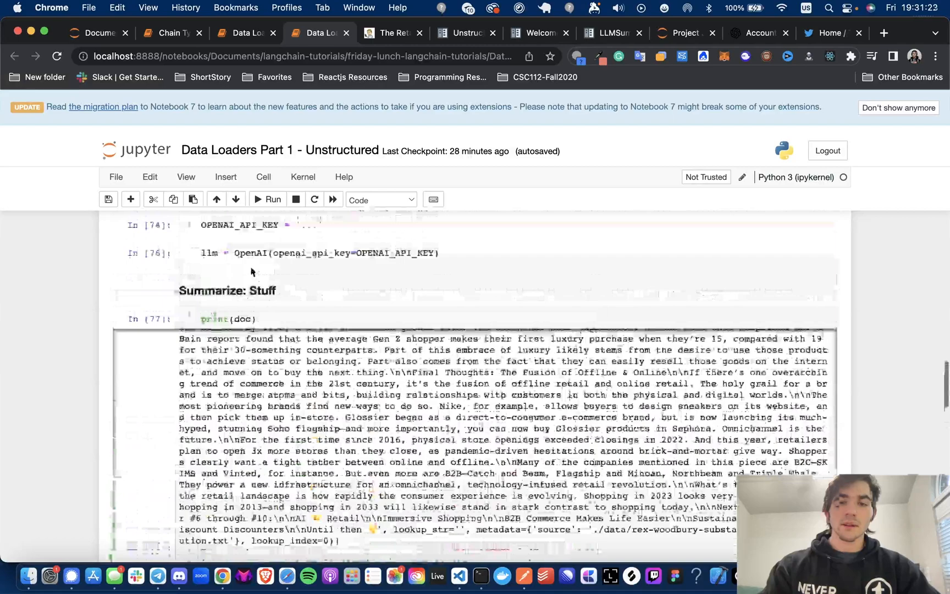
scroll(down, 3)
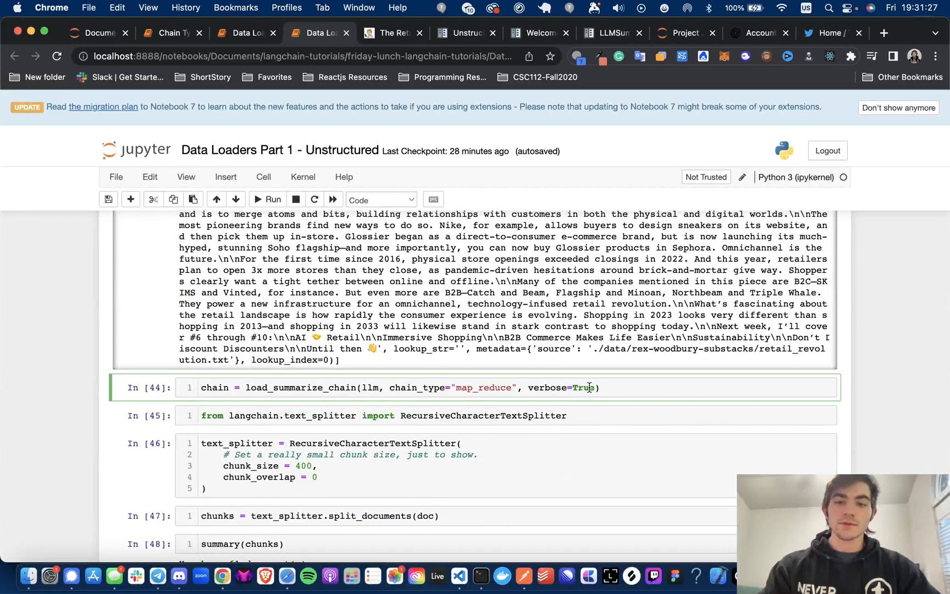
mouse_move(426, 372)
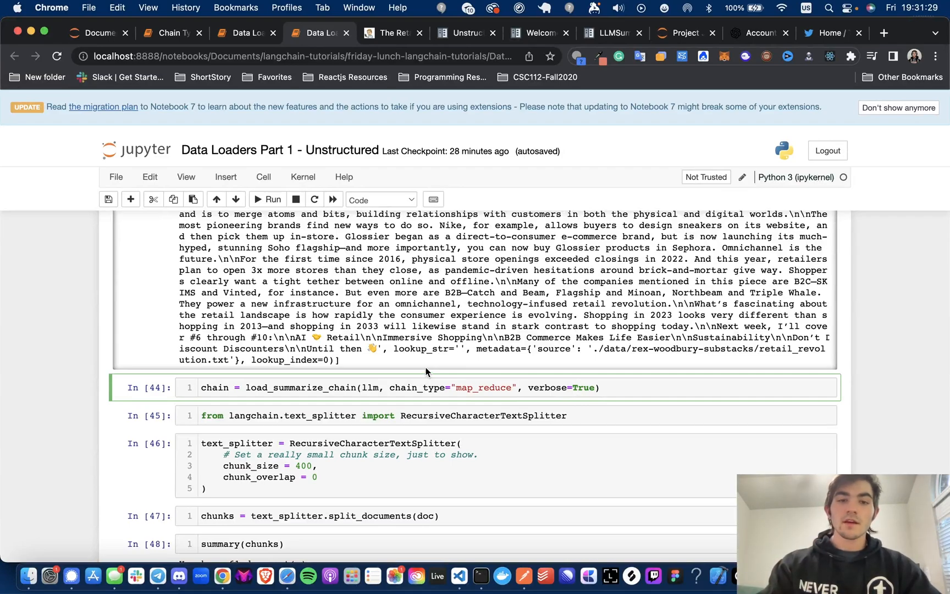
mouse_move(442, 375)
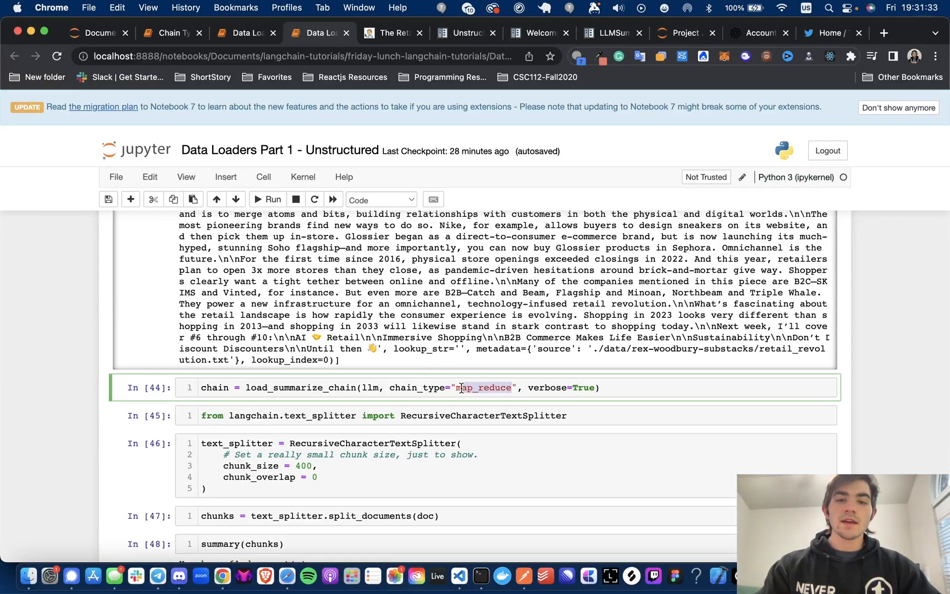
text(stu)
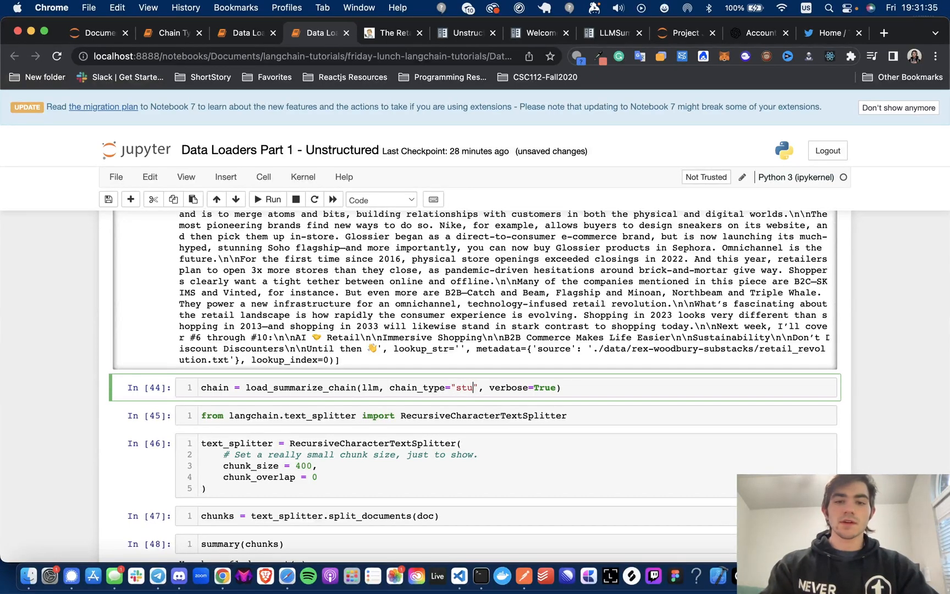
text(ff)
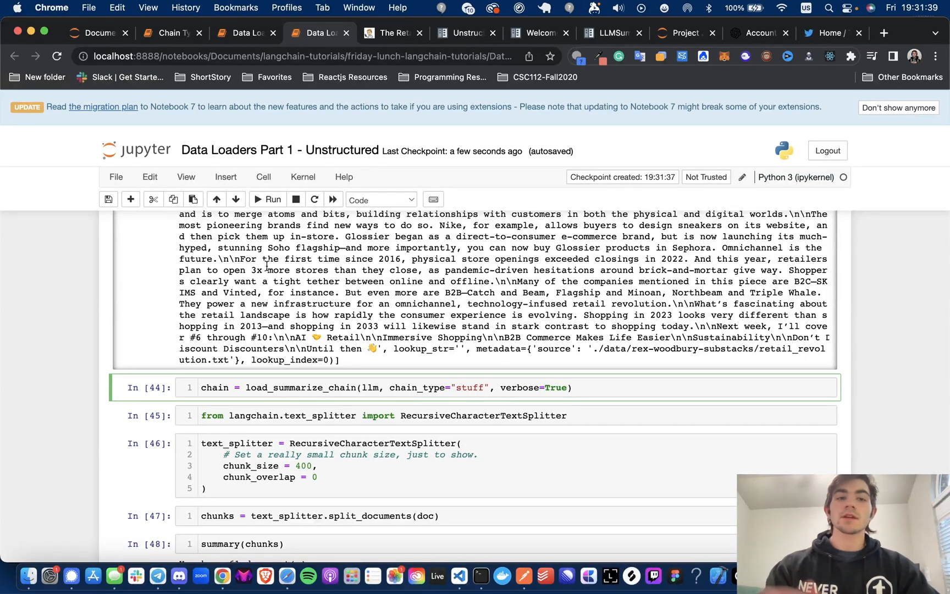
click(484, 389)
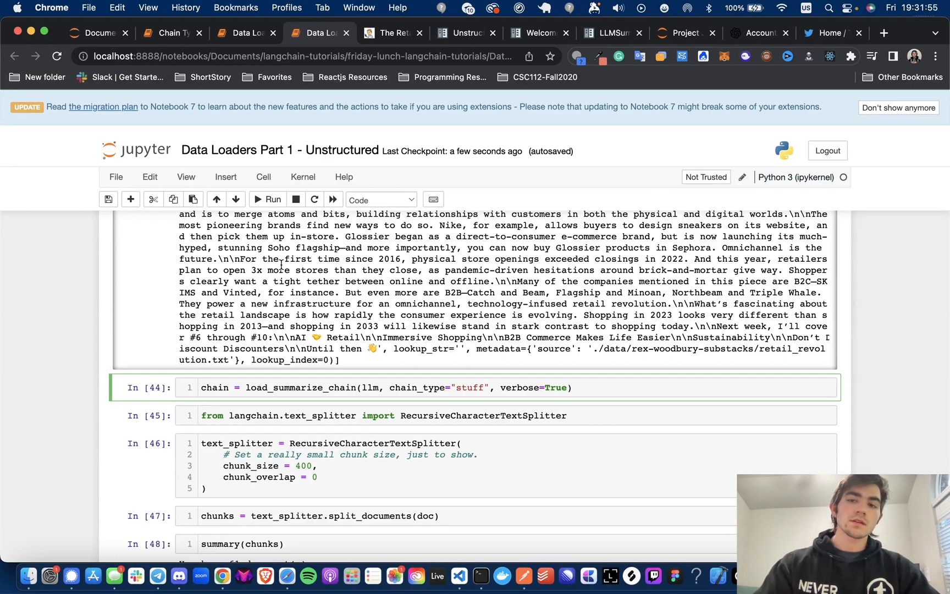
click(485, 388)
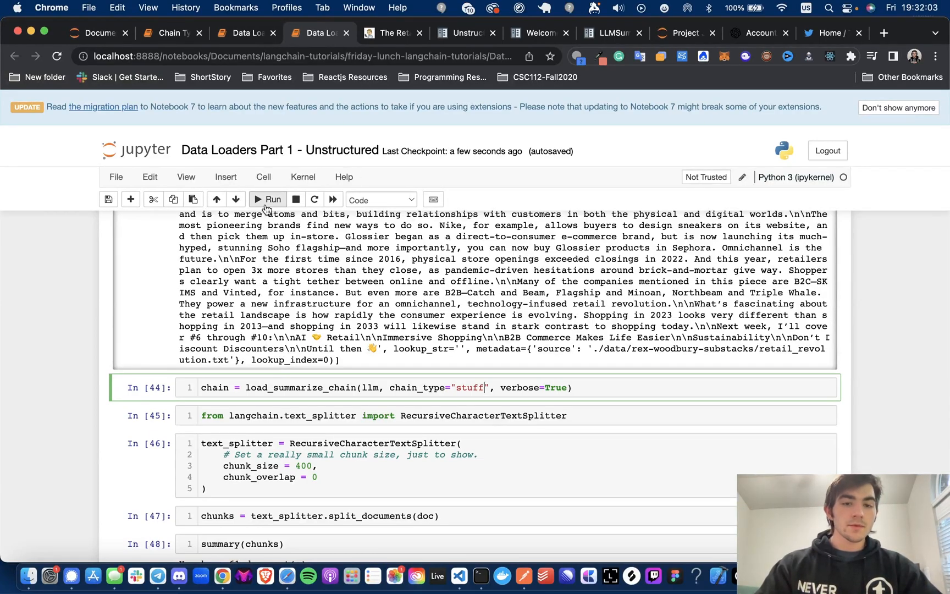
mouse_move(266, 207)
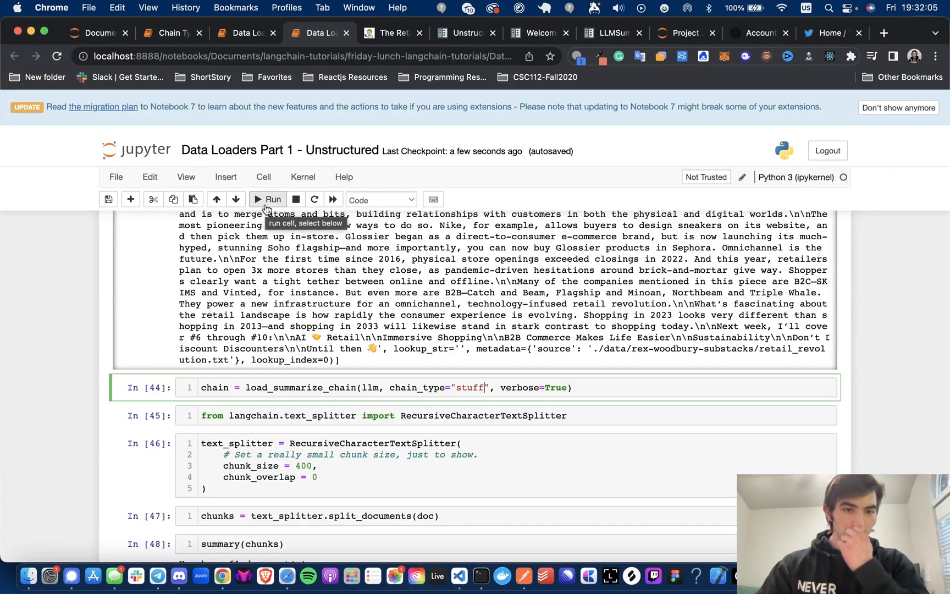
click(267, 199)
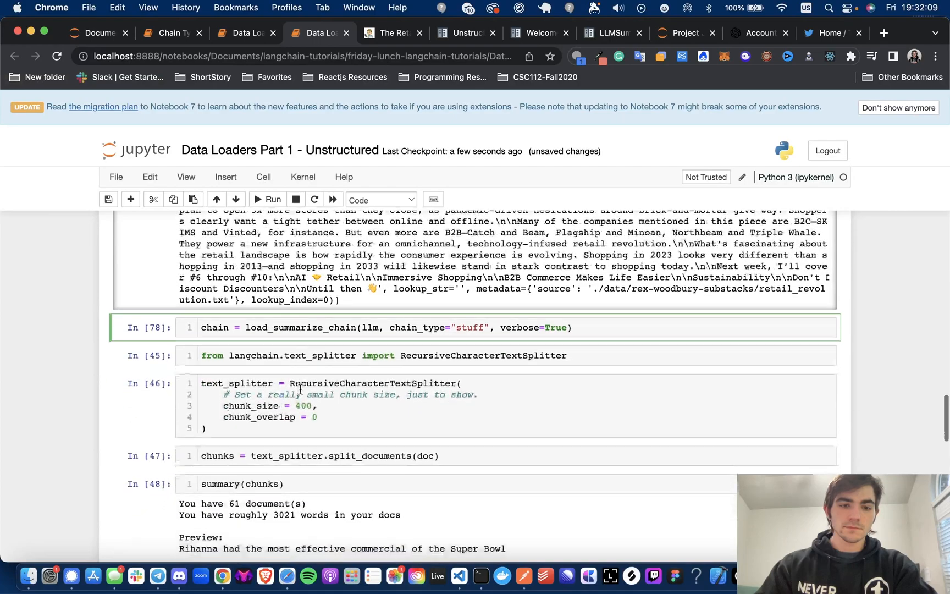
Step: Add and run chain.run(doc), hitting the context-length error requesting 4778 tokens
scroll(down, 3)
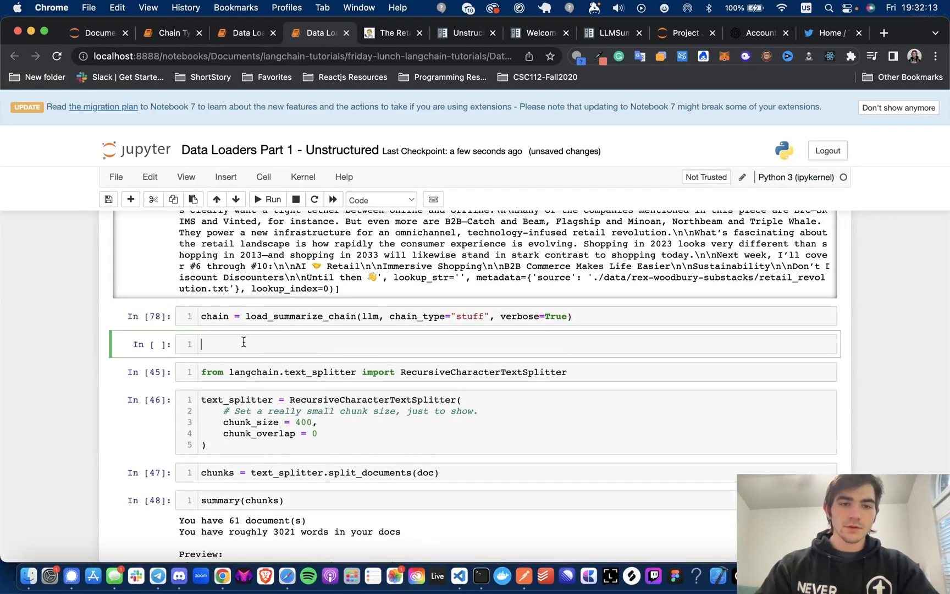
text(chain.run)
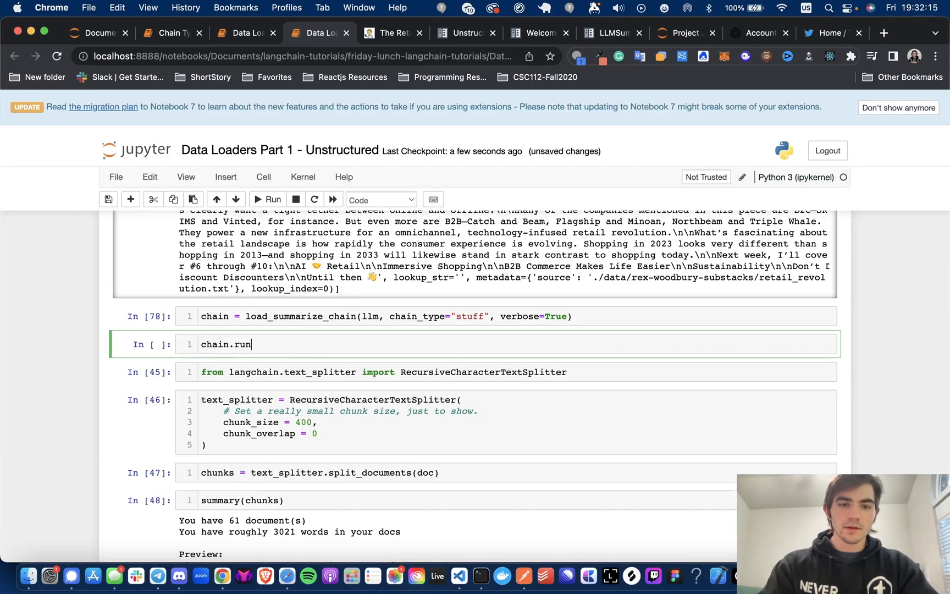
text((doc))
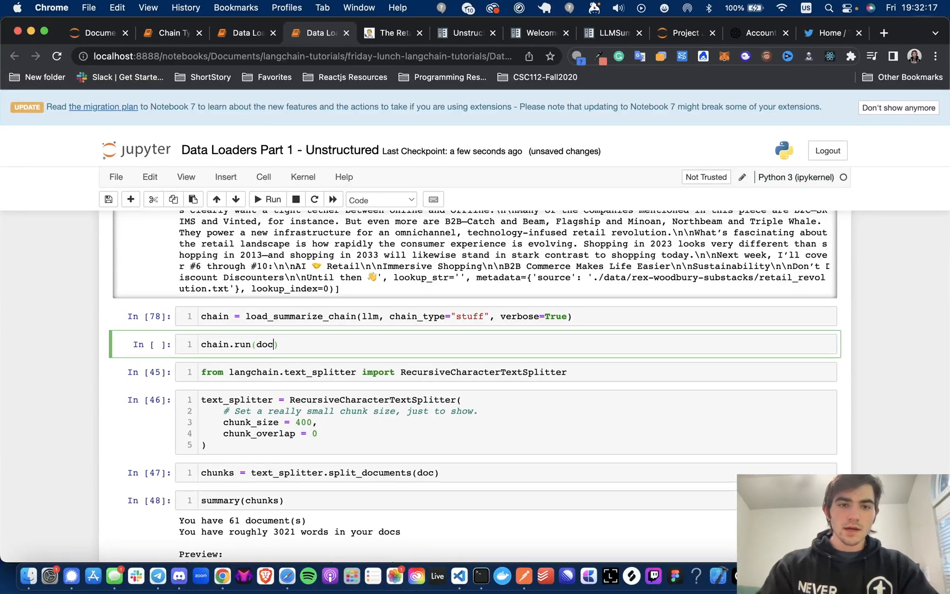
scroll(up, 3)
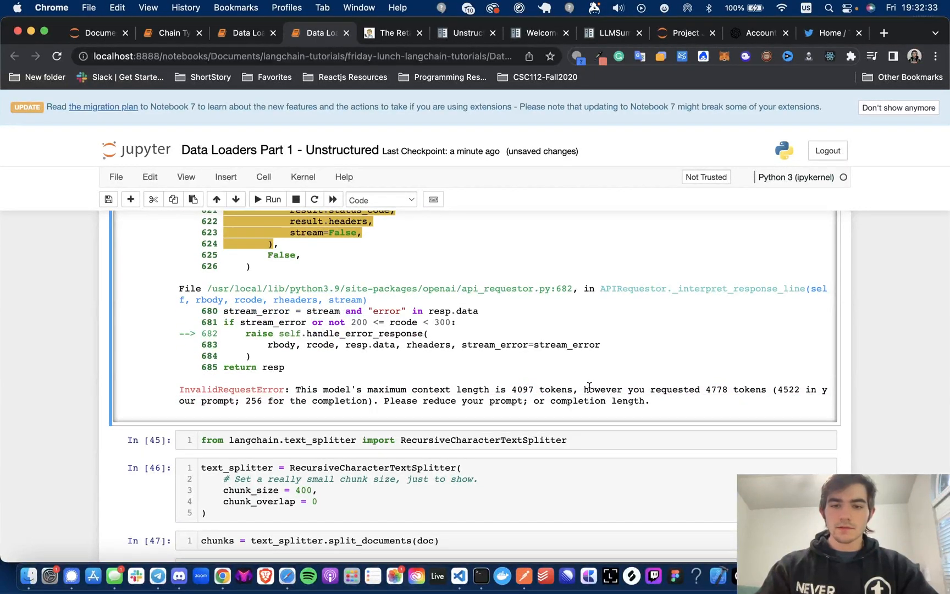
double_click(717, 390)
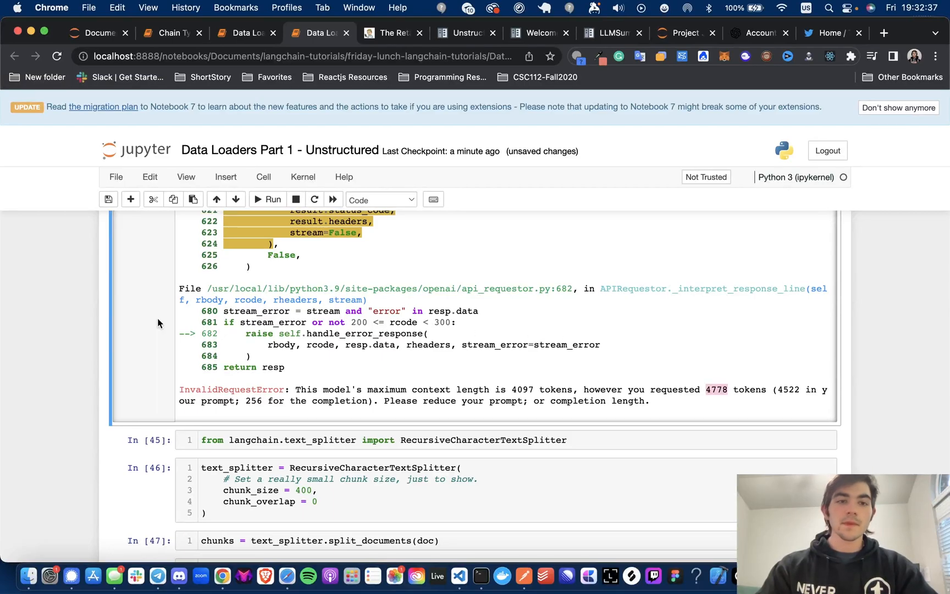
scroll(down, 3)
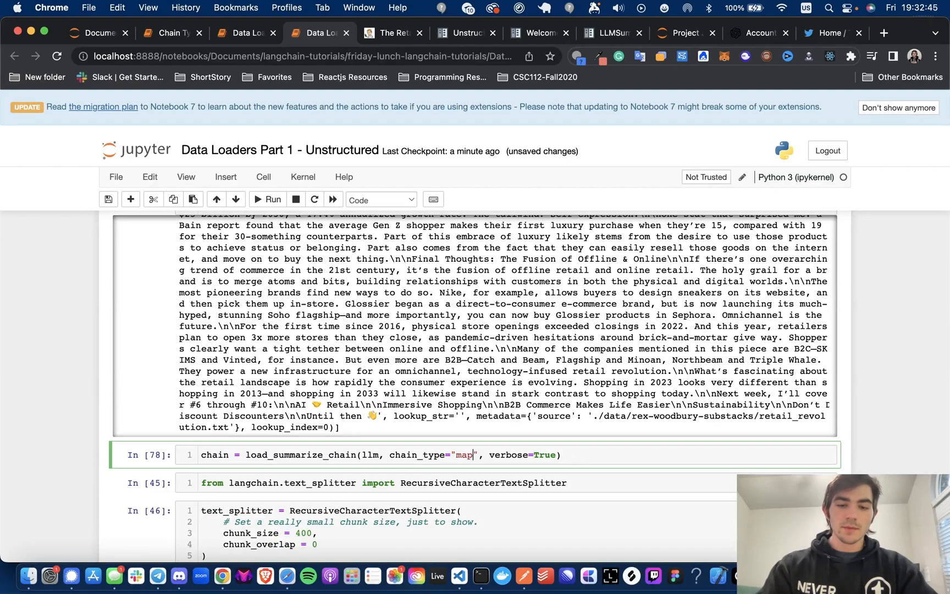
Step: Change the summarize chain's chain_type to "map_reduce" and re-run the cell
text(_reduce)
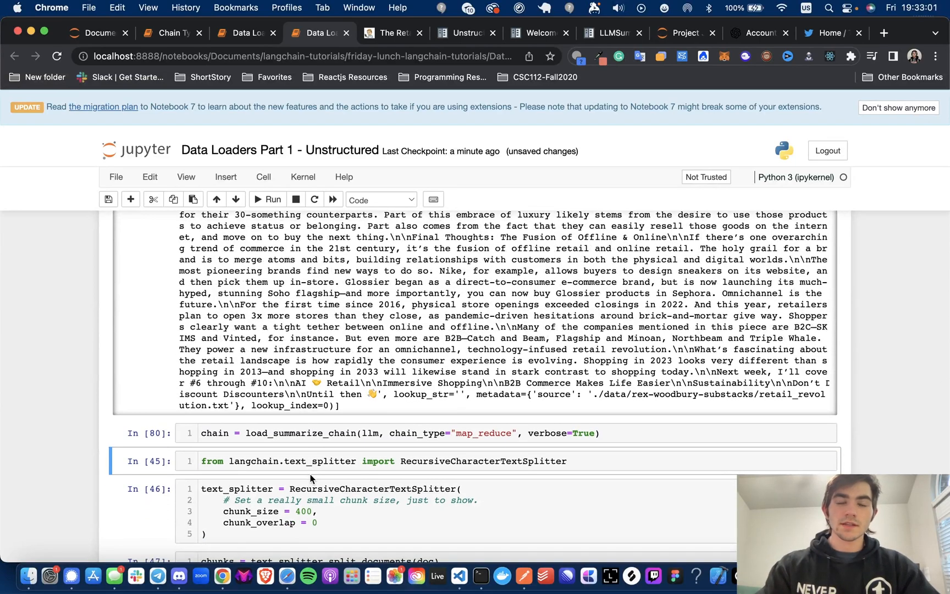
Step: Re-run the splitter import and the RecursiveCharacterTextSplitter cell with chunk size 400
scroll(down, 3)
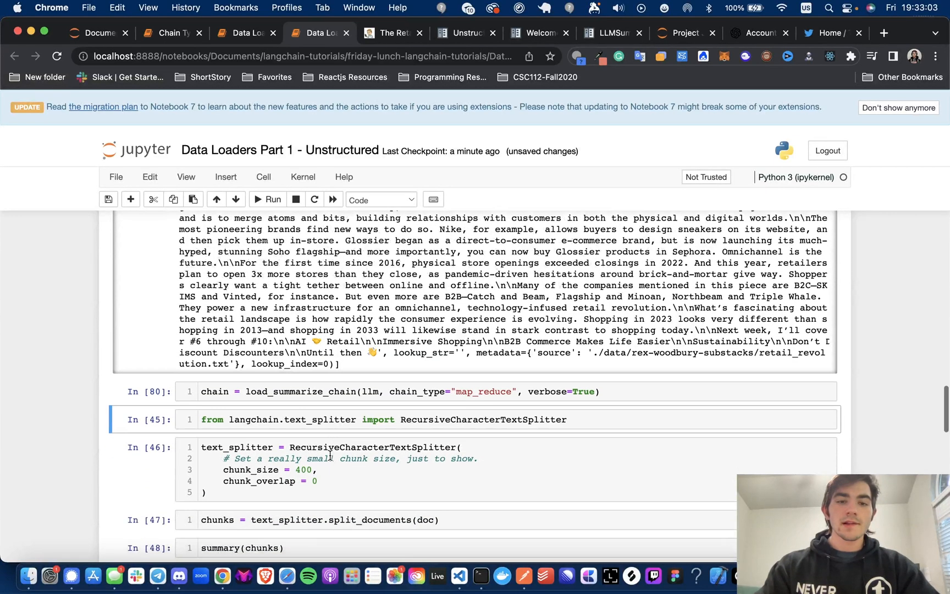
scroll(down, 3)
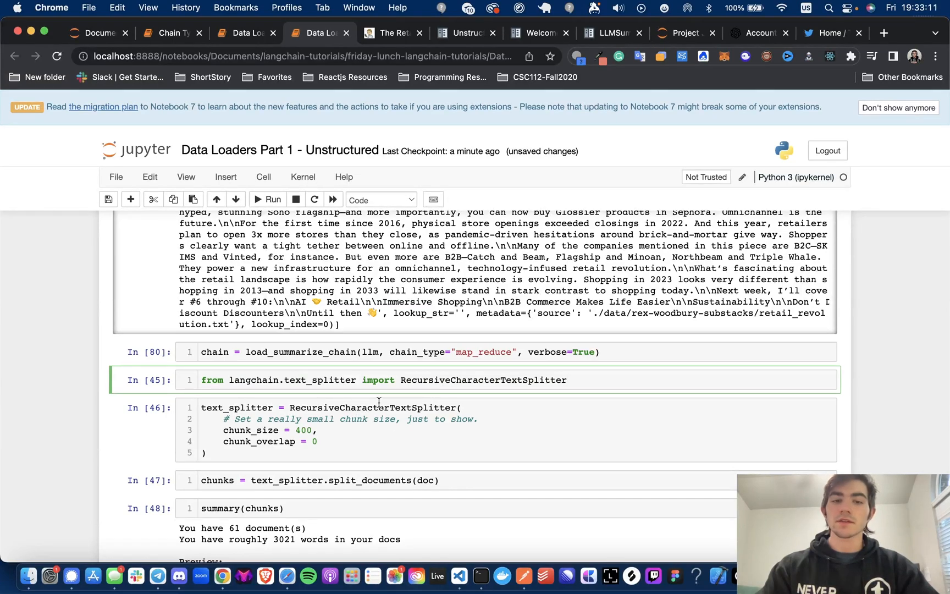
mouse_move(322, 359)
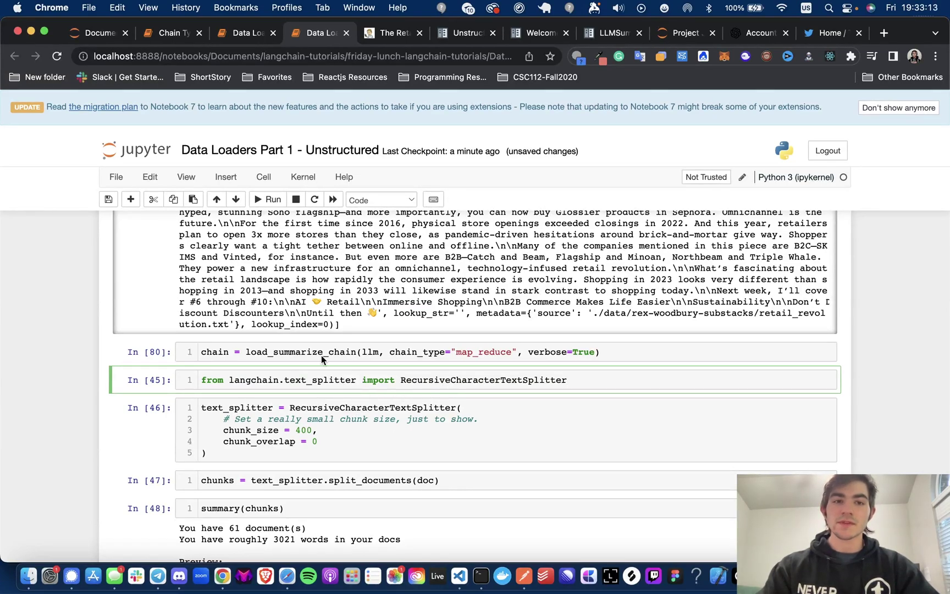
mouse_move(266, 200)
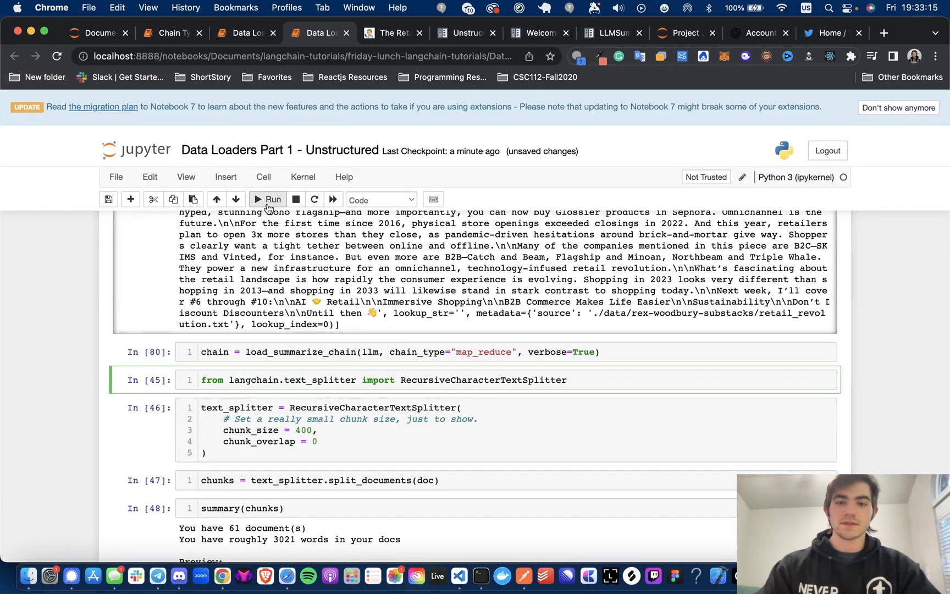
click(266, 199)
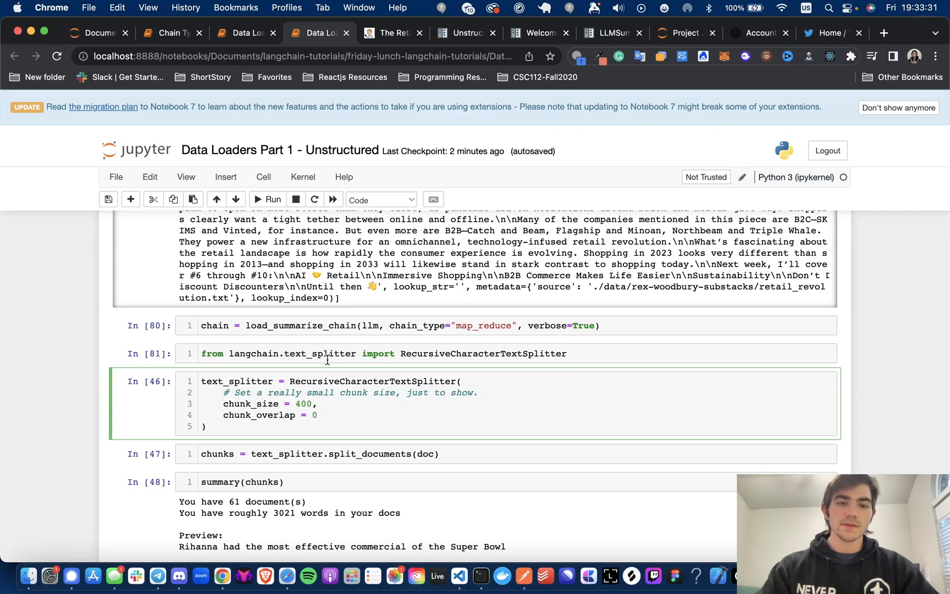
click(266, 199)
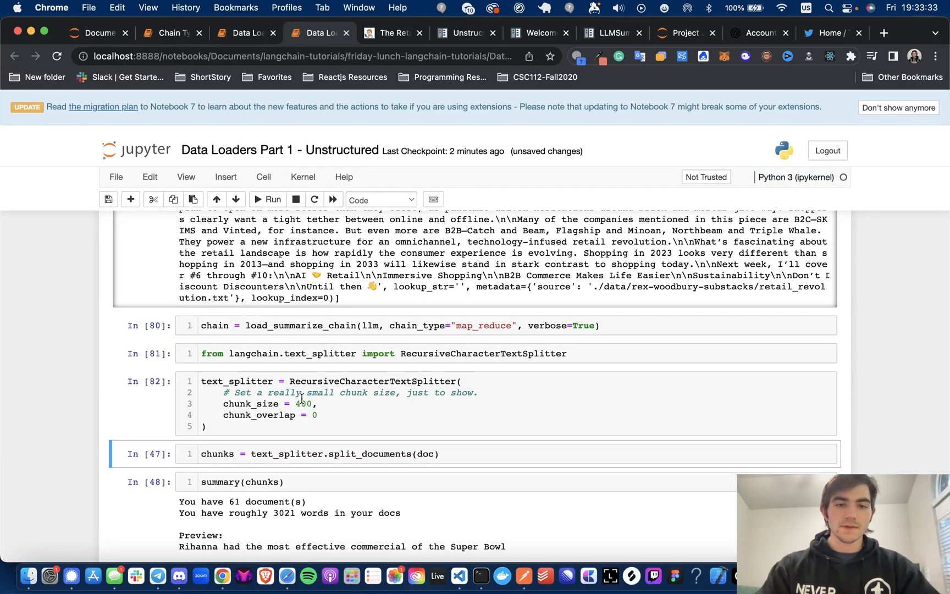
Step: Re-run split_documents and summary(chunks), reporting 61 documents and roughly 3021 words
scroll(down, 3)
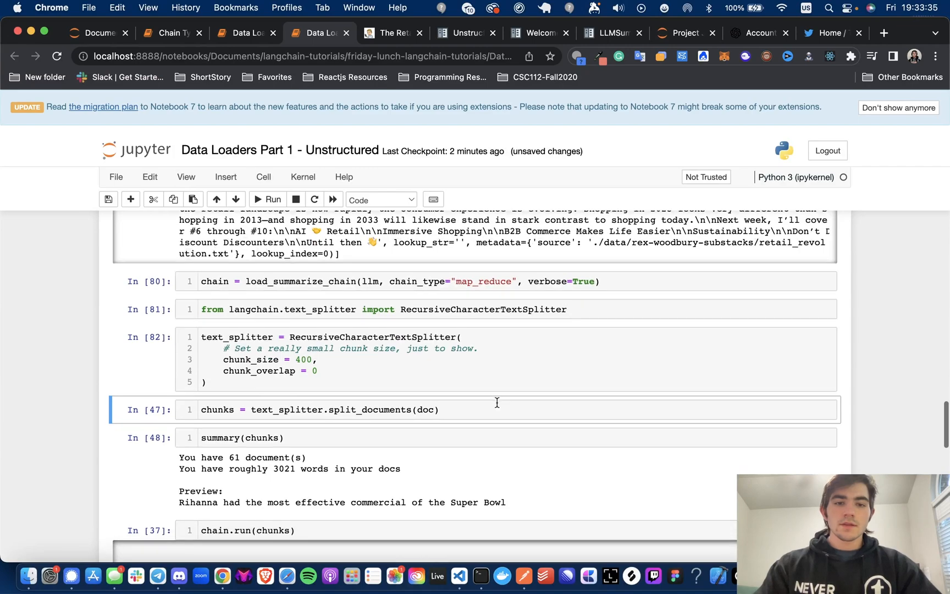
scroll(down, 3)
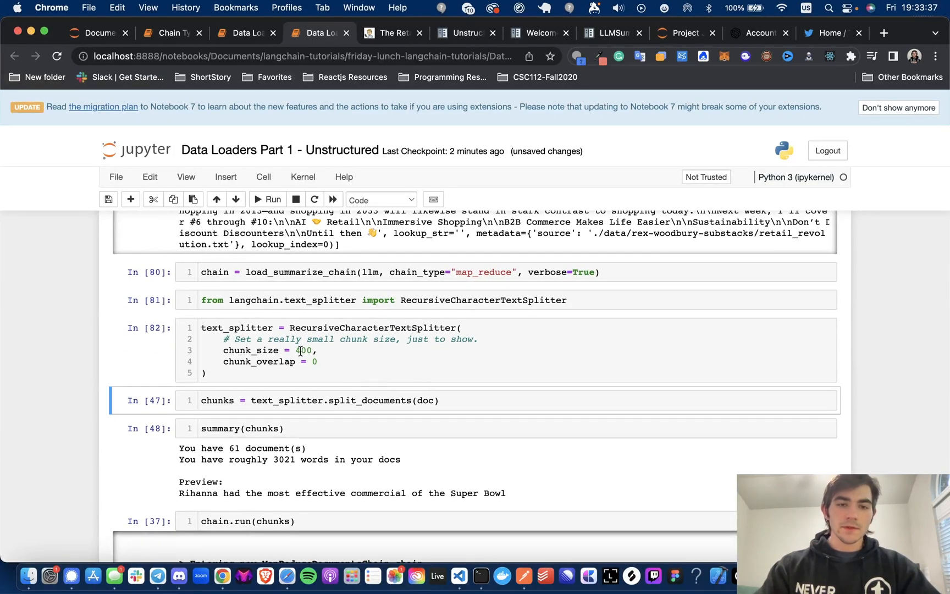
scroll(down, 3)
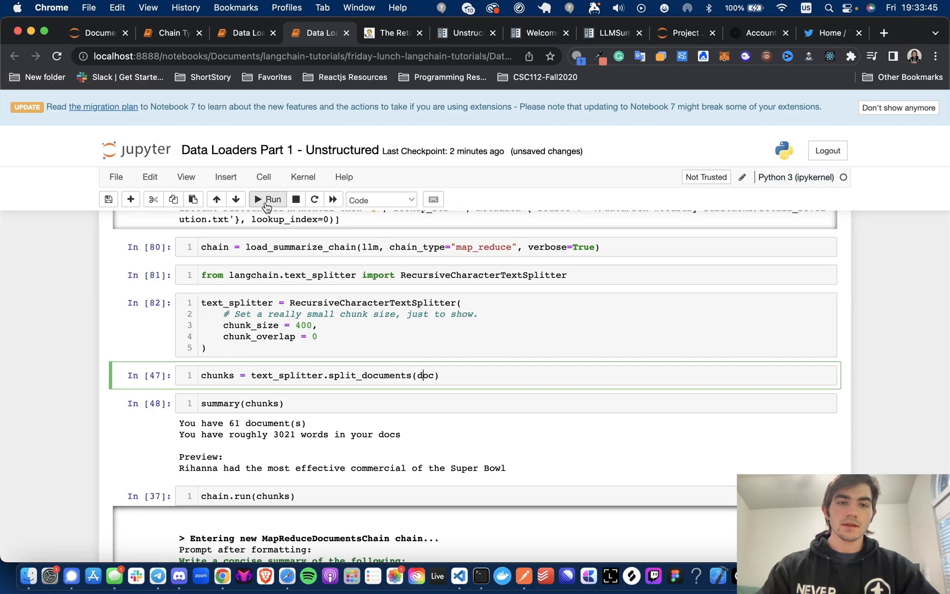
click(270, 199)
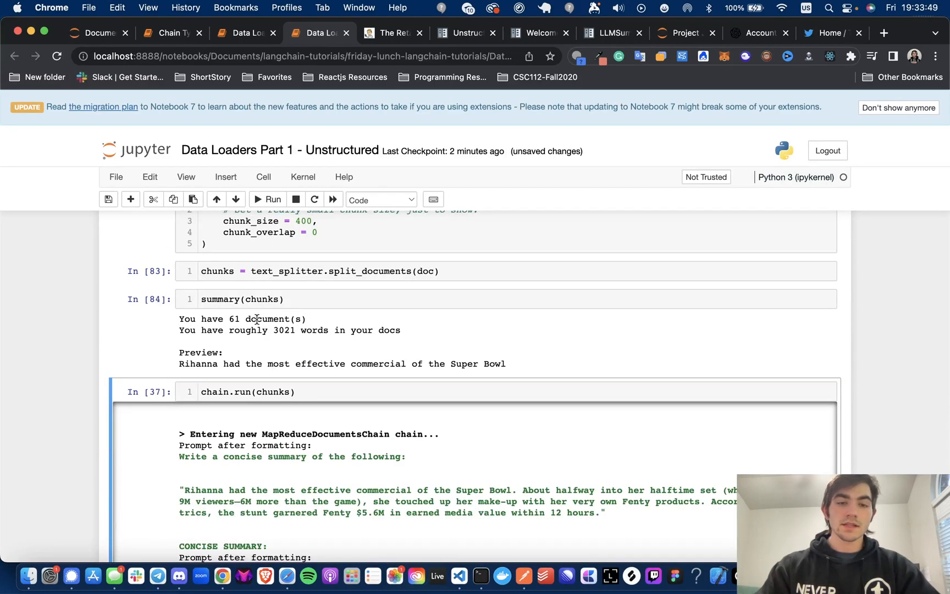
scroll(down, 3)
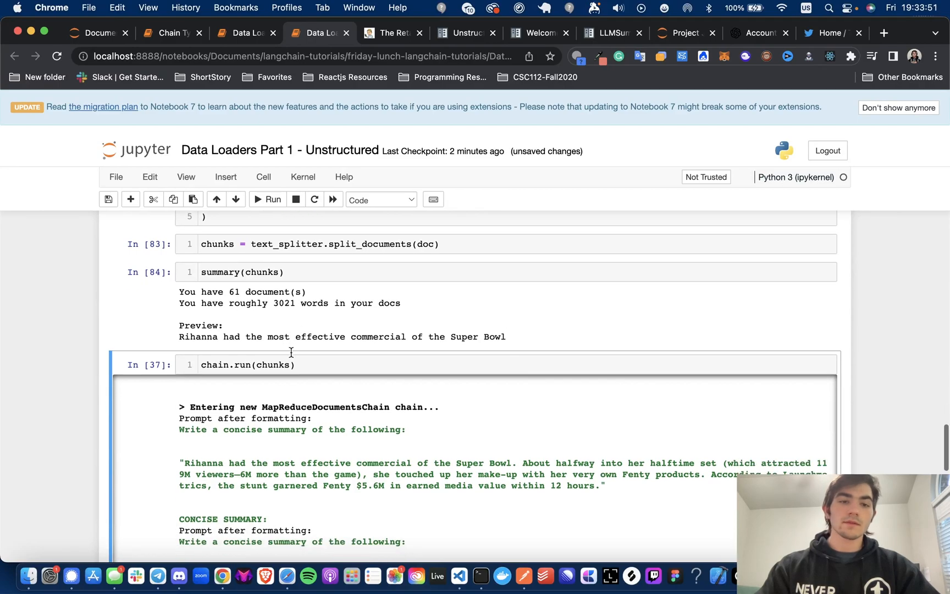
scroll(down, 3)
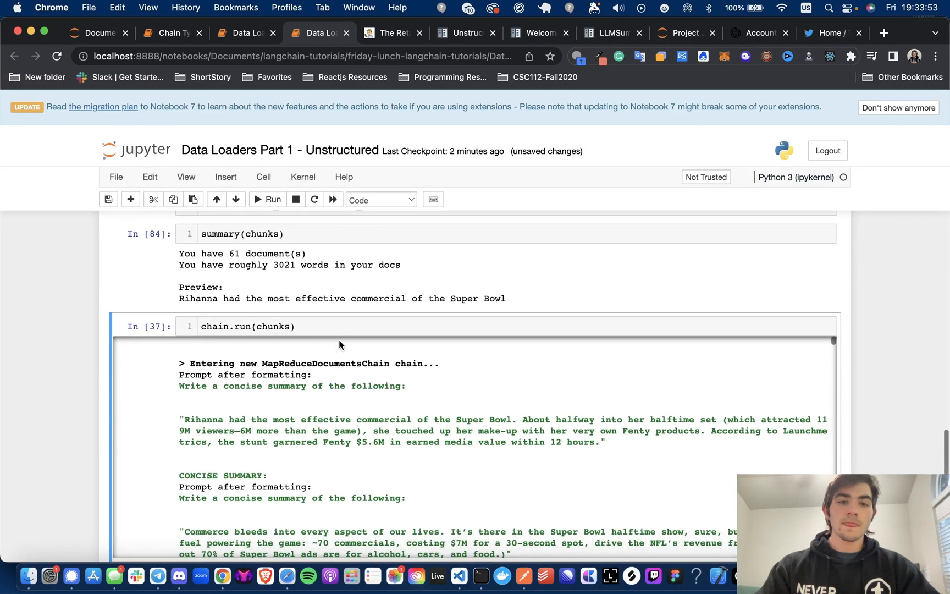
Step: Run chain.run(chunks) with the map-reduce chain and review the verbose per-chunk summary prompts
scroll(up, 3)
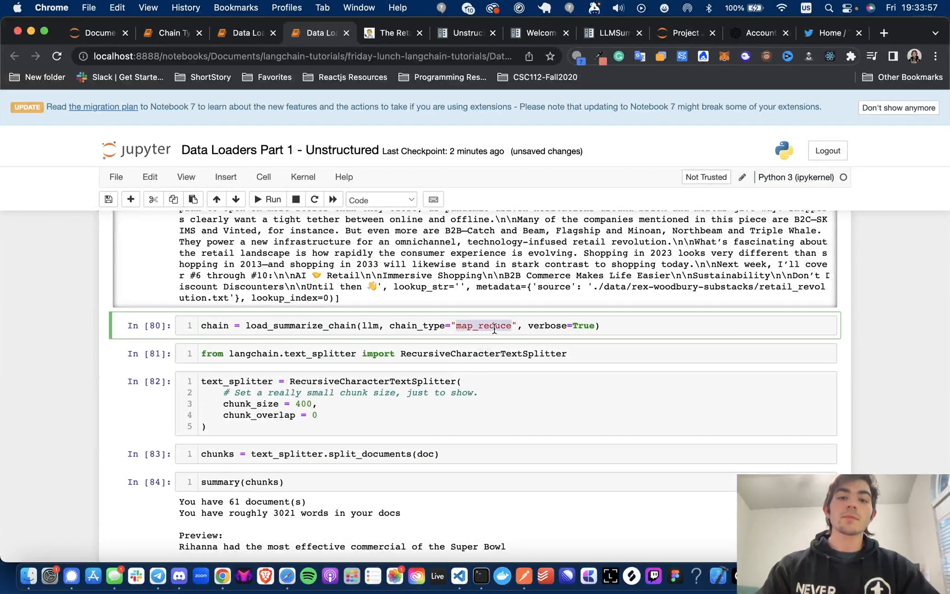
scroll(down, 3)
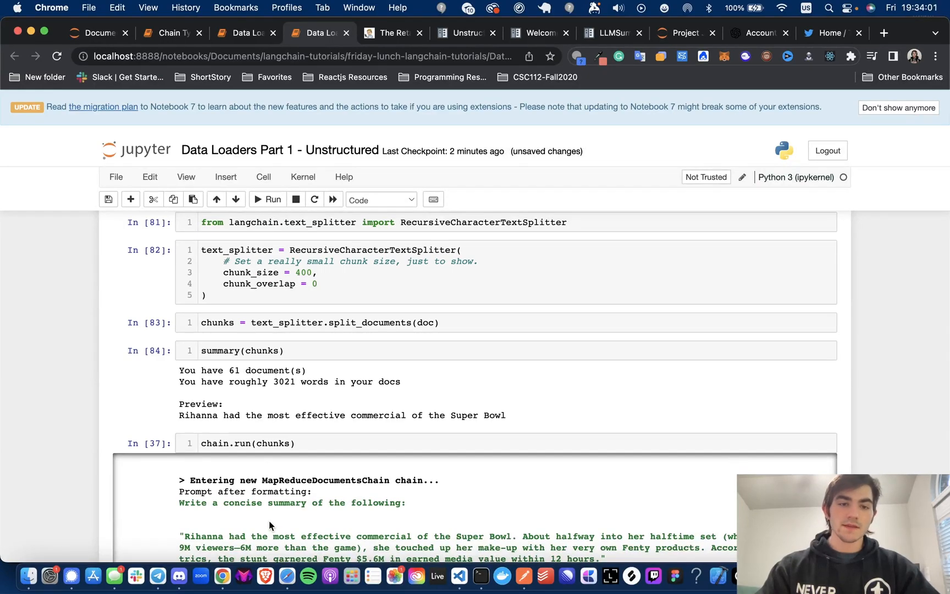
click(266, 199)
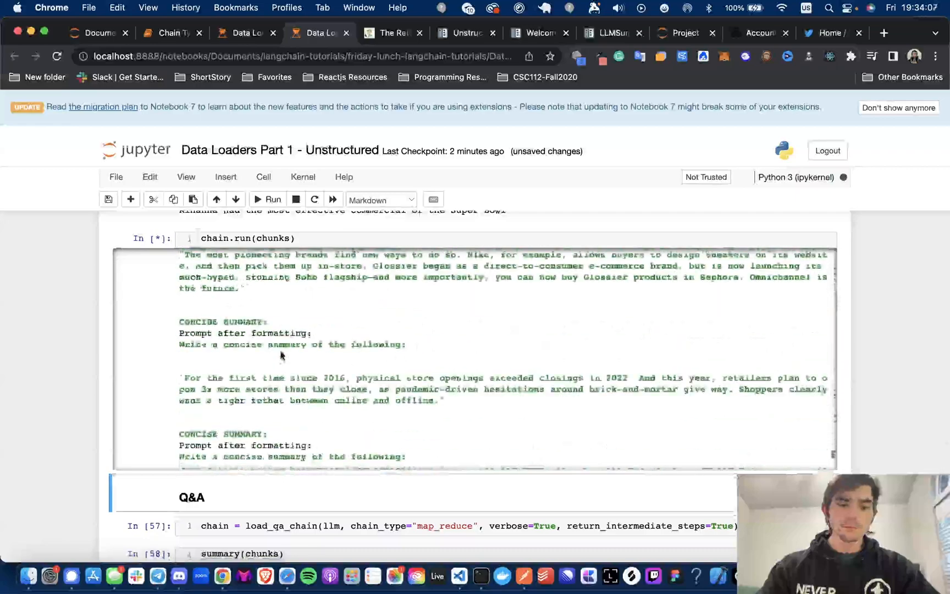
scroll(down, 3)
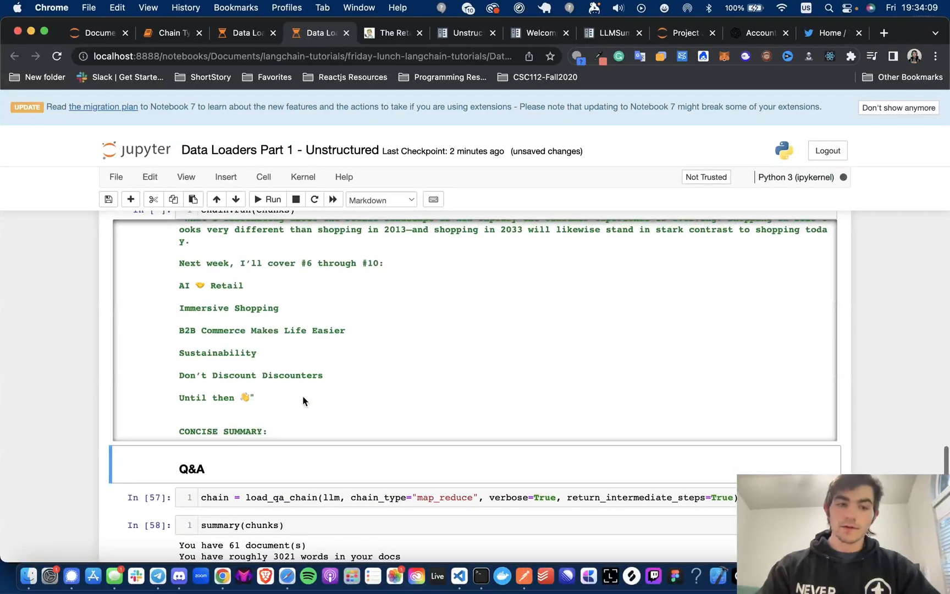
mouse_move(280, 449)
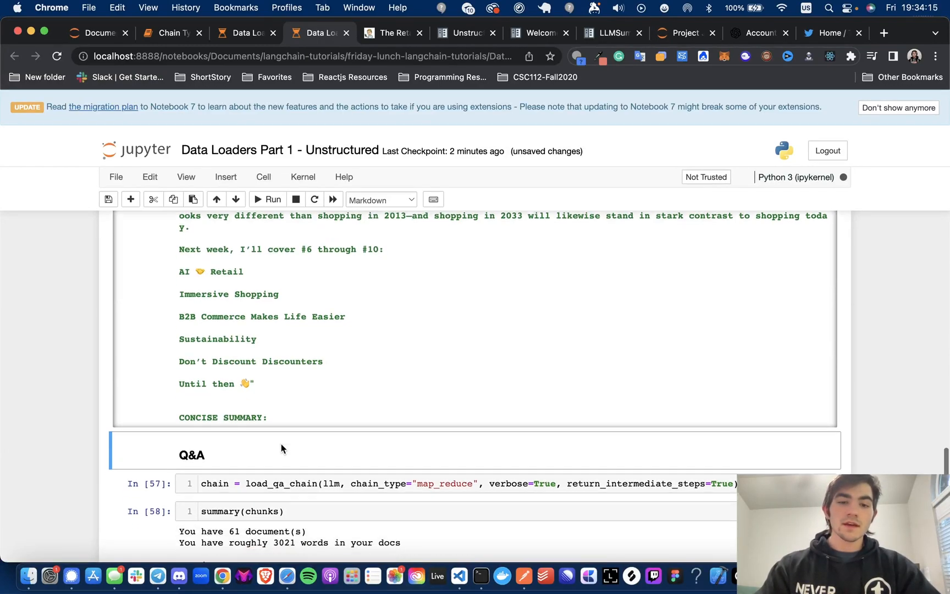
scroll(down, 3)
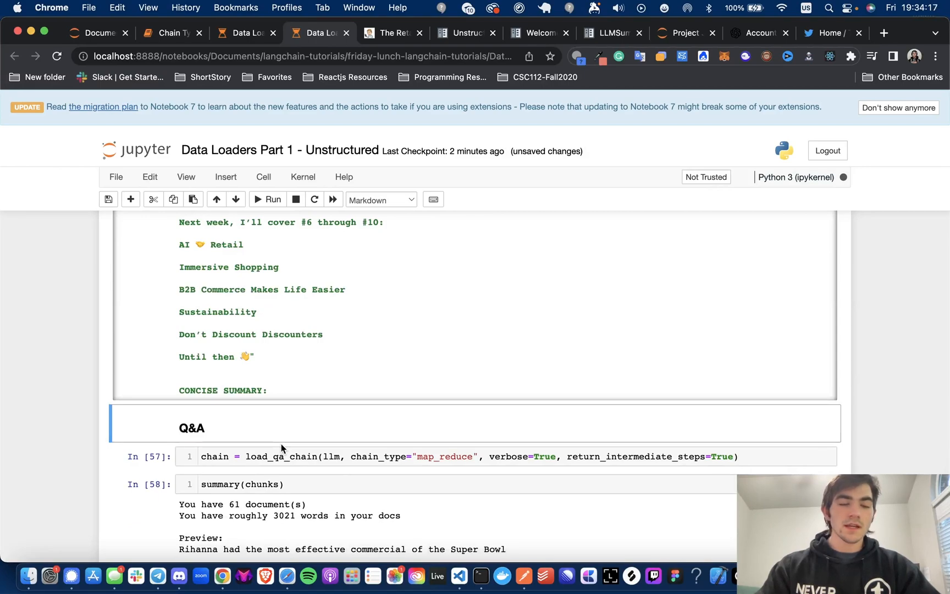
scroll(down, 3)
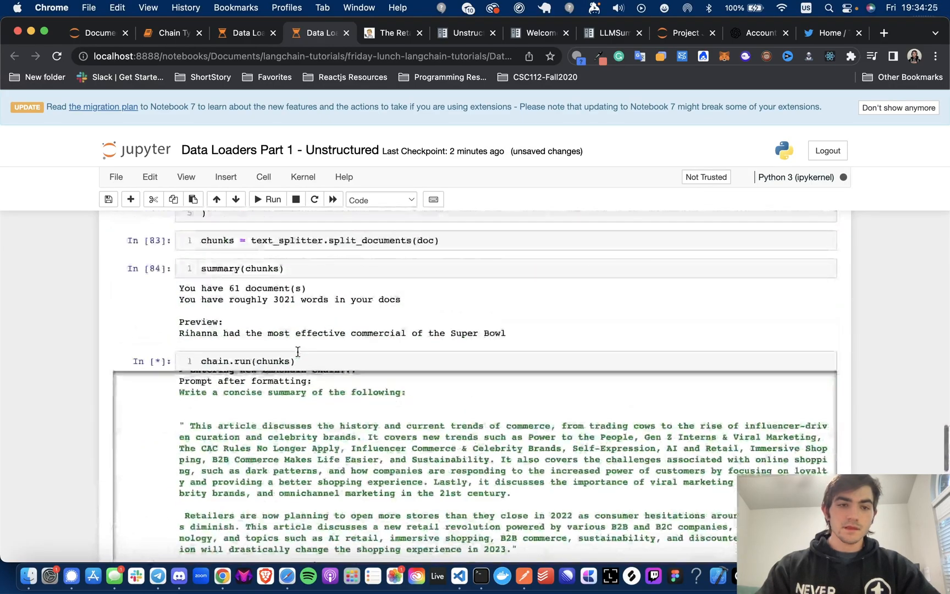
scroll(down, 3)
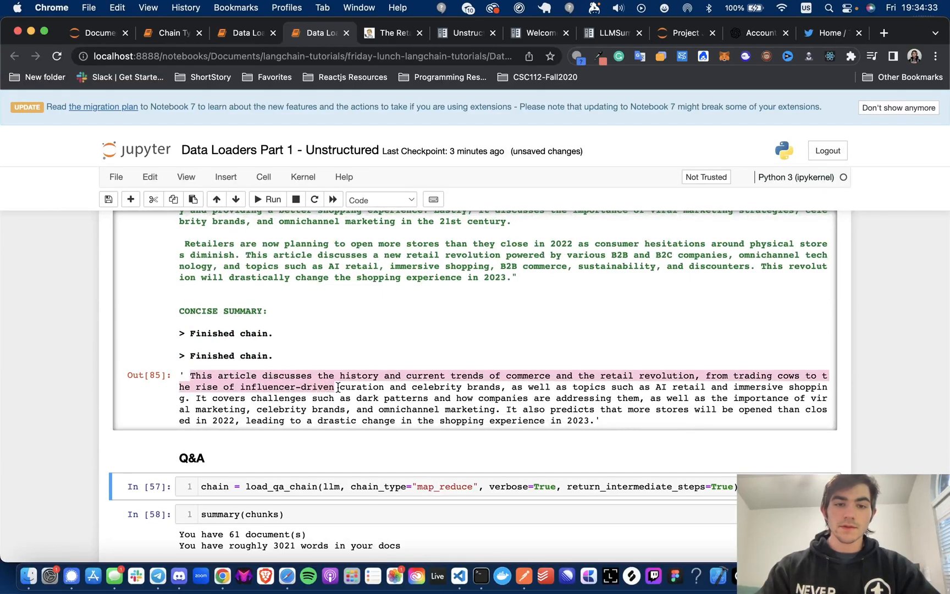
Step: Switch to the Retail Revolution Substack article and scroll to its history of commerce passage
click(690, 372)
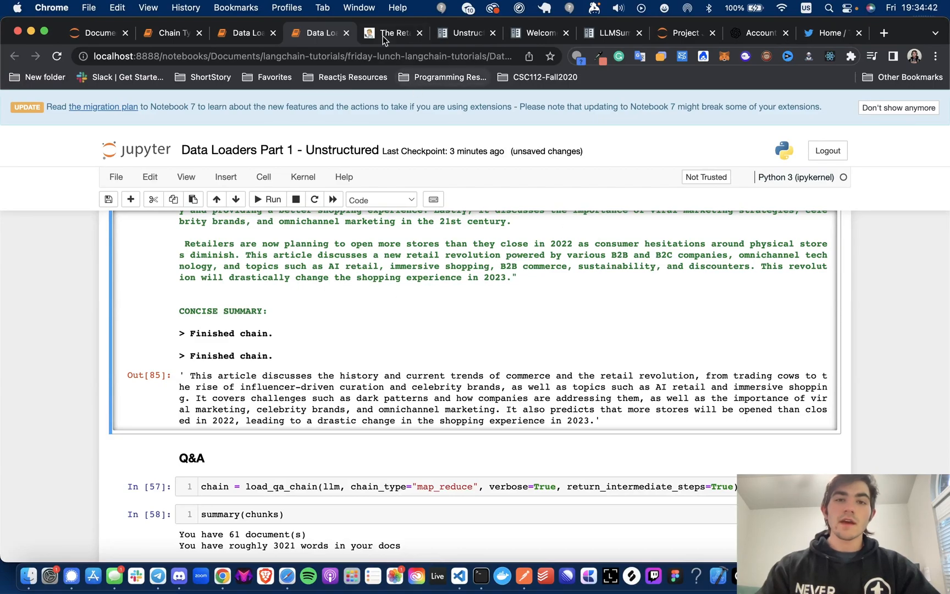
click(393, 33)
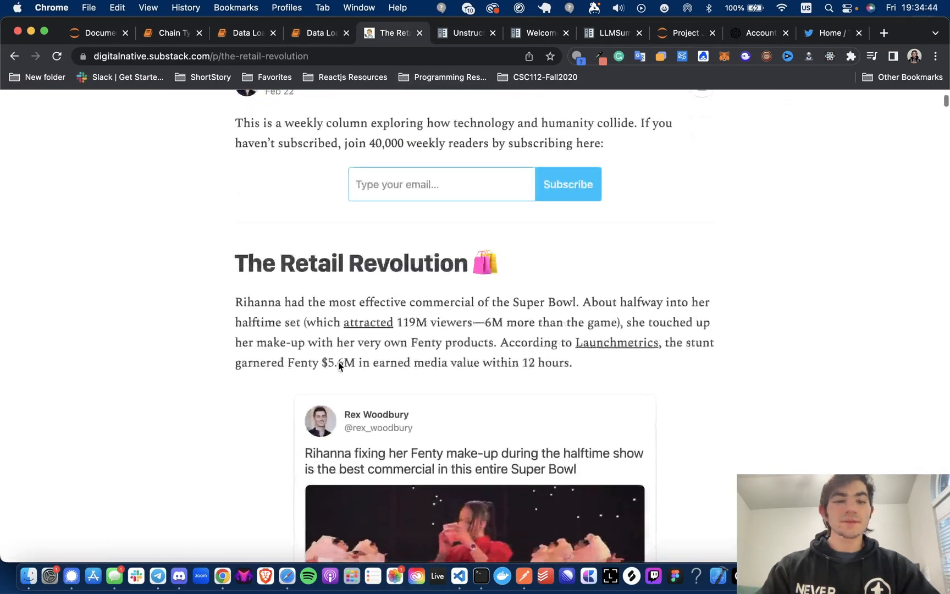
scroll(down, 3)
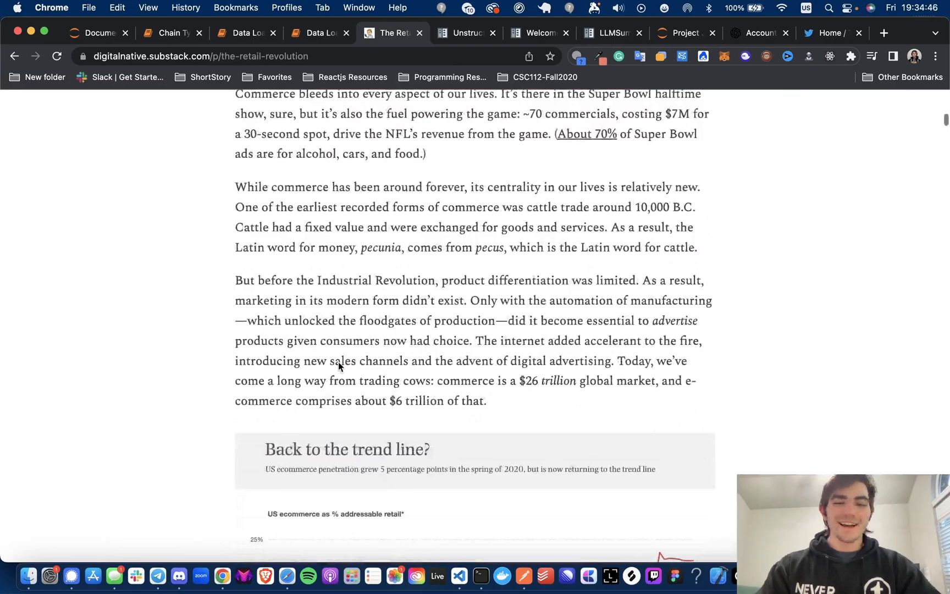
Step: Return to the notebook and scroll to the Q&A section with the load_qa_chain and summary(chunks) cells
click(316, 33)
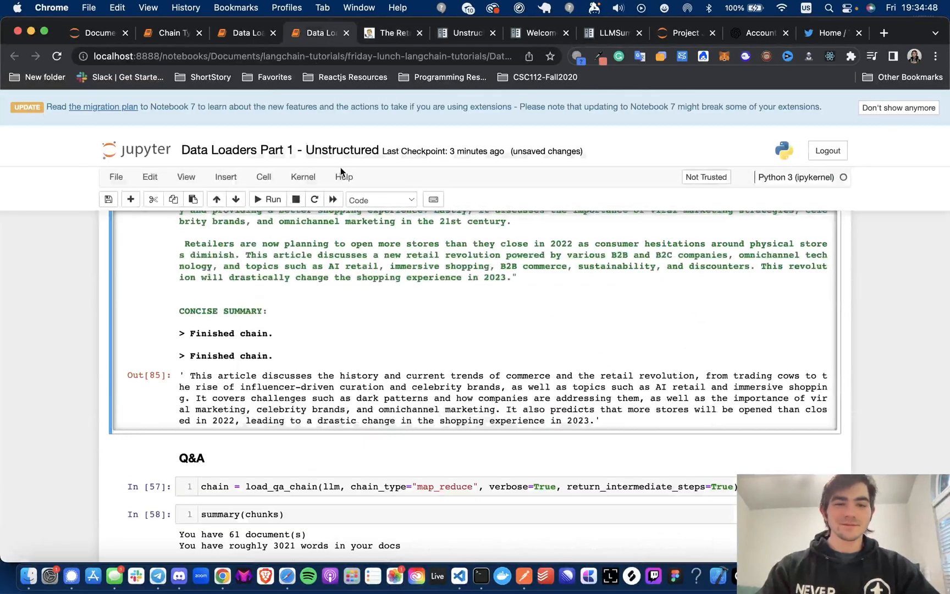
scroll(down, 3)
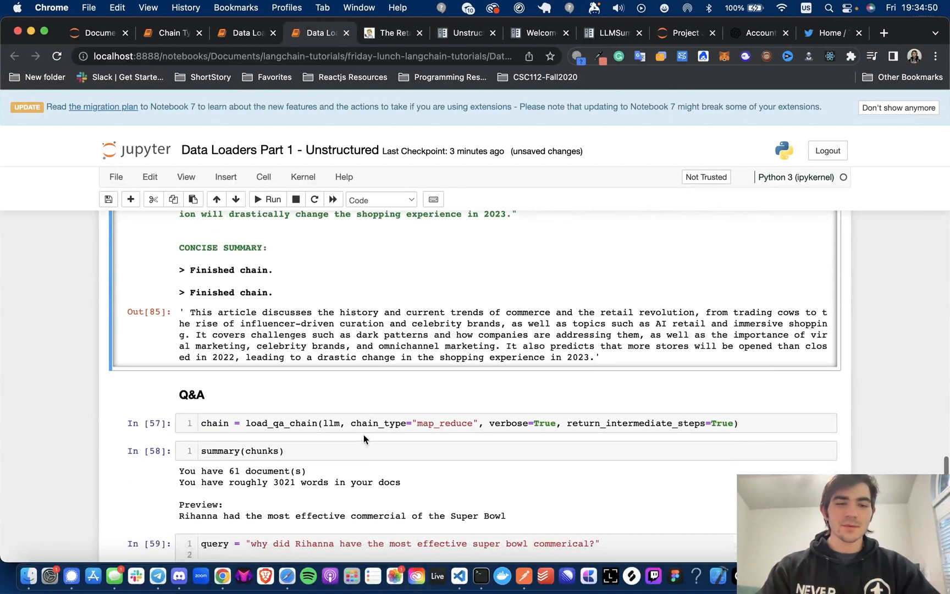
scroll(down, 3)
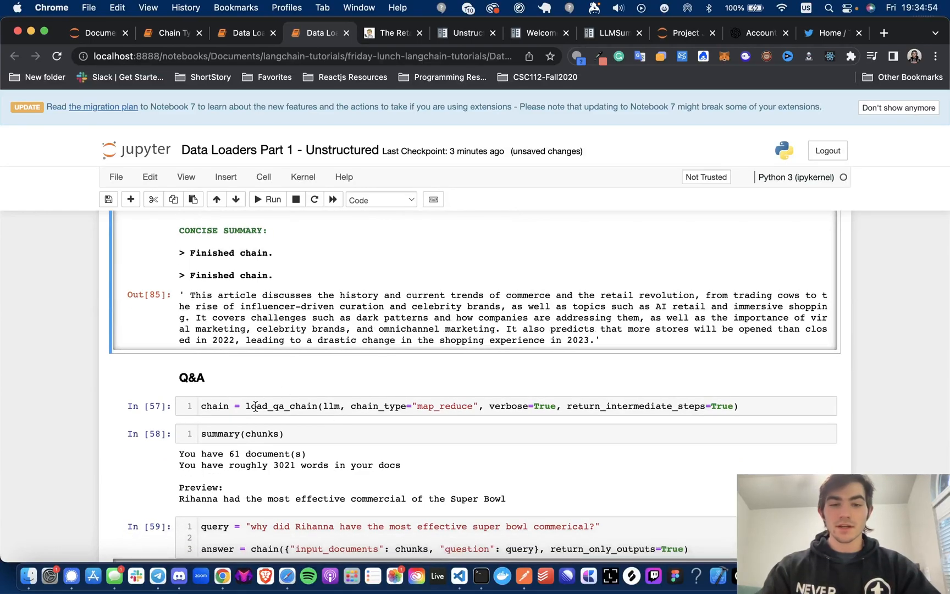
scroll(down, 3)
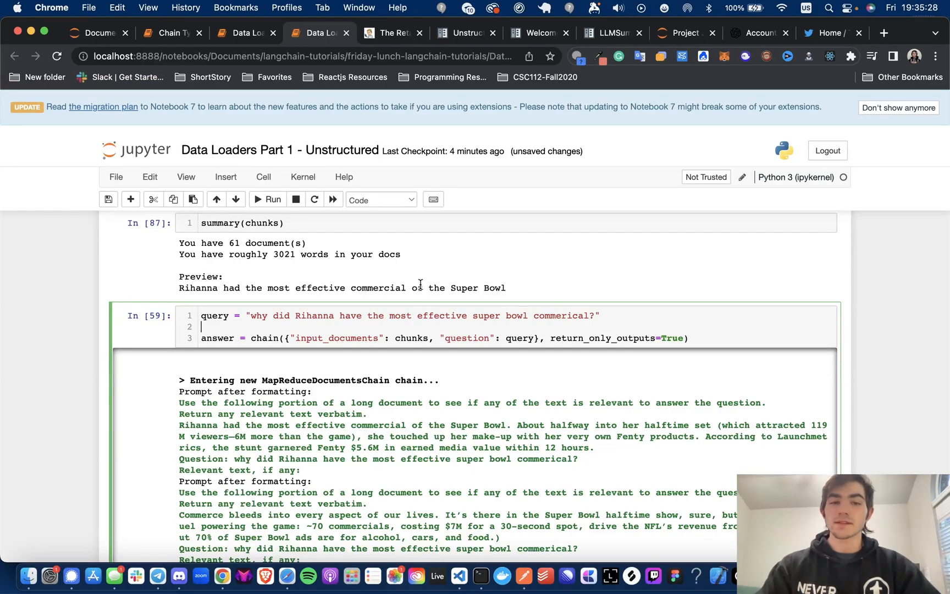
mouse_move(311, 286)
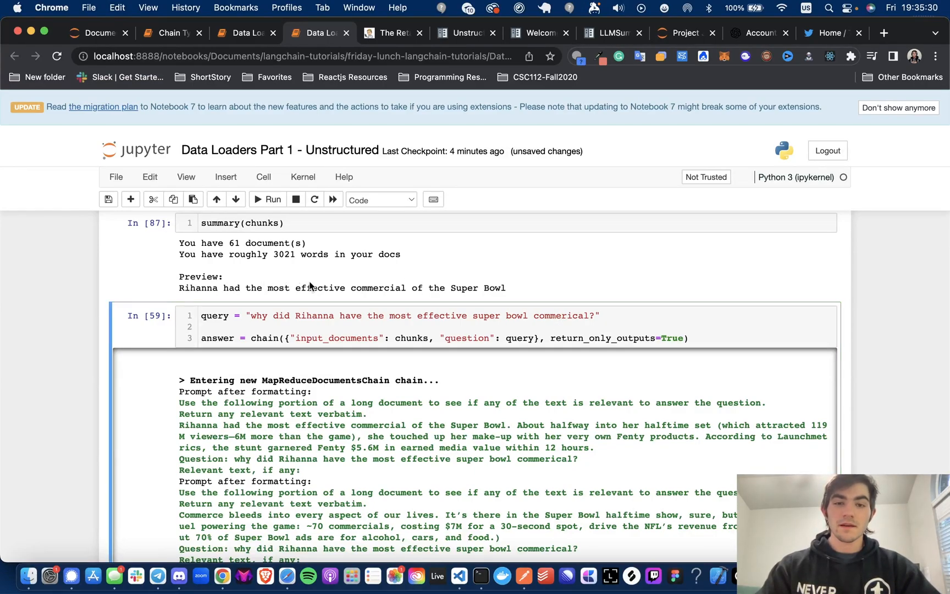
Step: Run the Rihanna Super Bowl query through the map_reduce QA chain and scroll its output
click(312, 326)
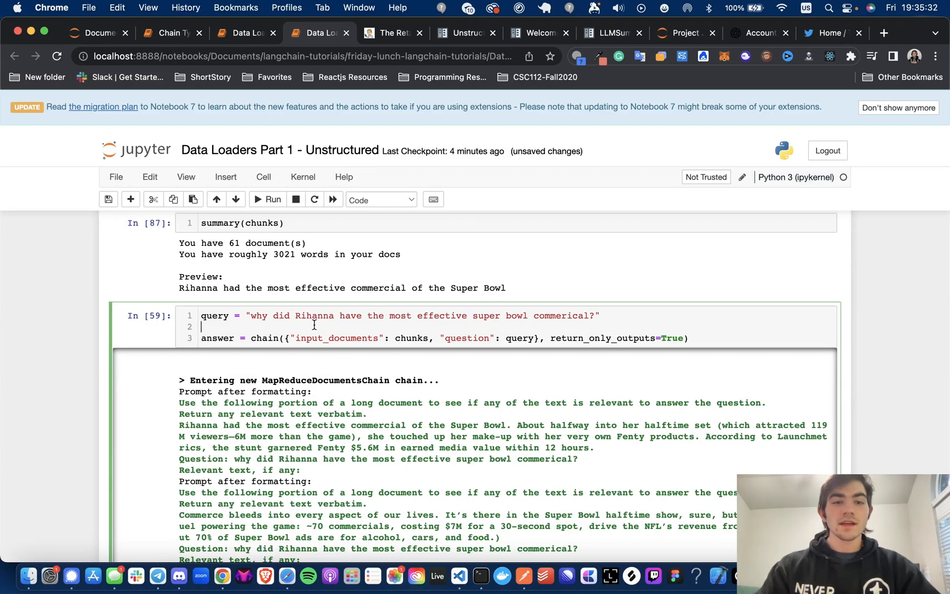
scroll(up, 3)
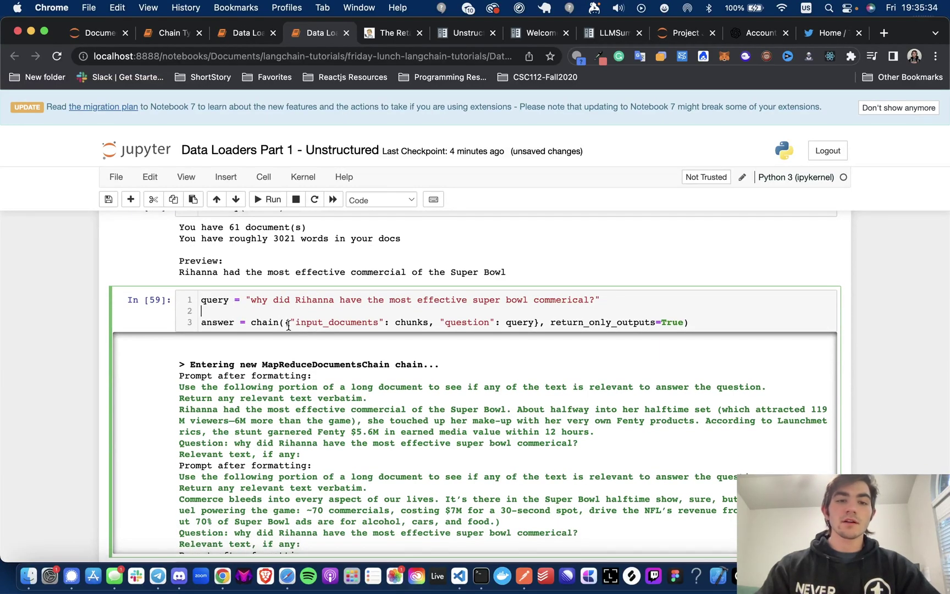
mouse_move(485, 338)
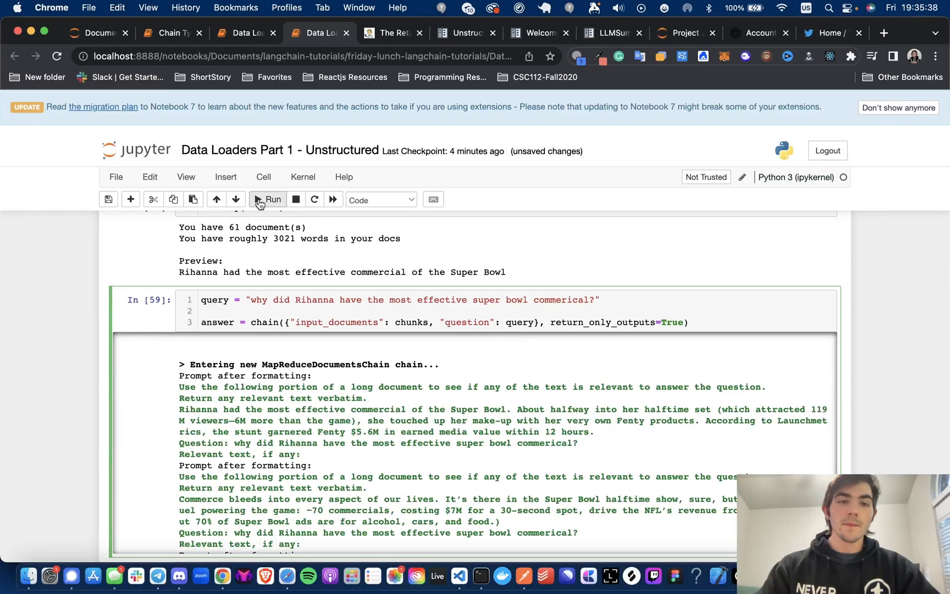
click(267, 199)
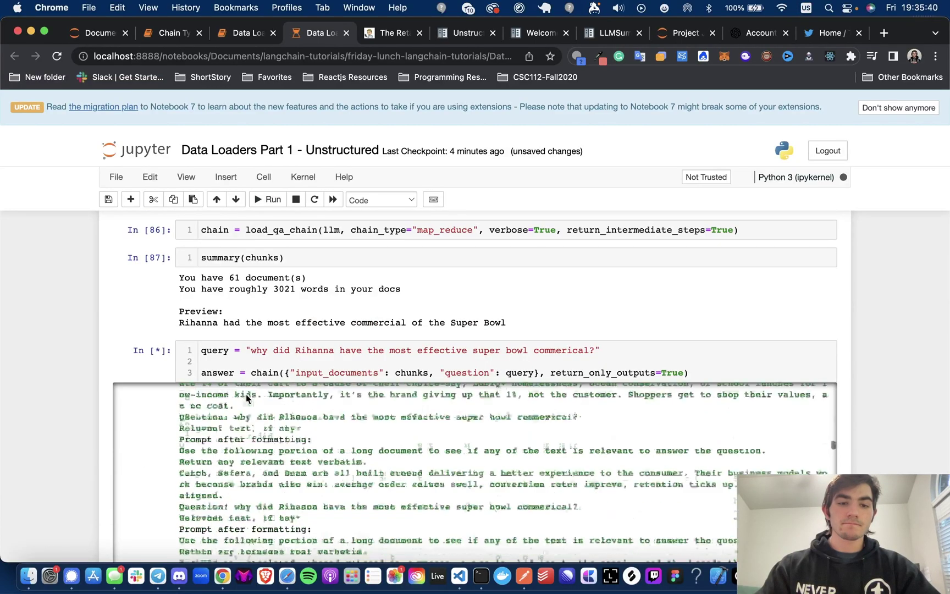
scroll(down, 3)
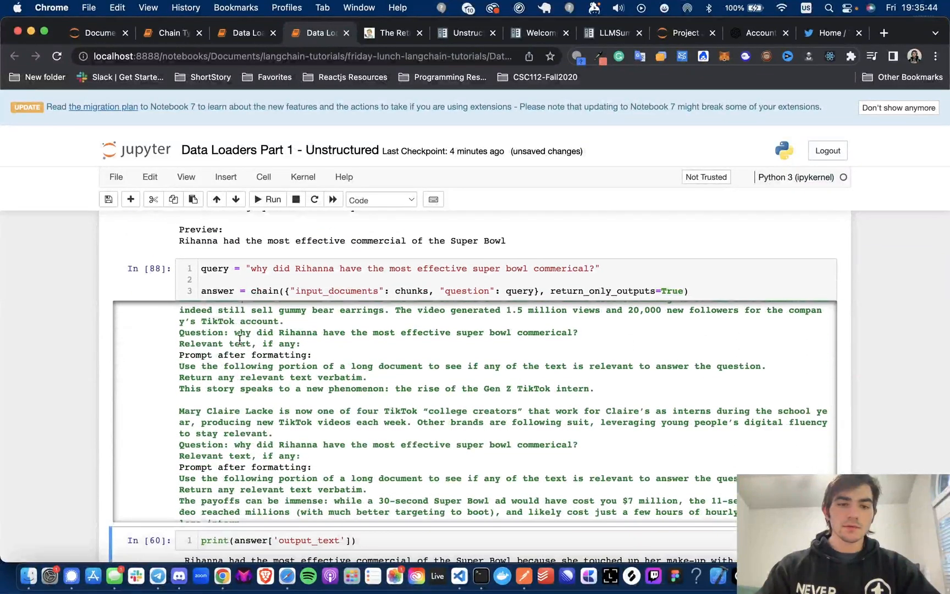
scroll(down, 3)
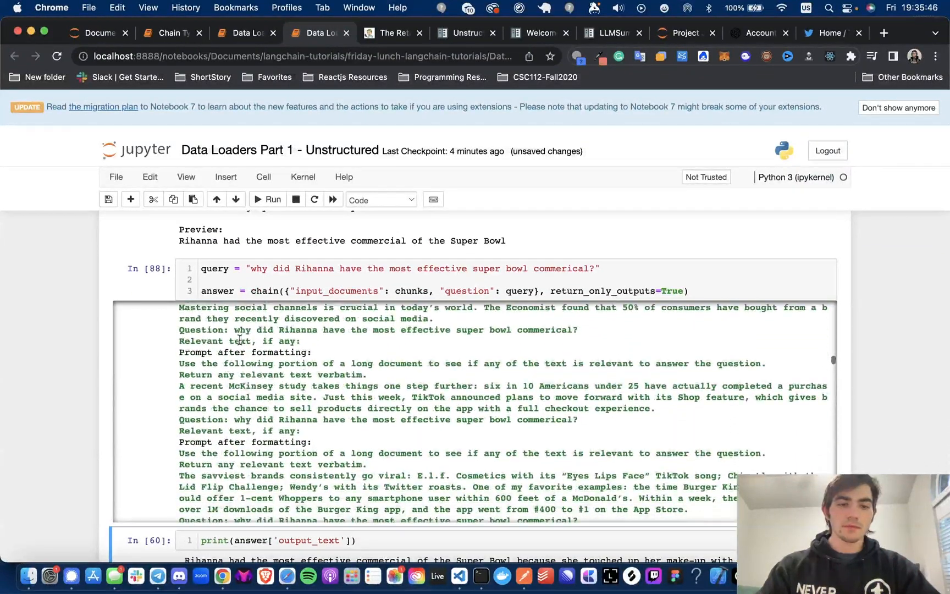
scroll(down, 3)
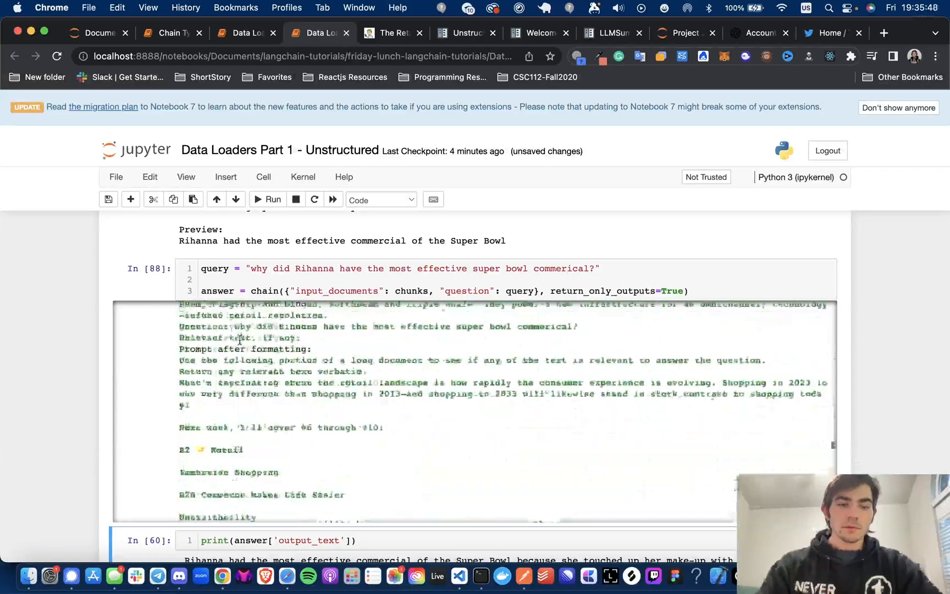
scroll(down, 3)
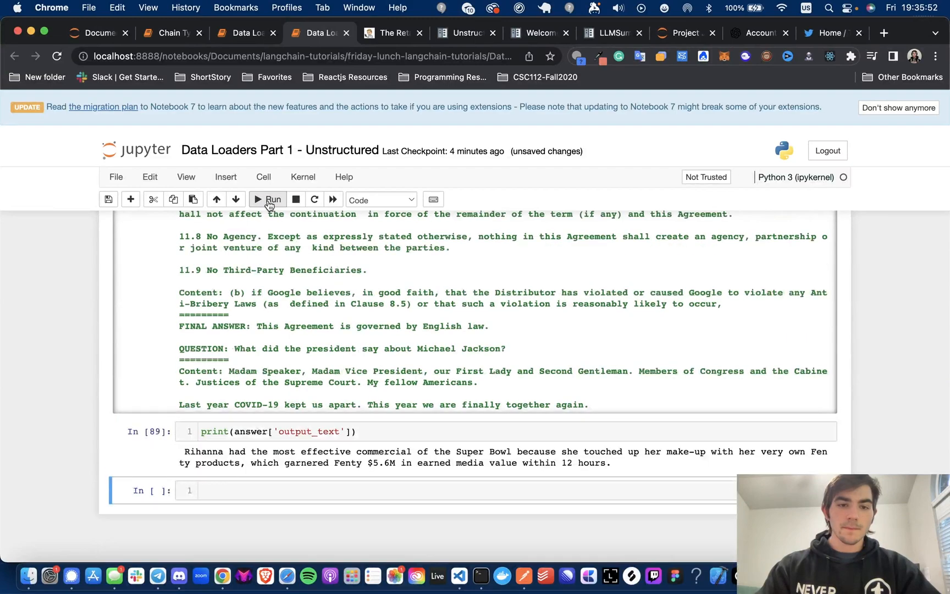
Step: Print answer['output_text'] showing Rihanna's Fenty make-up touch-up was the most effective commercial
click(268, 199)
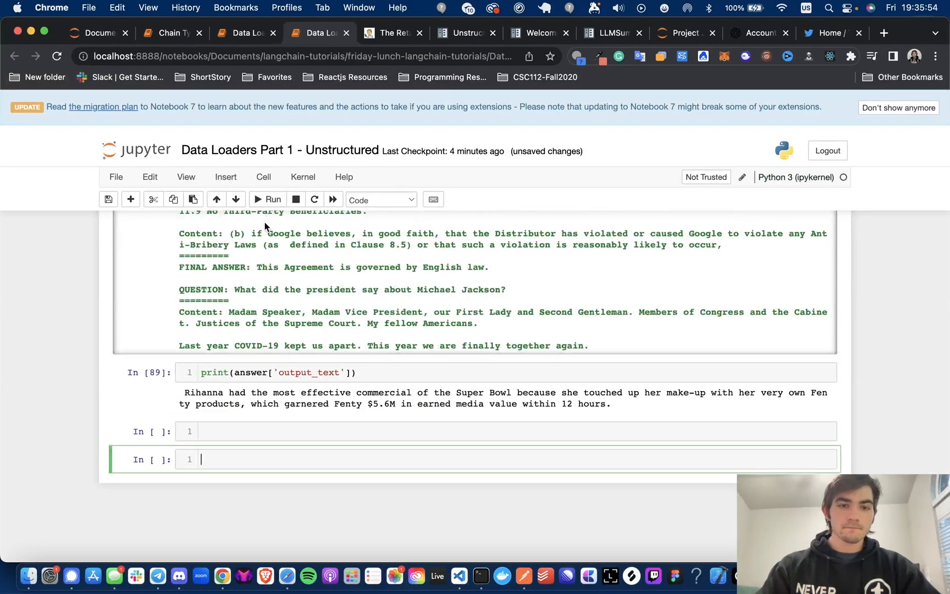
click(238, 372)
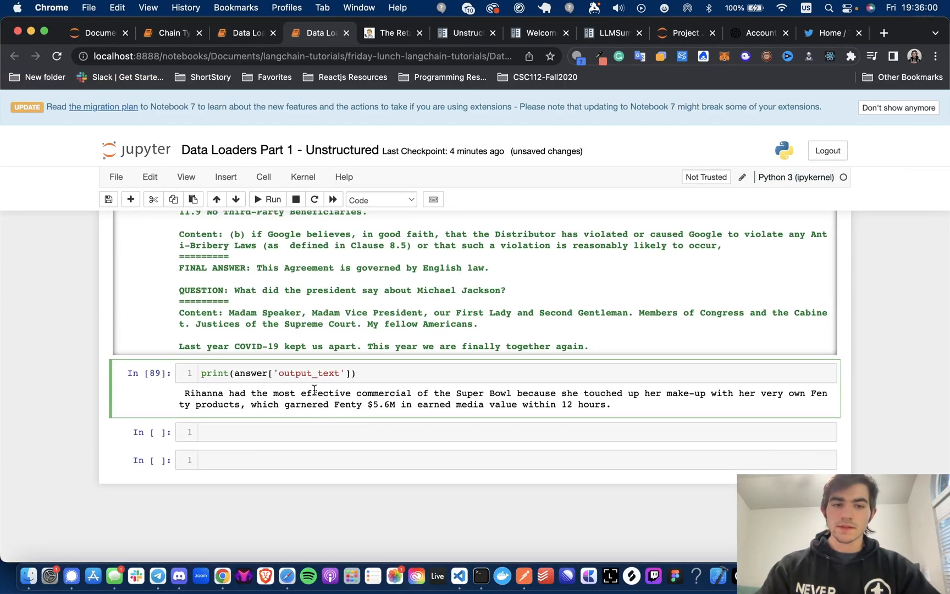
scroll(up, 3)
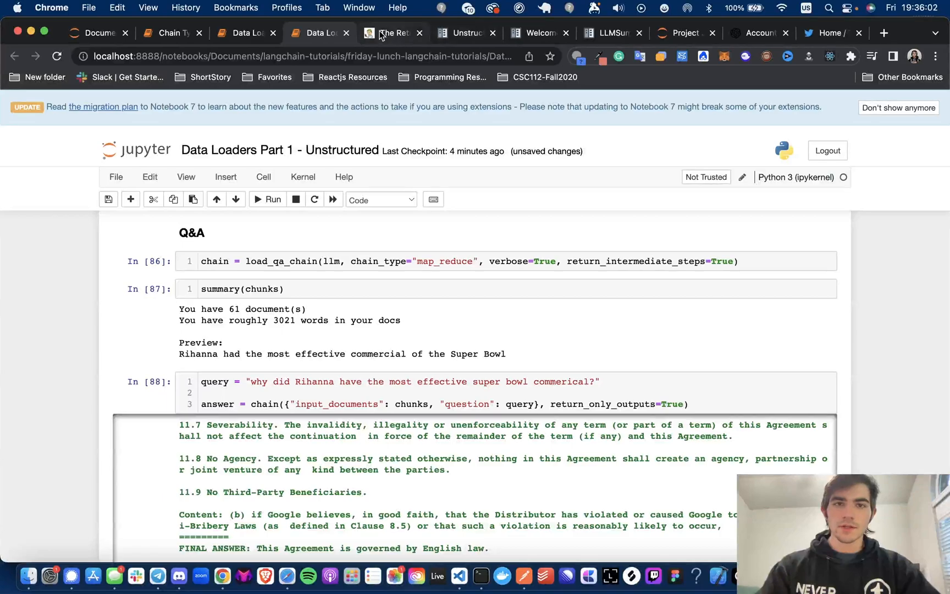
Step: Select the phrase "One of the challenges of online shopping" from the Power to the People section and return to the notebook
click(393, 33)
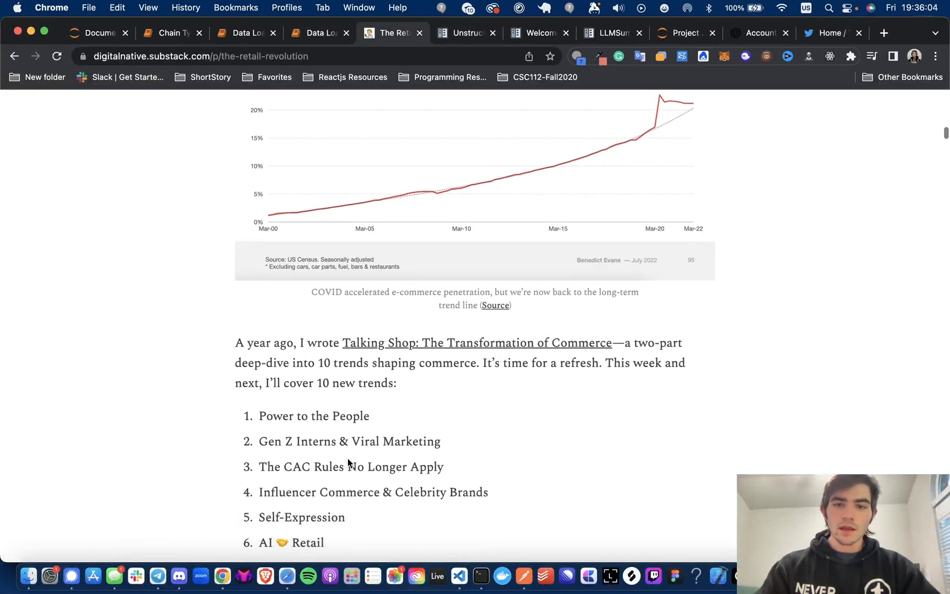
scroll(down, 3)
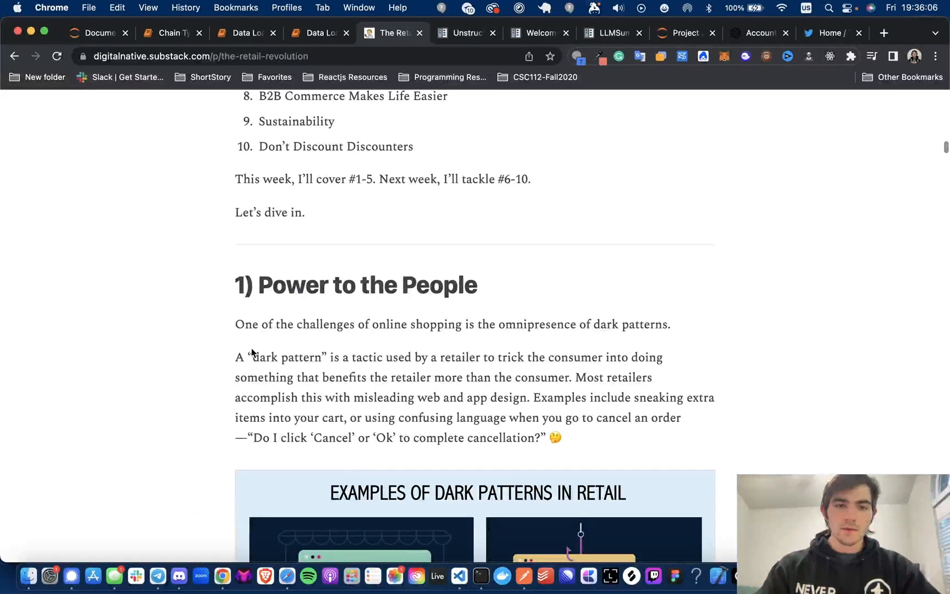
scroll(down, 3)
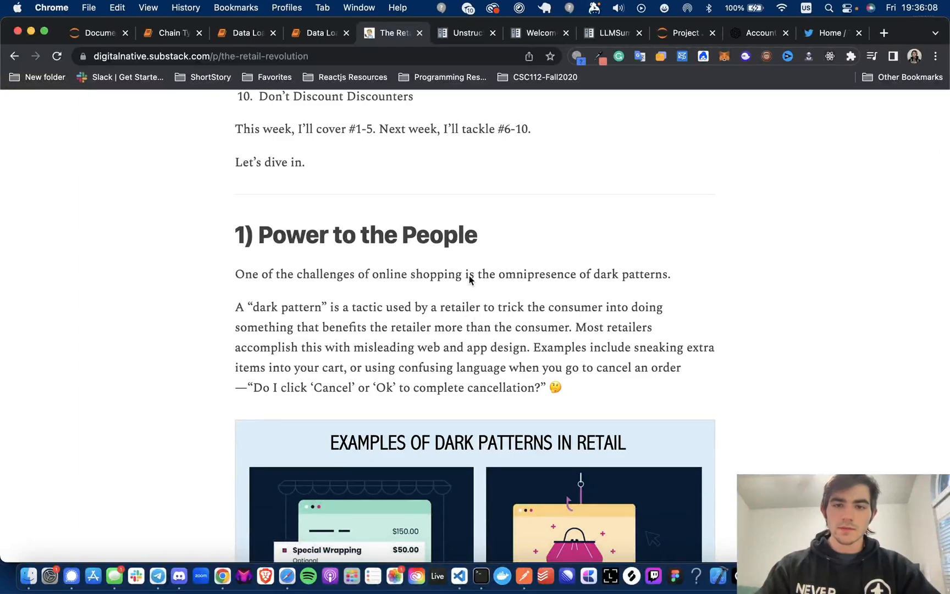
double_click(445, 274)
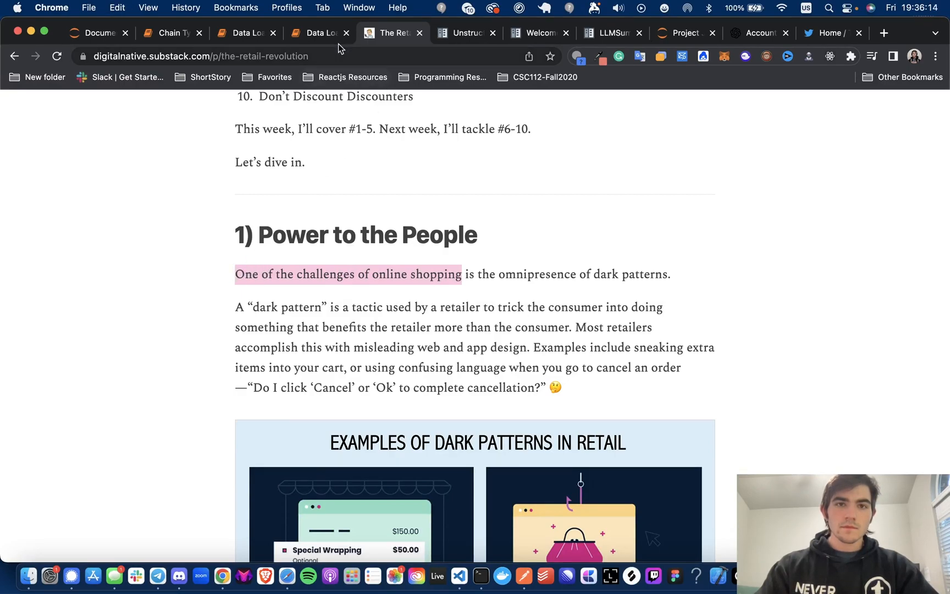
click(316, 33)
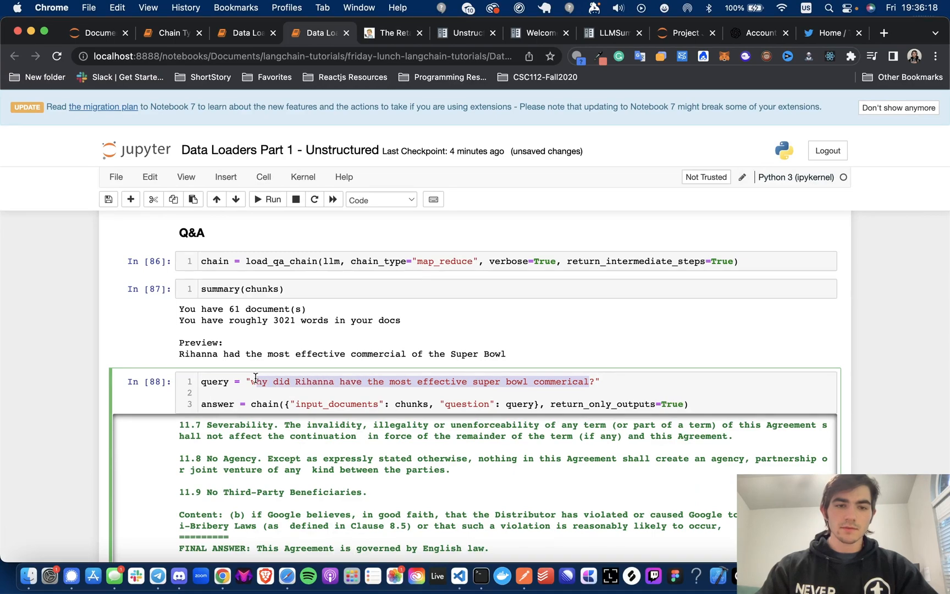
Step: Ask the QA chain "what are" plus the pasted online shopping challenges phrase
text(what are One of the challenges of online shopping?")
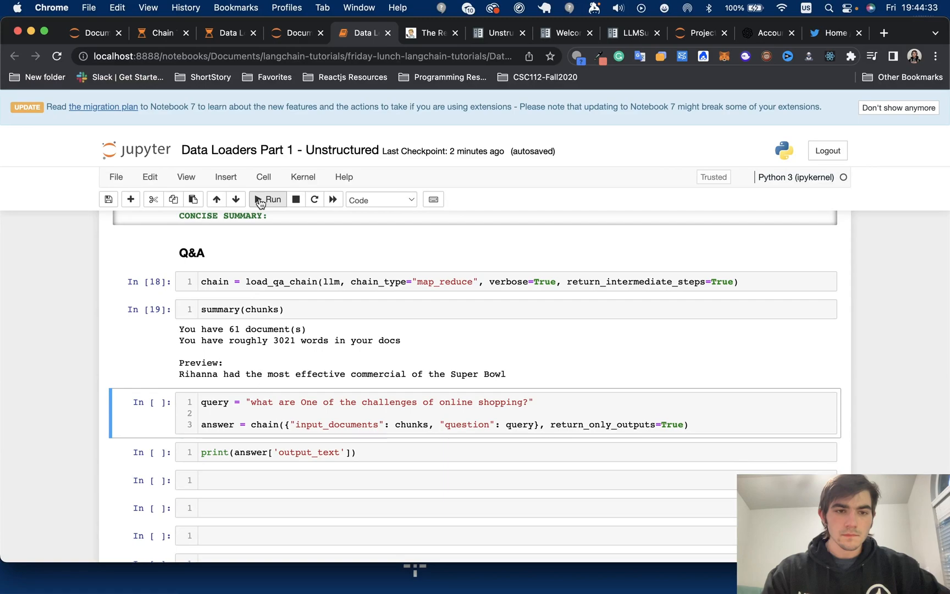
click(269, 199)
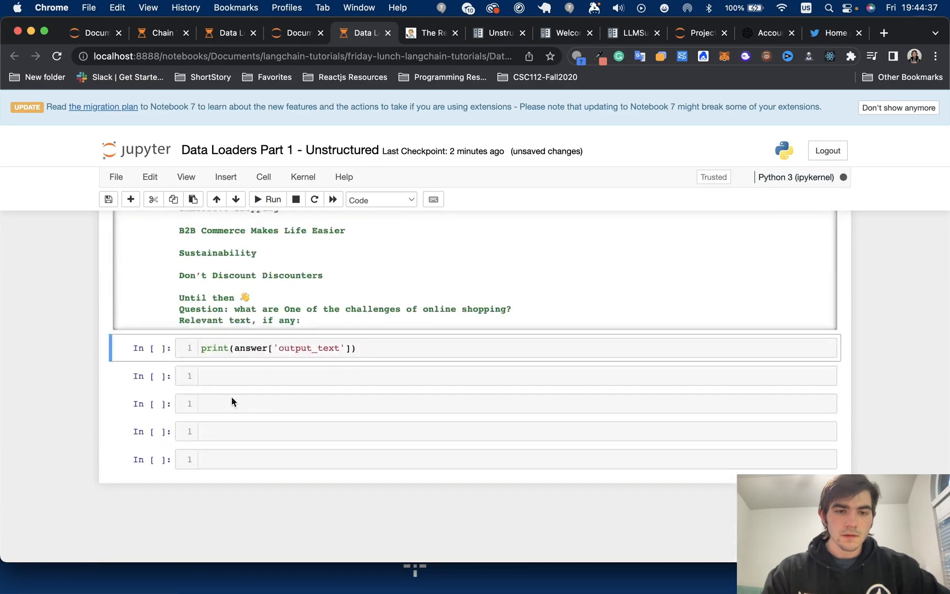
scroll(up, 3)
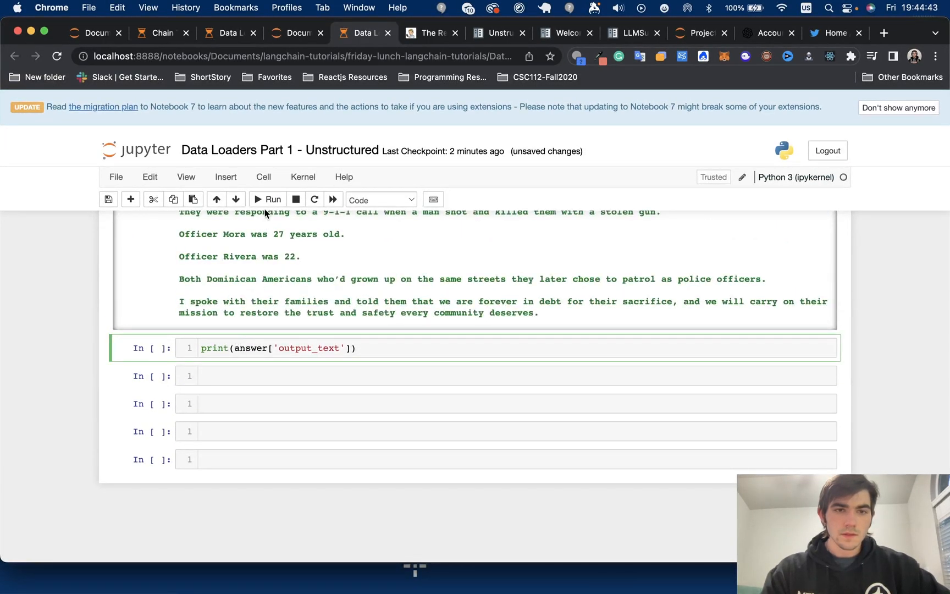
Step: Print the answer: aligning consumer and brand incentives and staying top-of-mind
click(272, 199)
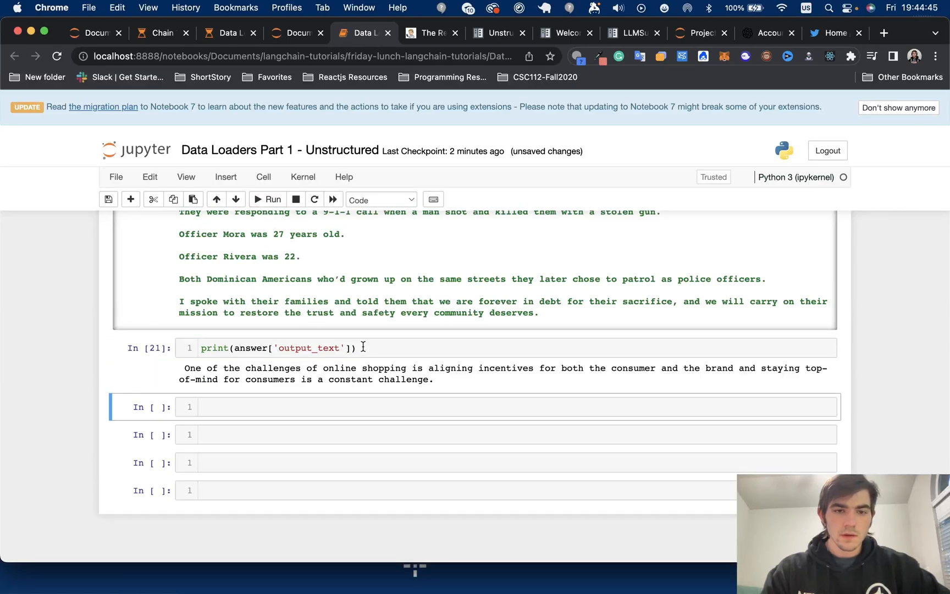
scroll(up, 3)
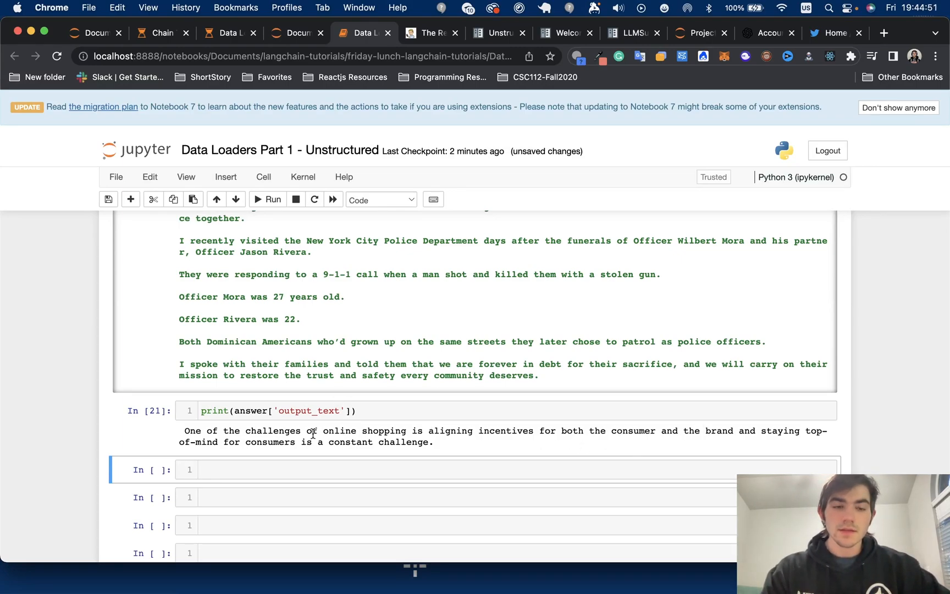
mouse_move(416, 48)
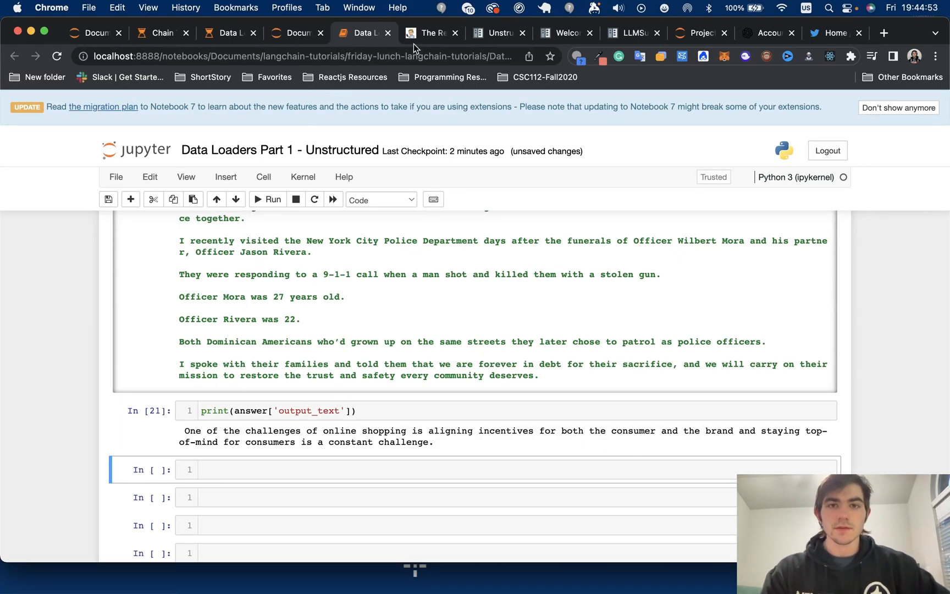
scroll(down, 3)
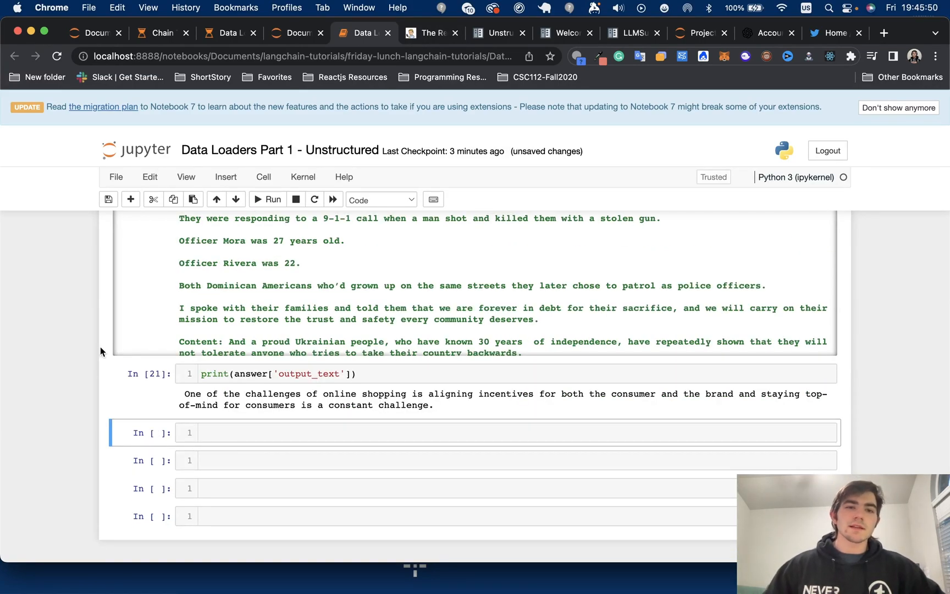